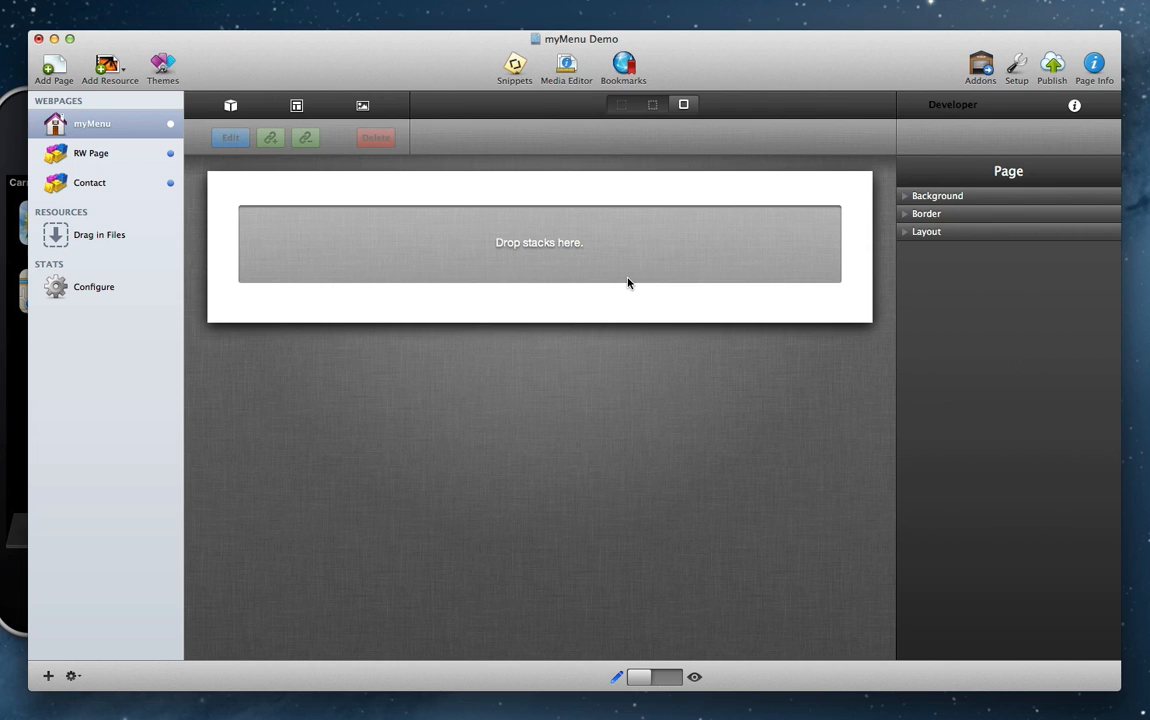
pyautogui.moveTo(624, 304)
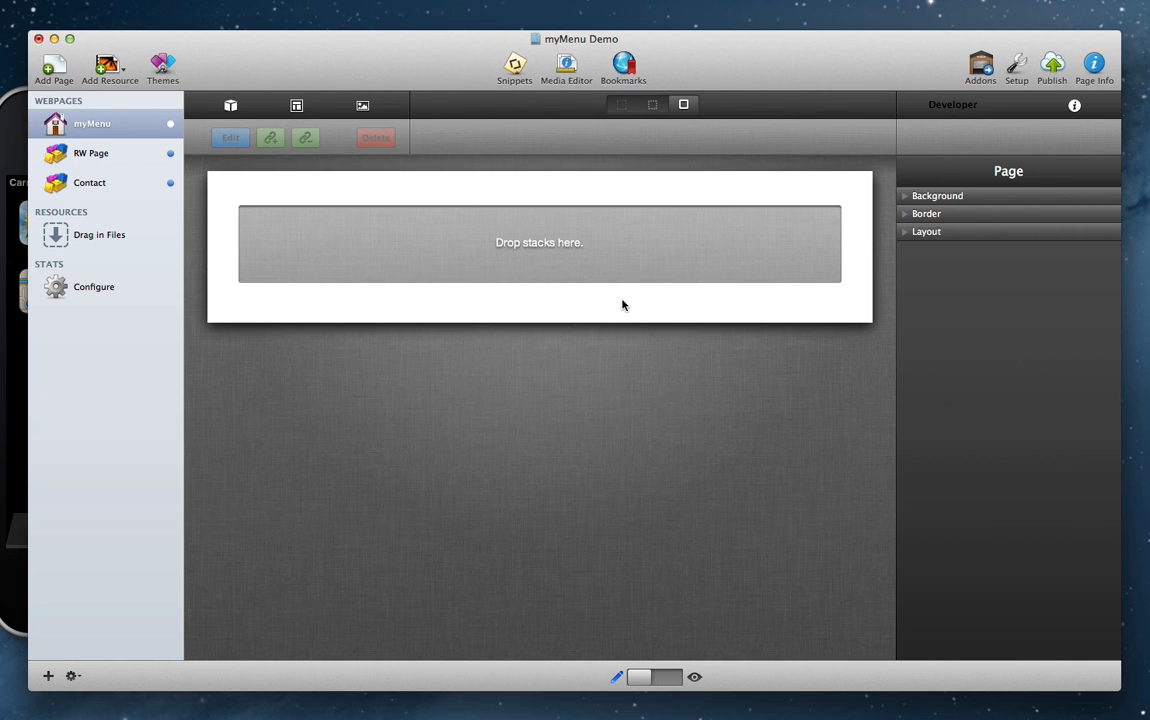
pyautogui.moveTo(616, 304)
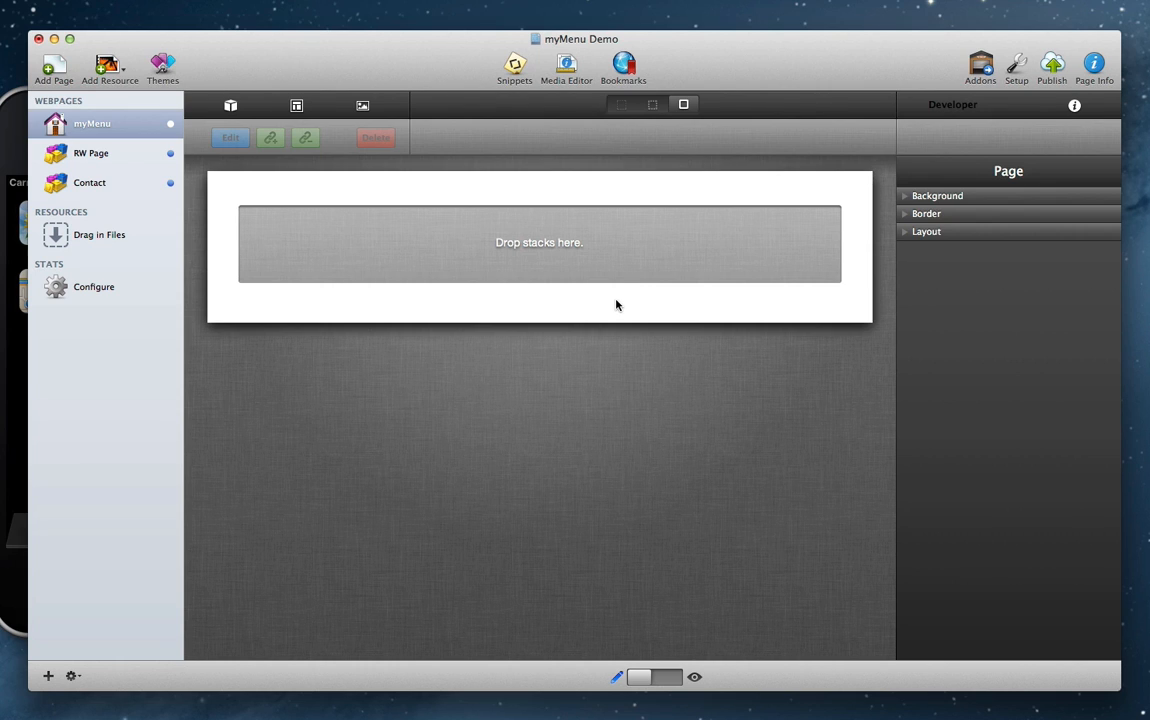
pyautogui.moveTo(420, 288)
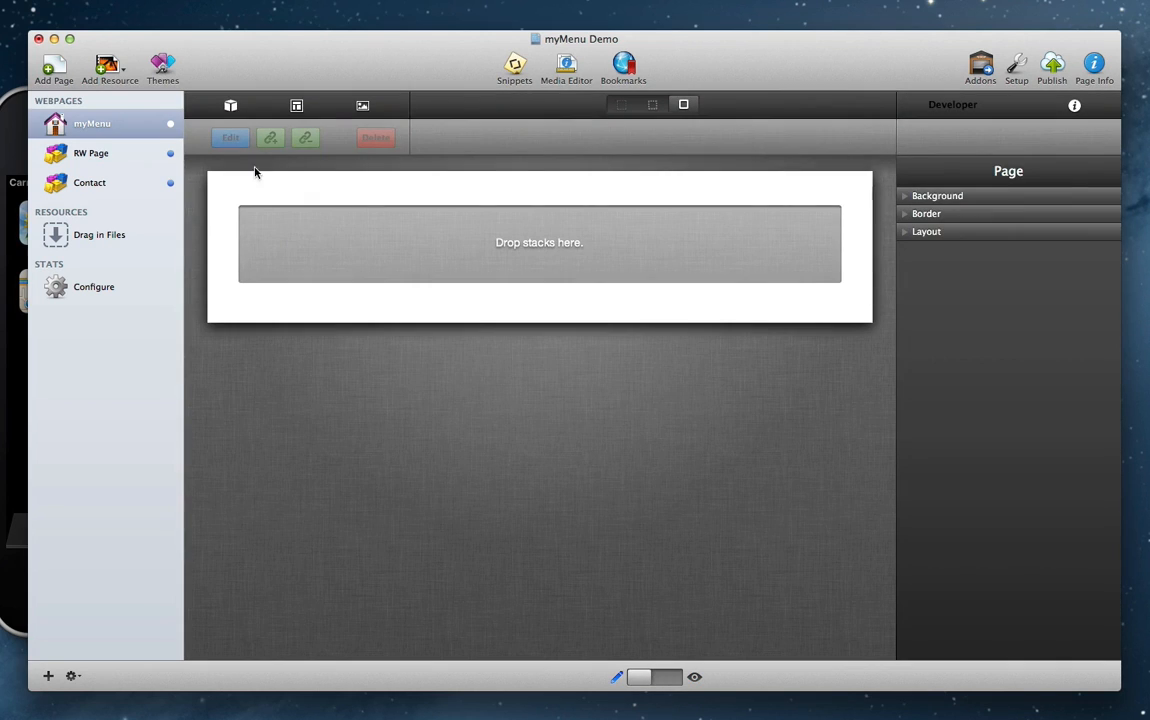
# Step: Show the Stack Elements library to locate the myMenu stack under NimbleHost
pyautogui.click(232, 106)
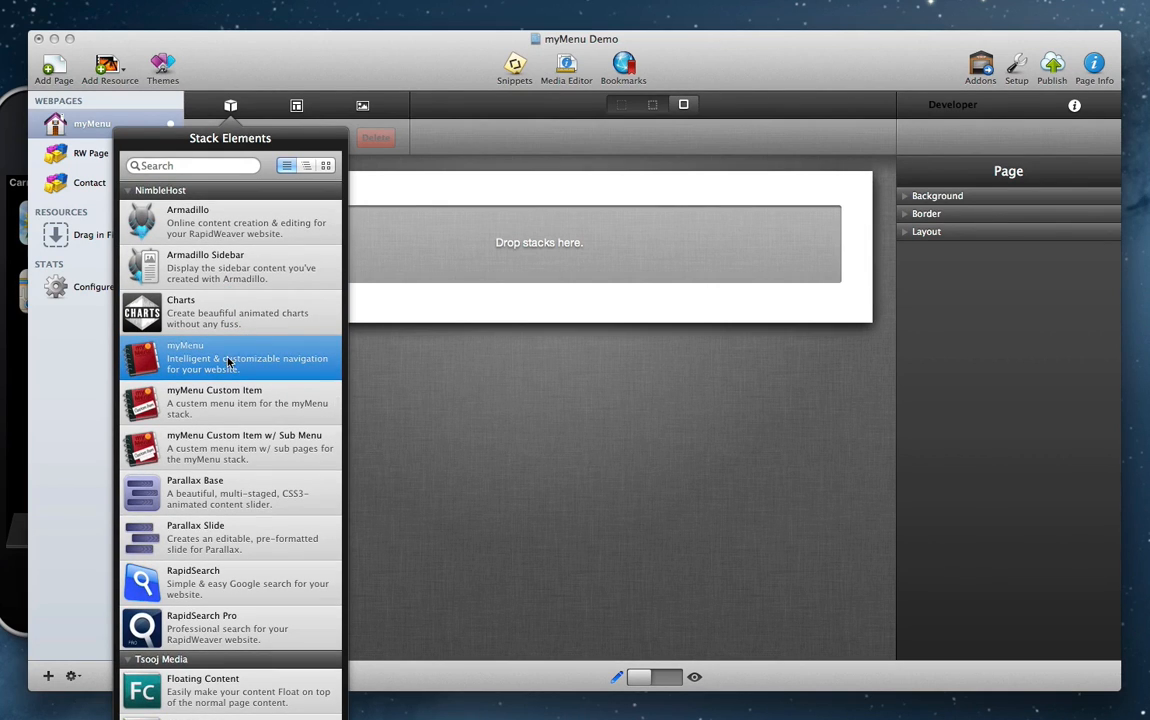
pyautogui.moveTo(228, 368)
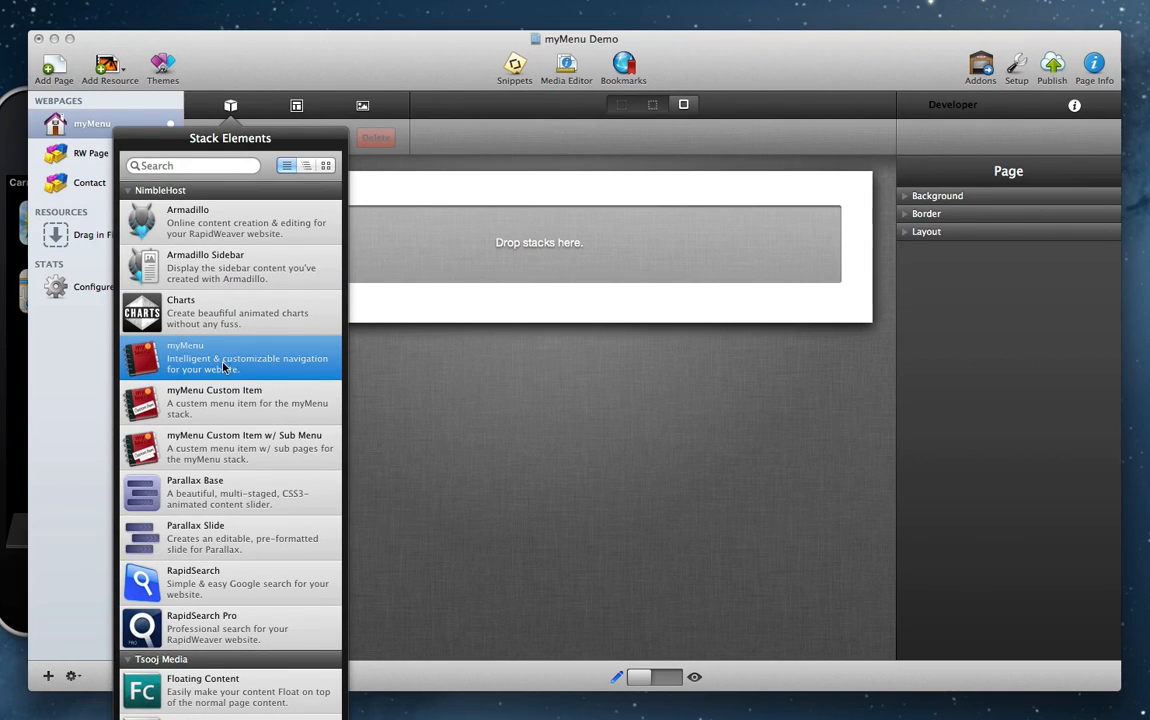
pyautogui.moveTo(240, 442)
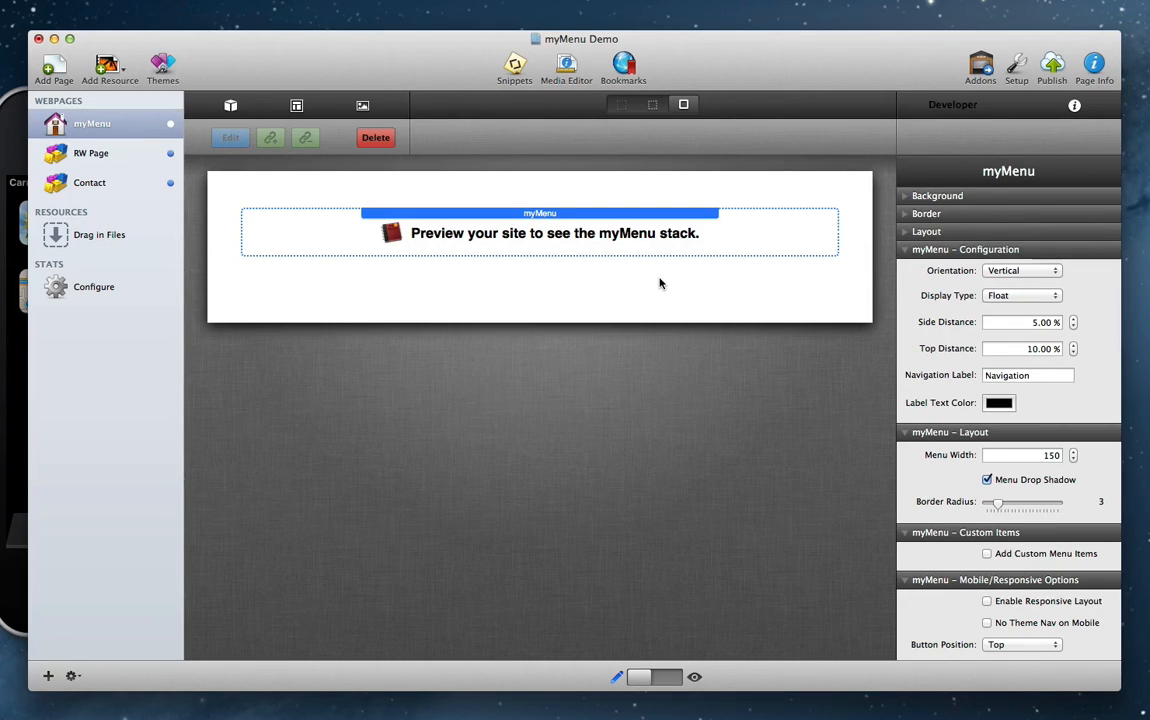
pyautogui.moveTo(660, 288)
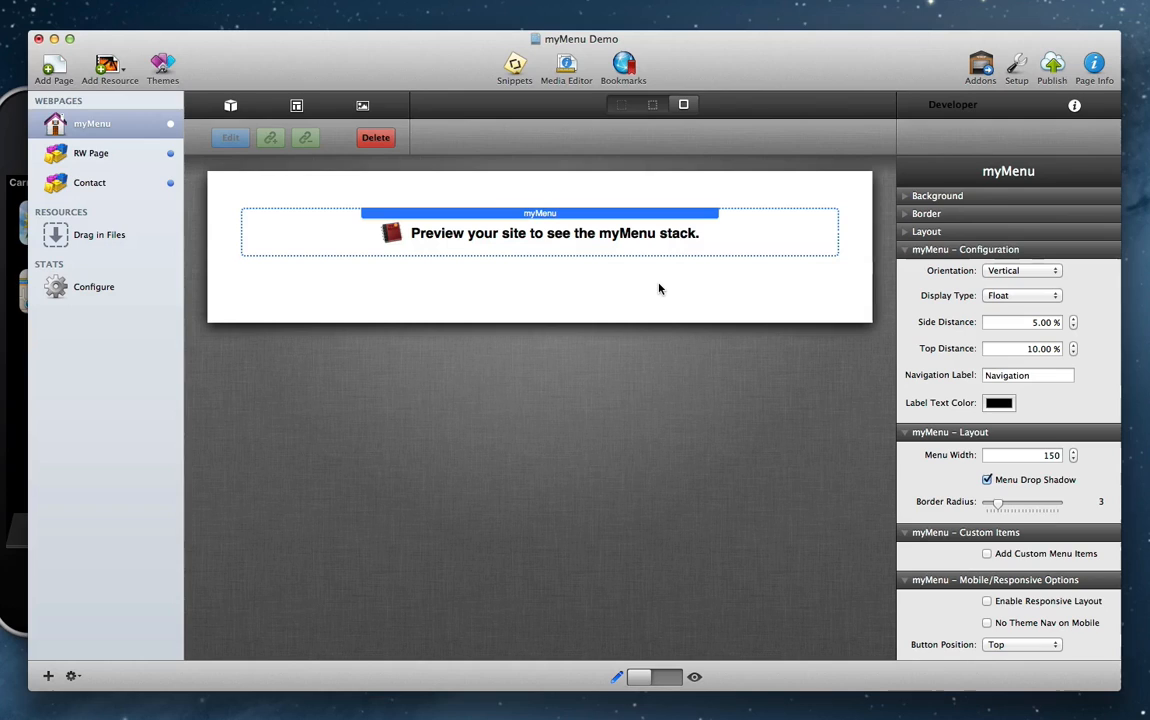
pyautogui.moveTo(630, 296)
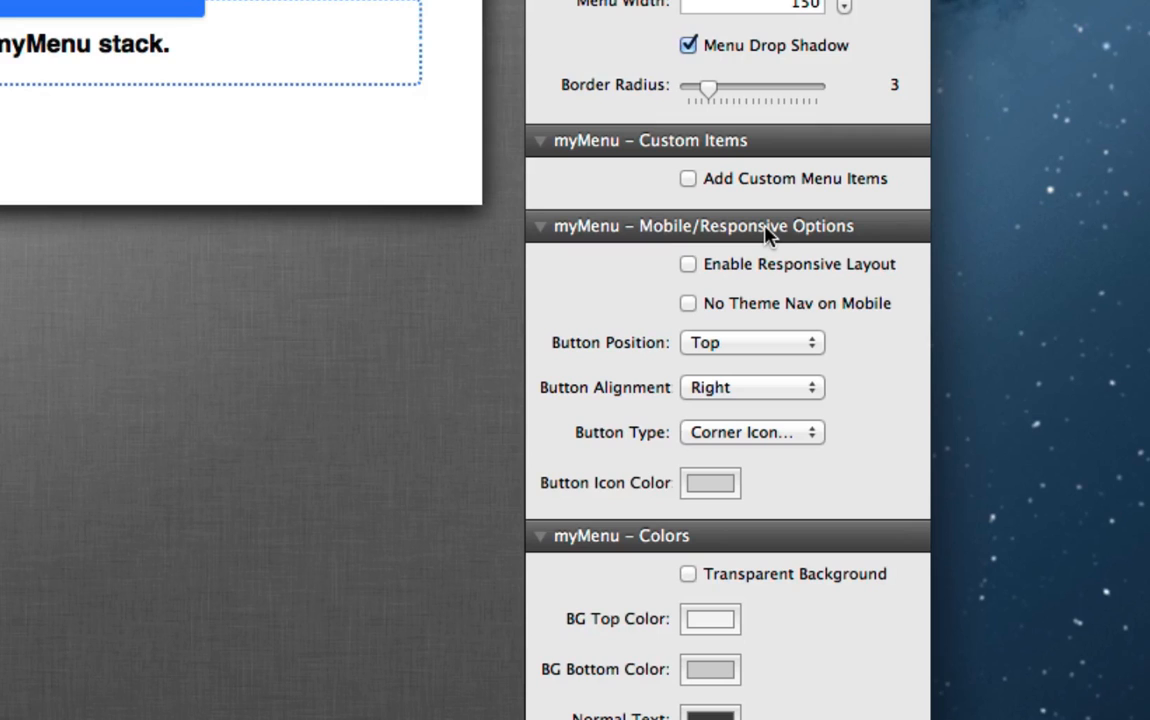
pyautogui.moveTo(766, 268)
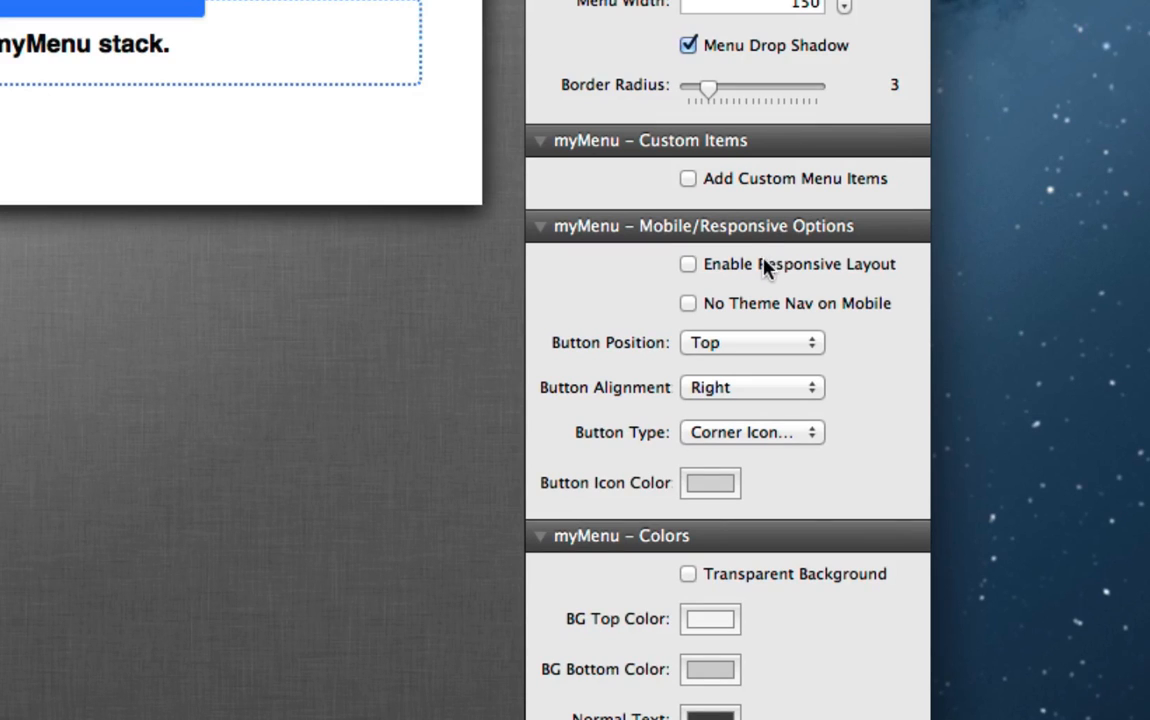
pyautogui.moveTo(816, 270)
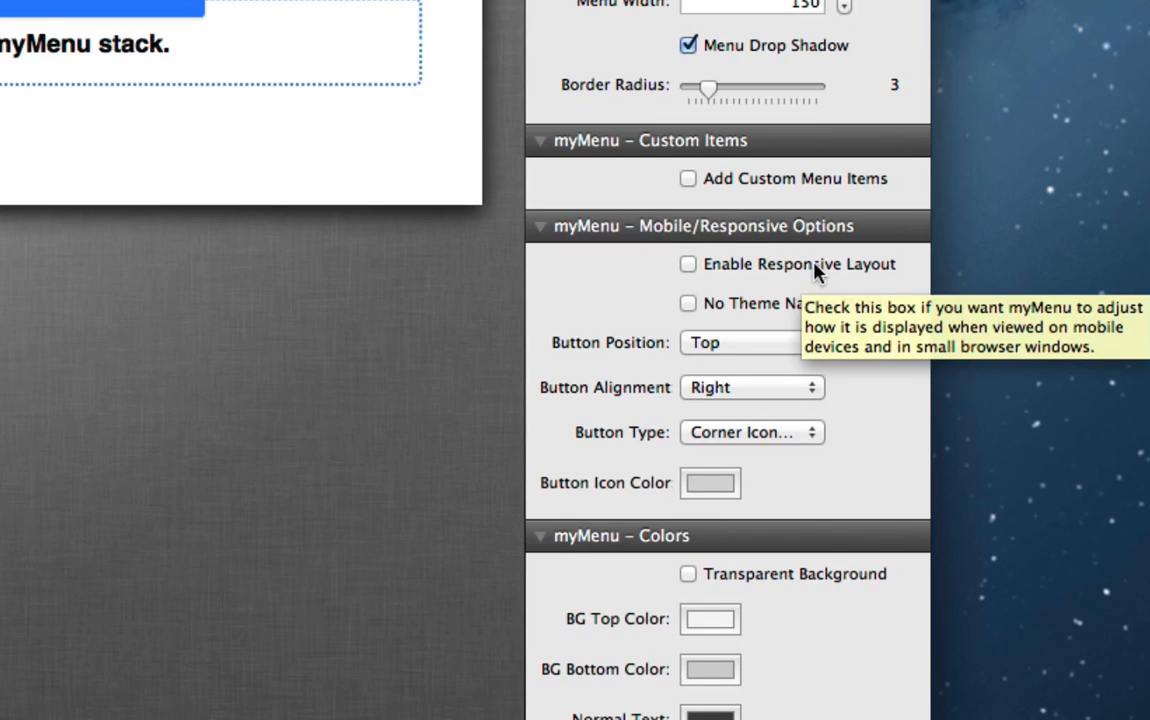
# Step: Check Enable Responsive Layout in the myMenu Mobile/Responsive Options
pyautogui.click(688, 264)
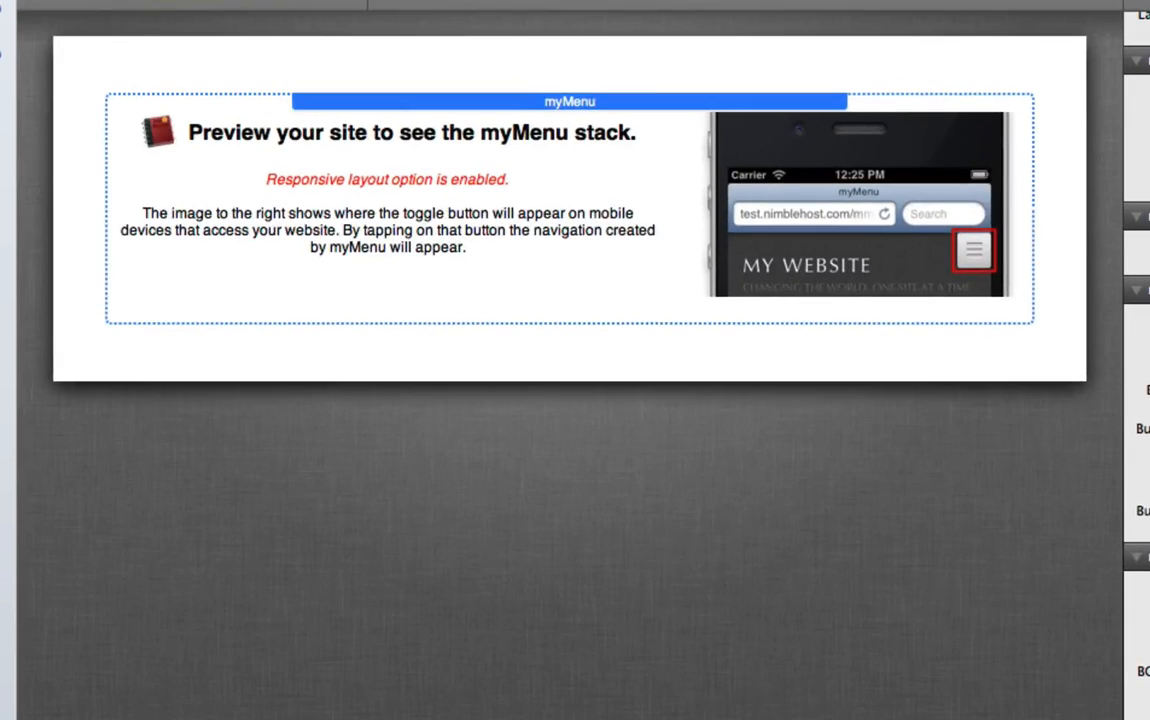
pyautogui.moveTo(496, 304)
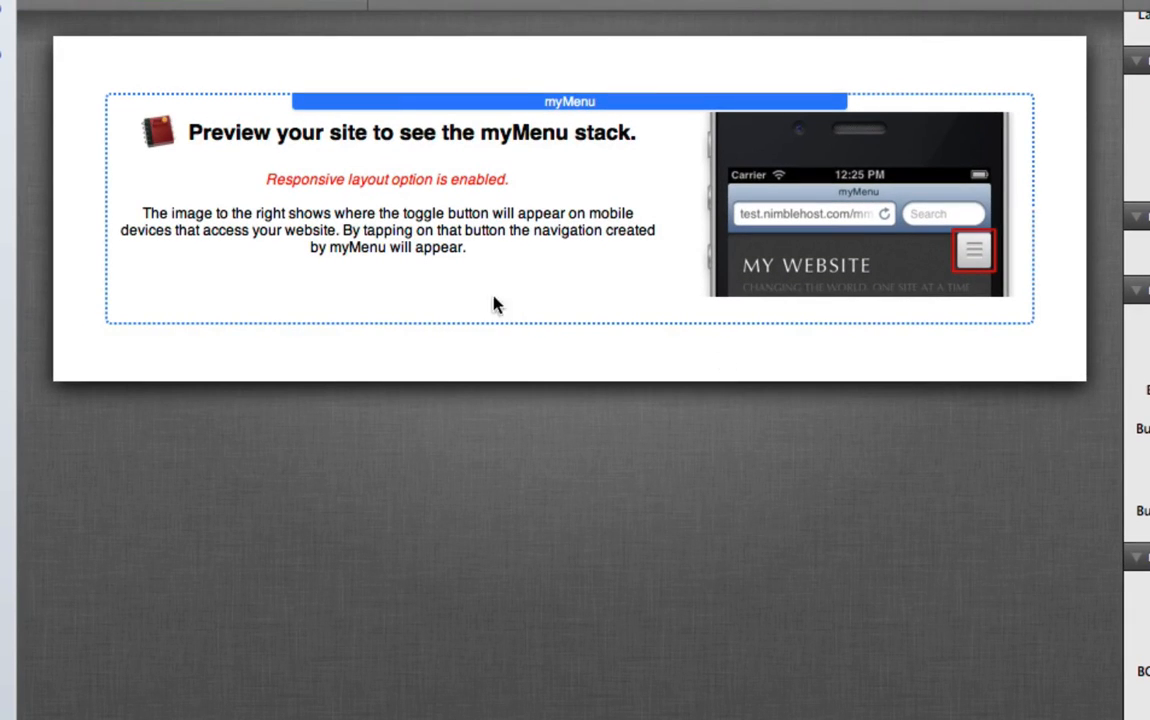
pyautogui.moveTo(404, 184)
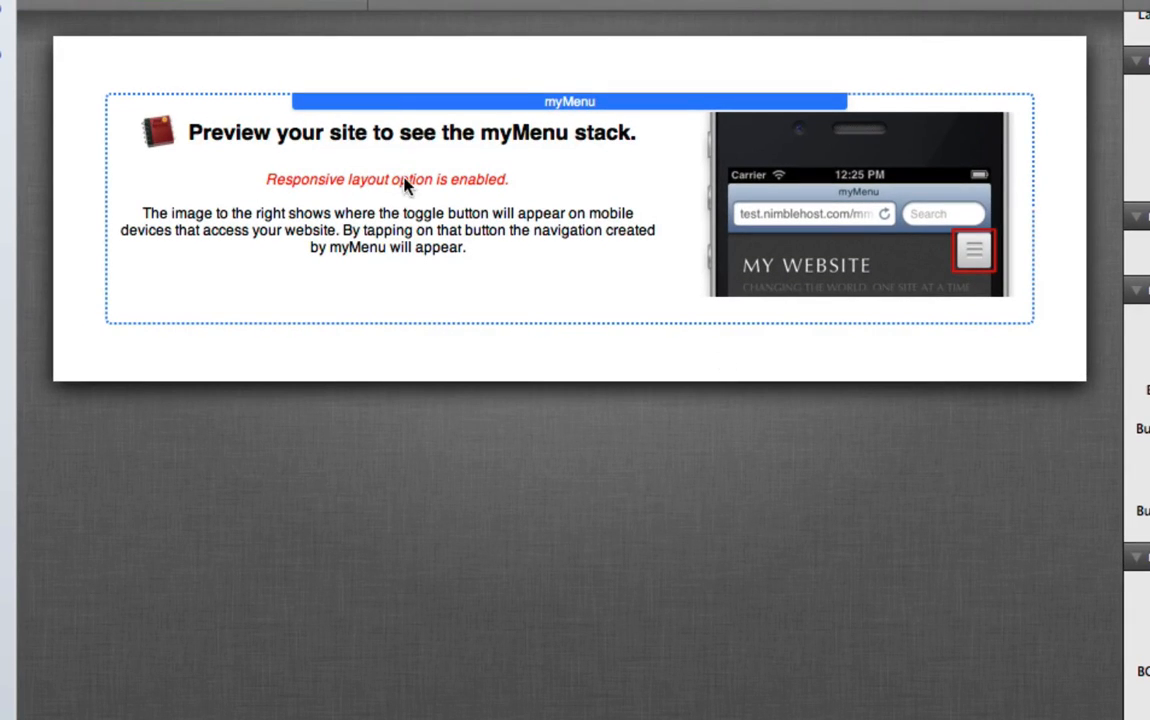
pyautogui.moveTo(472, 258)
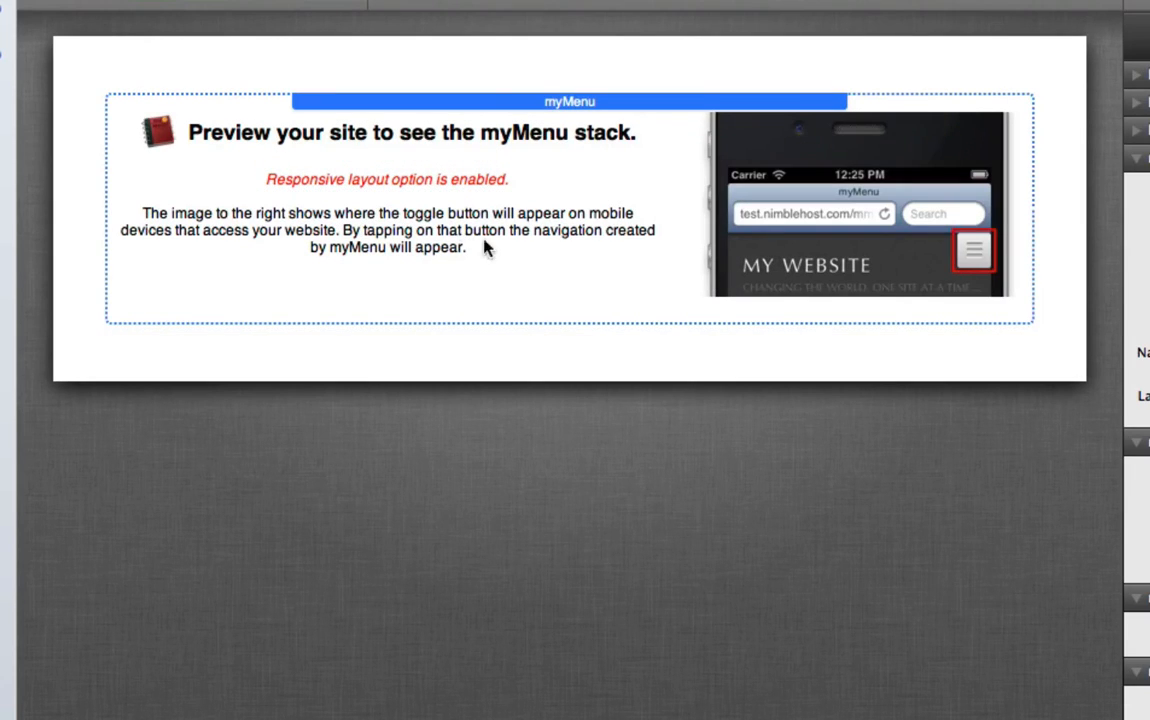
pyautogui.moveTo(784, 264)
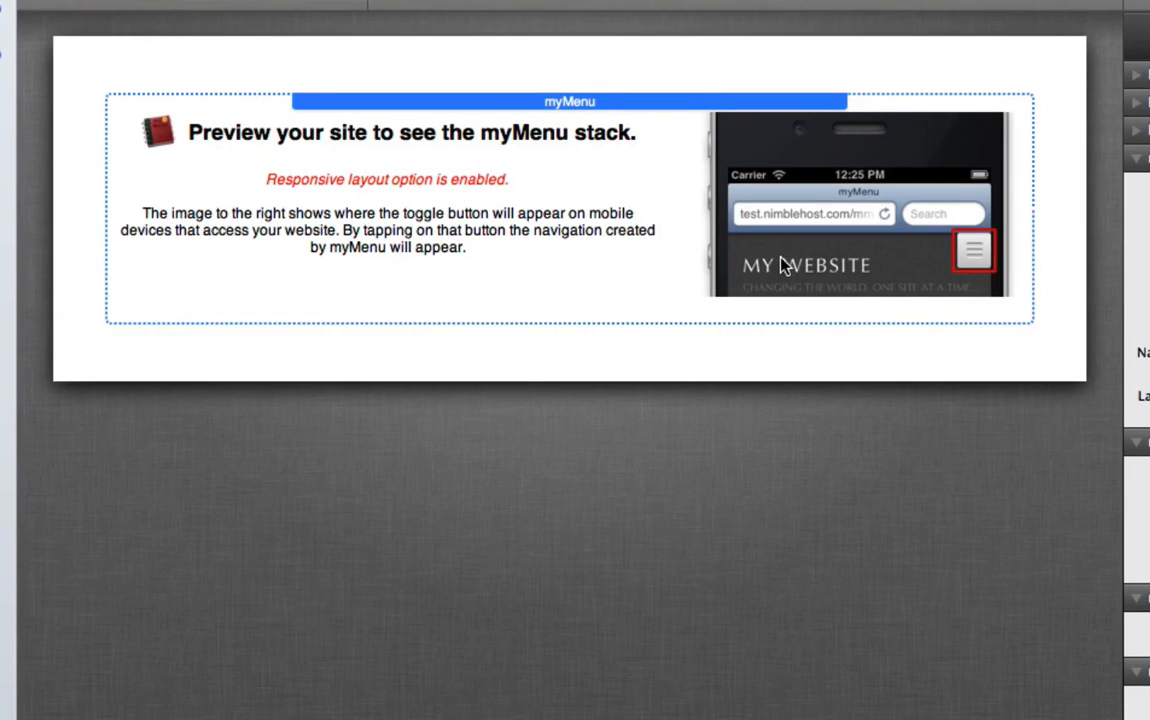
pyautogui.moveTo(946, 272)
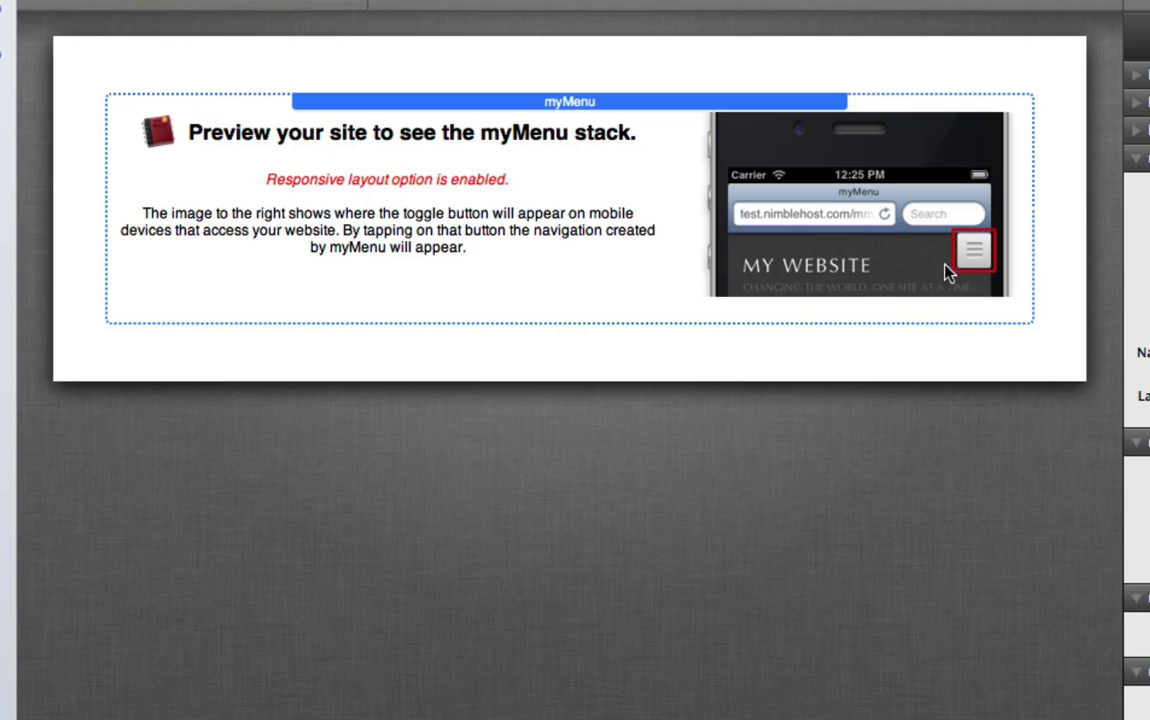
pyautogui.moveTo(974, 260)
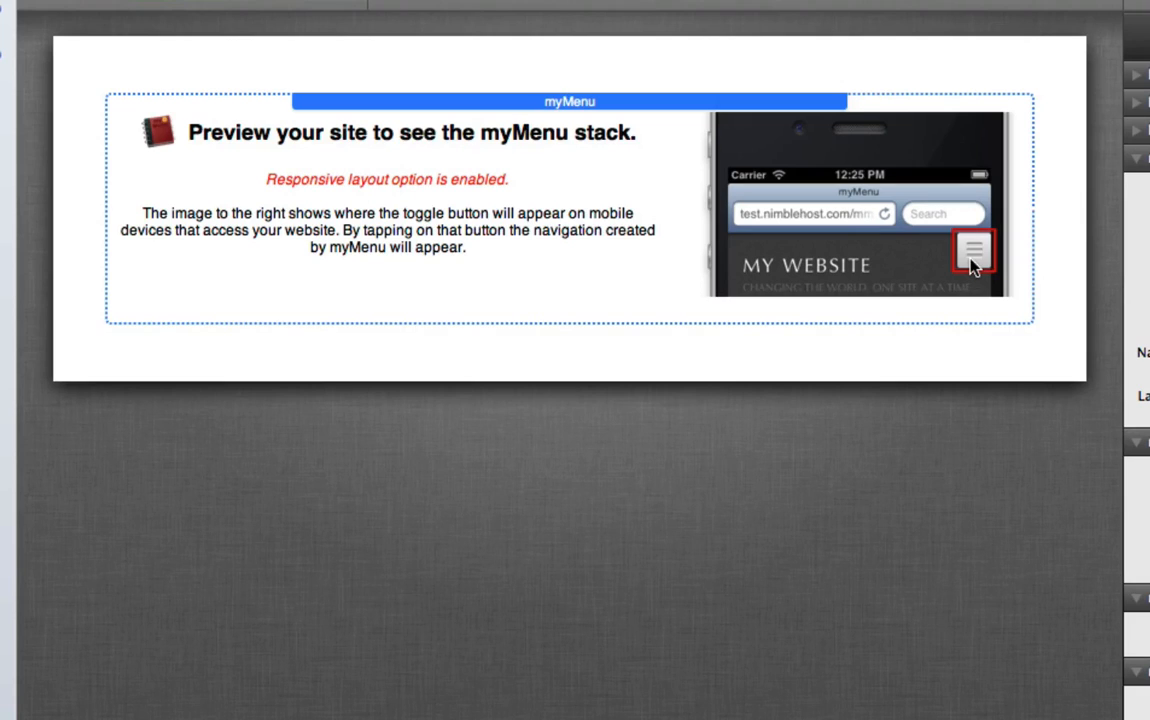
pyautogui.moveTo(952, 268)
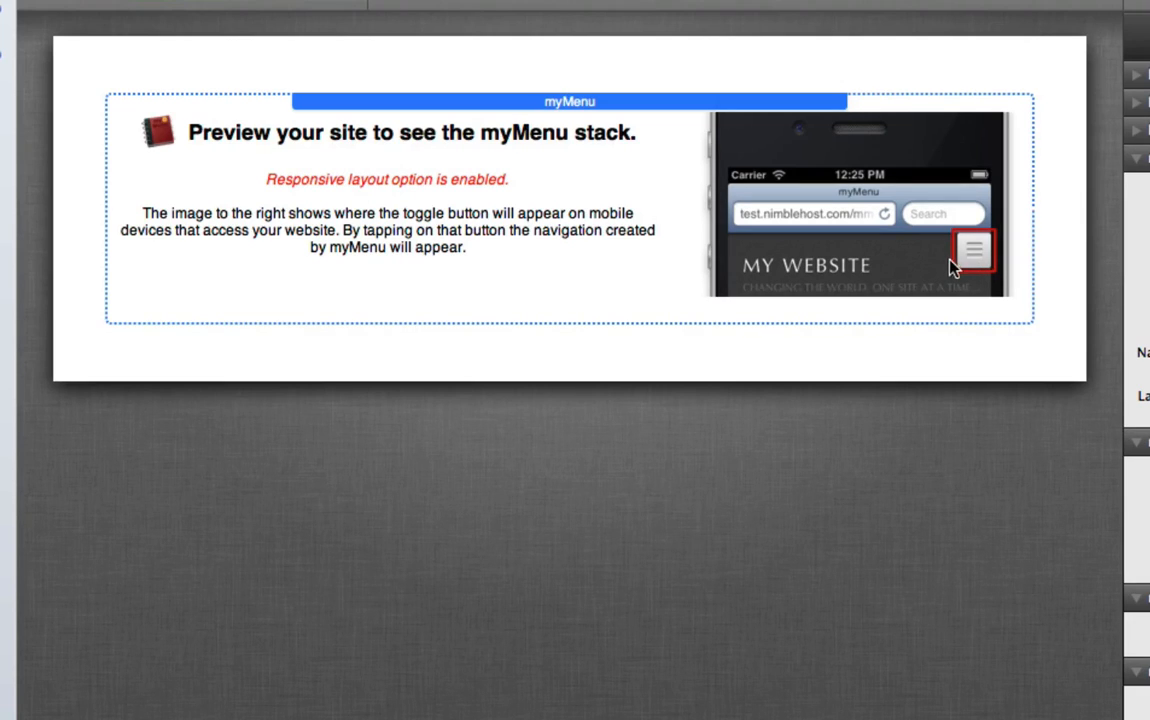
pyautogui.moveTo(958, 264)
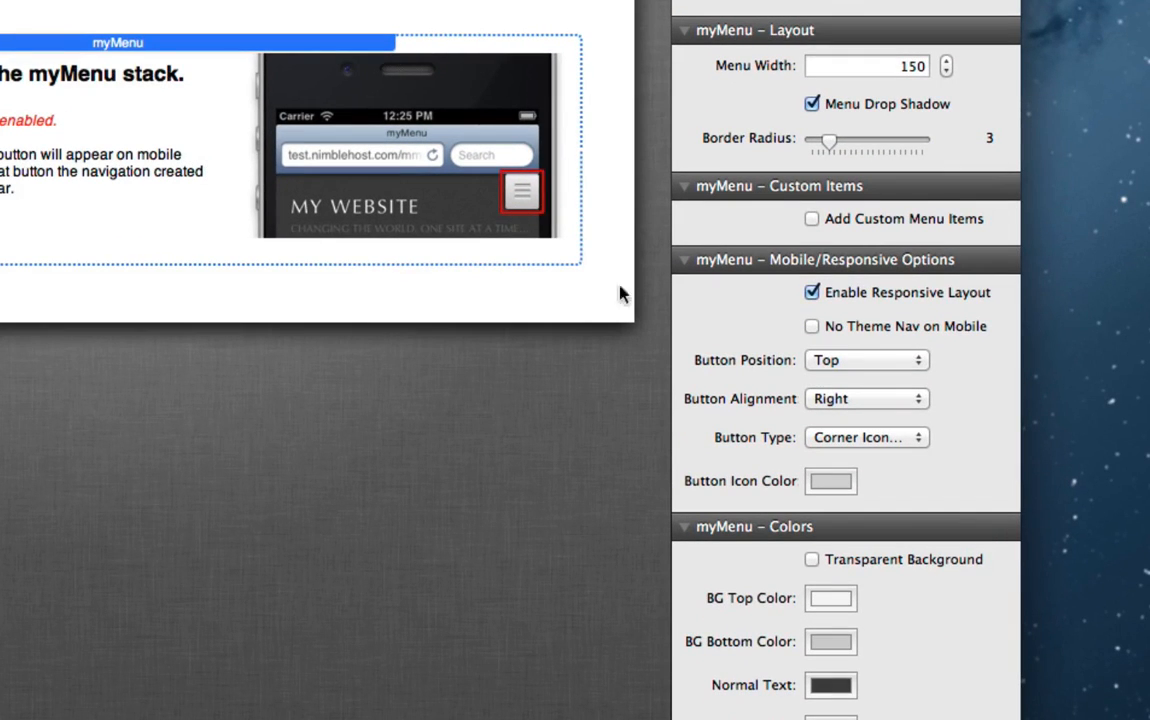
pyautogui.moveTo(448, 164)
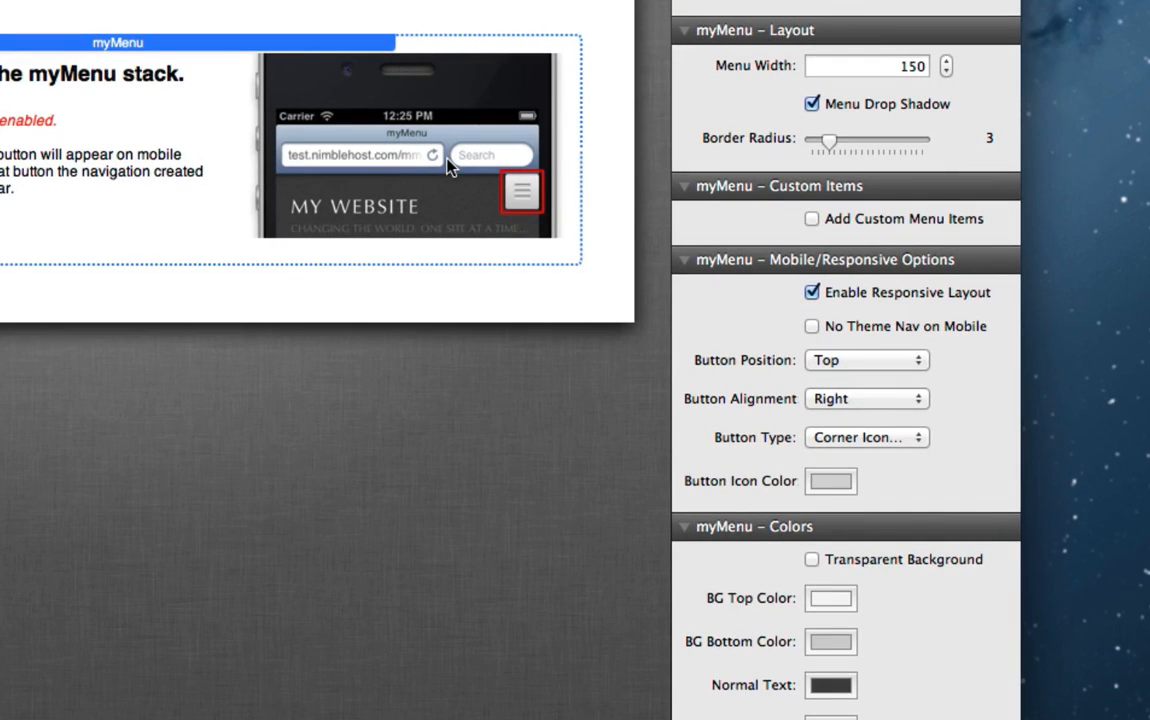
pyautogui.moveTo(454, 194)
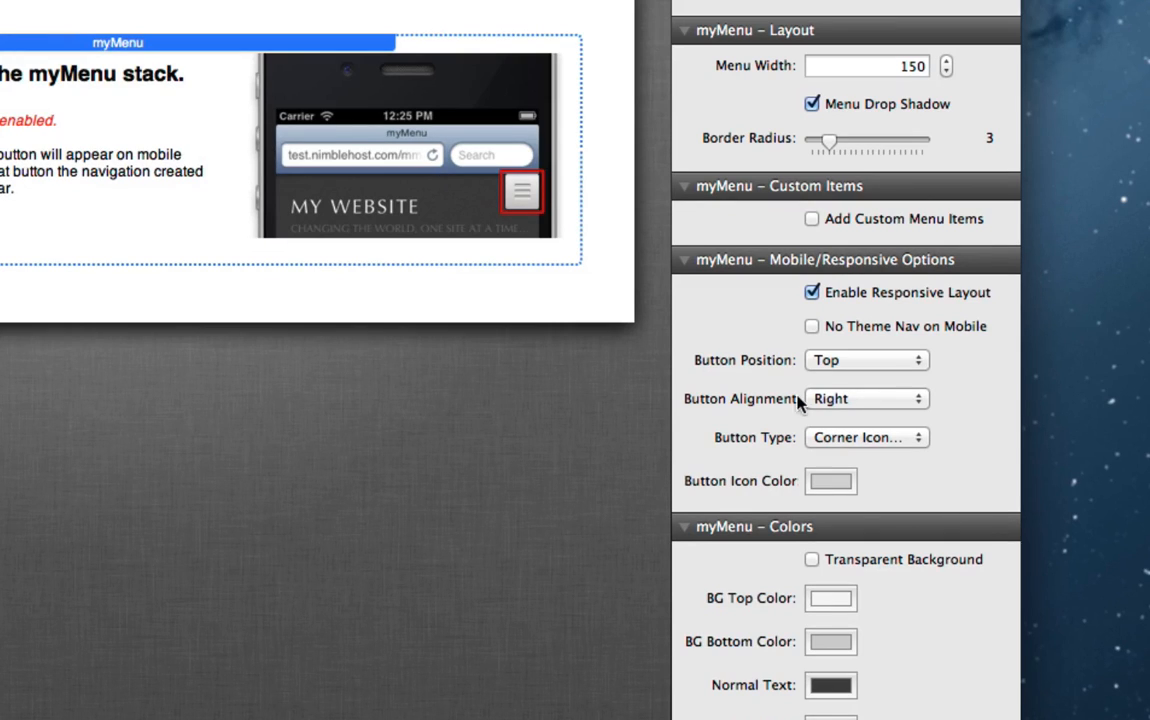
pyautogui.moveTo(826, 372)
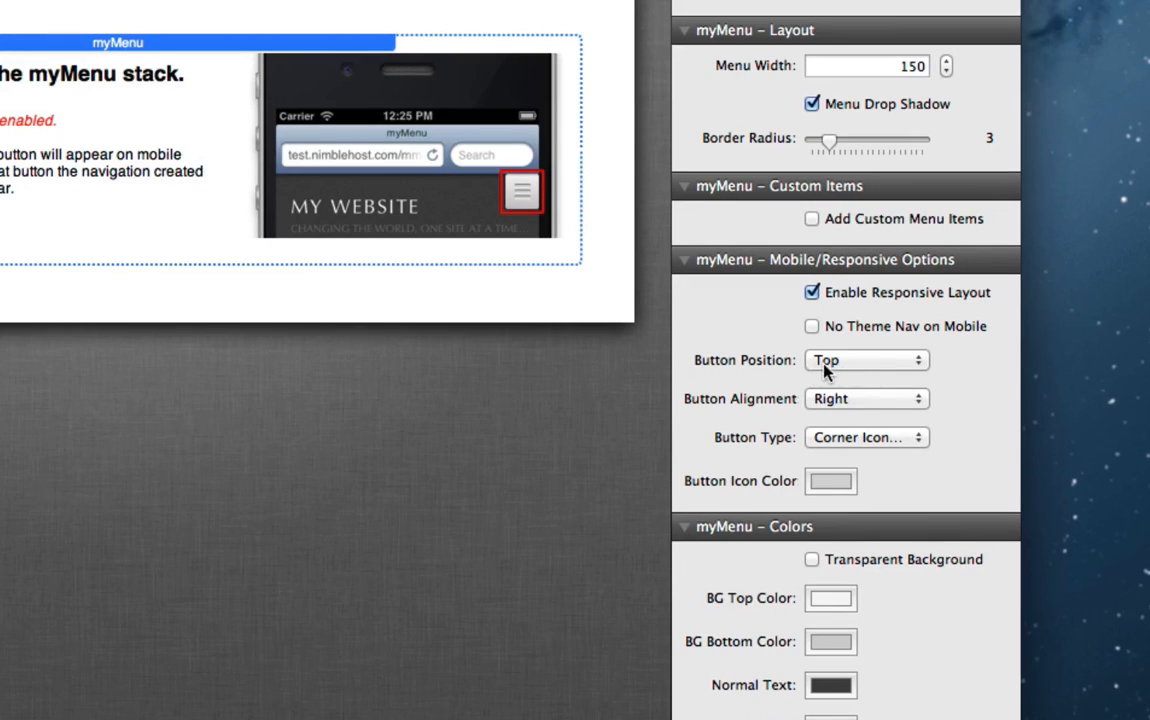
pyautogui.moveTo(868, 400)
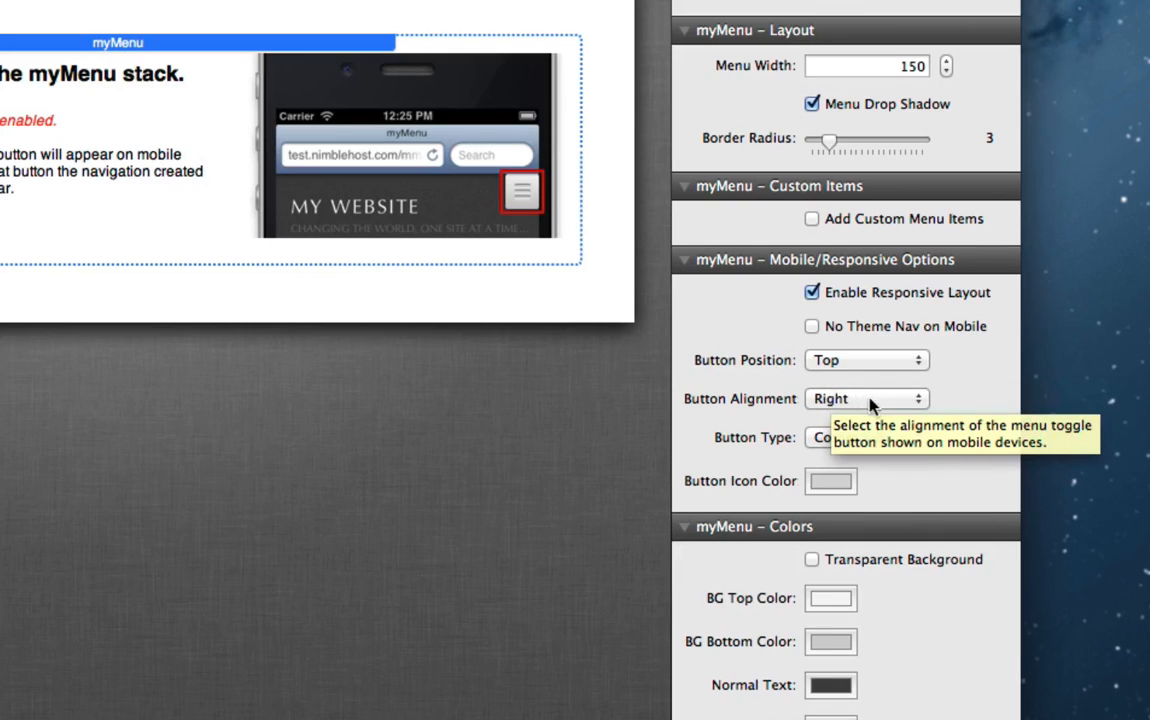
pyautogui.moveTo(860, 360)
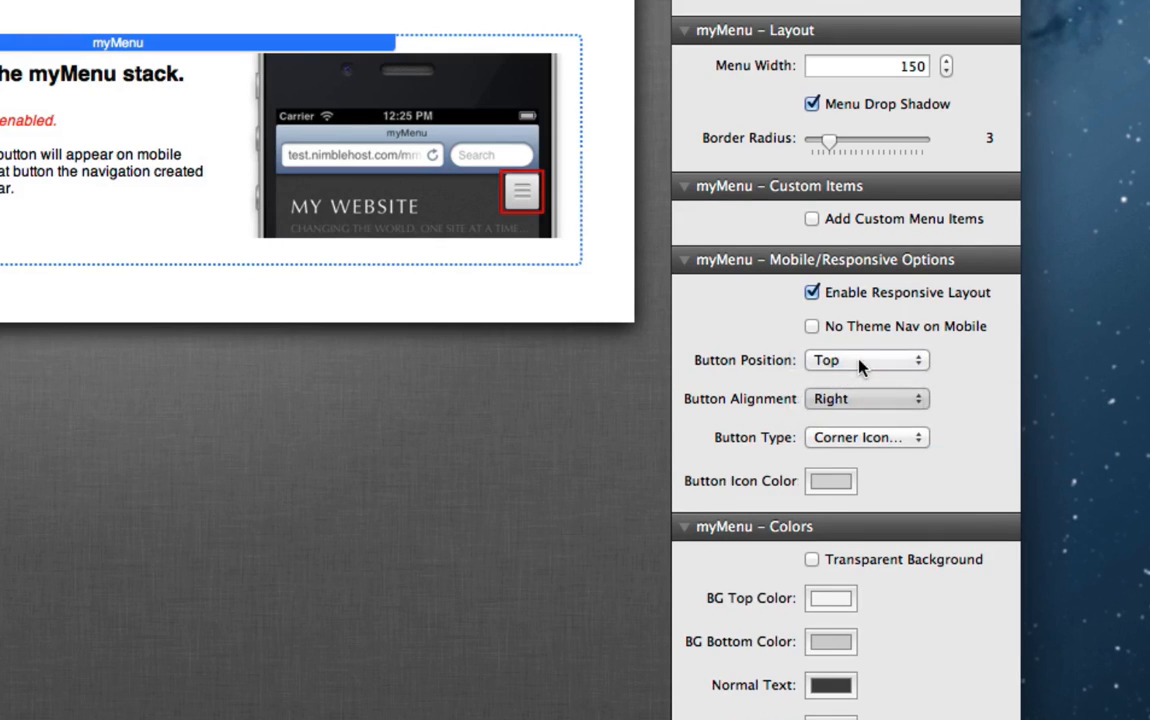
# Step: Set the mobile toggle Button Alignment from Right to Left
pyautogui.click(864, 400)
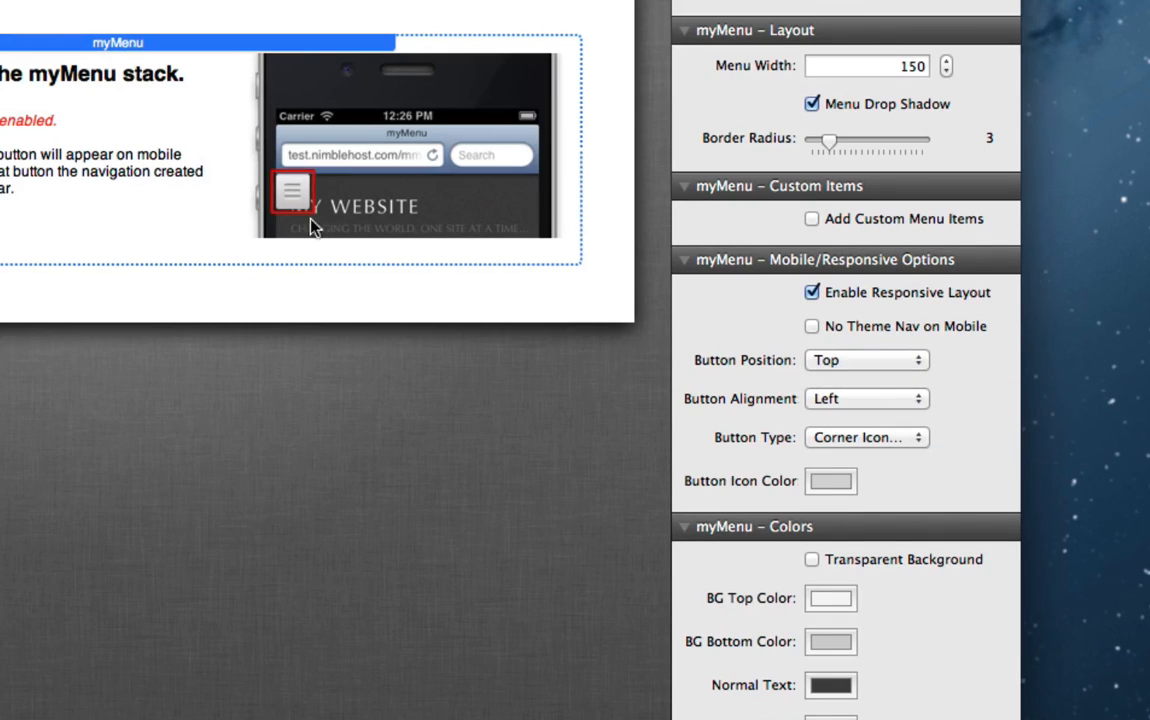
pyautogui.moveTo(292, 204)
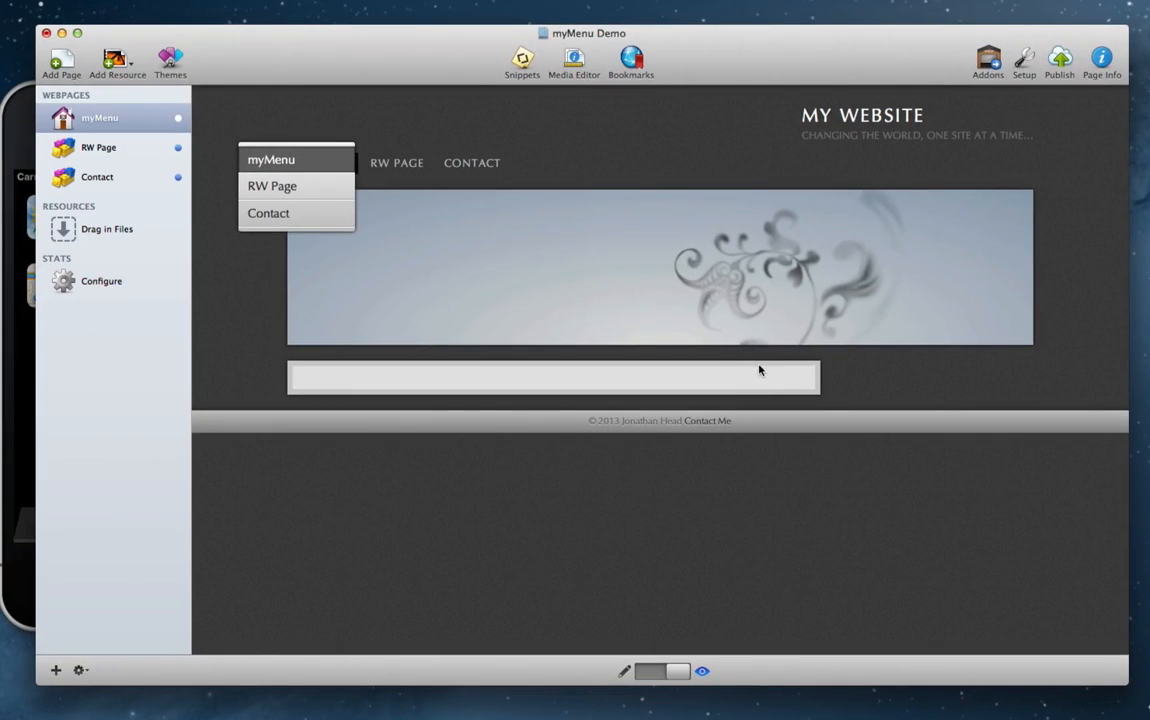
pyautogui.moveTo(704, 364)
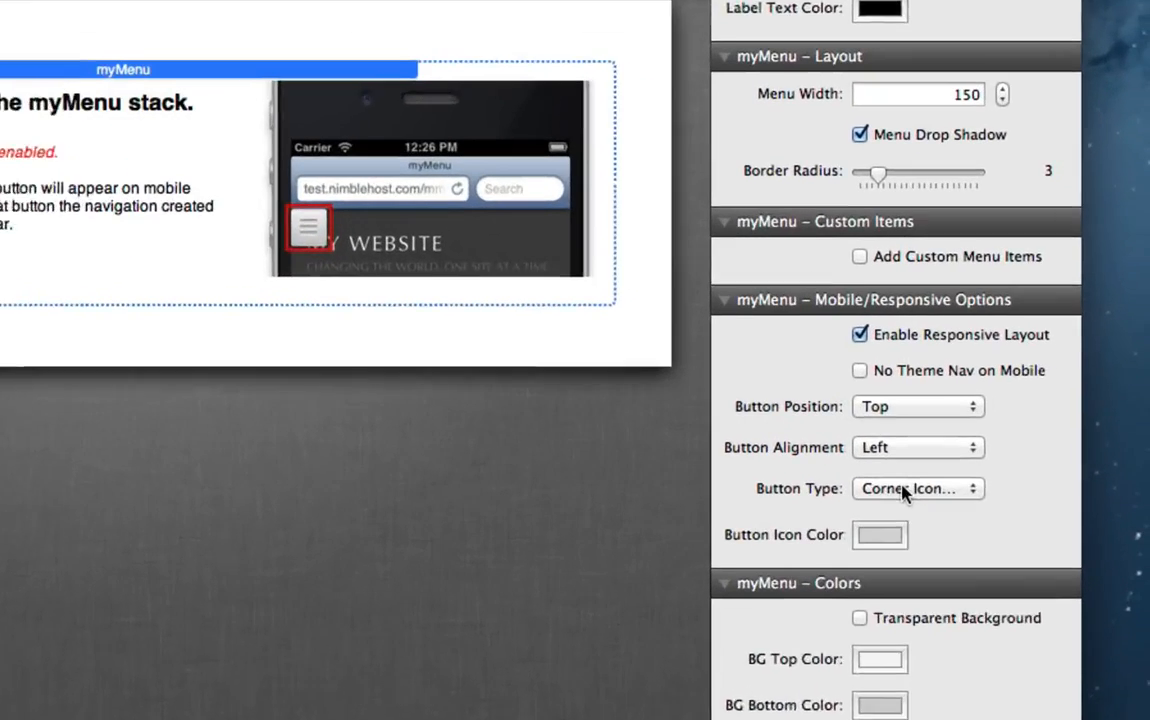
# Step: Set the mobile Button Type to Corner Text Button, showing a Navigation label
pyautogui.click(916, 488)
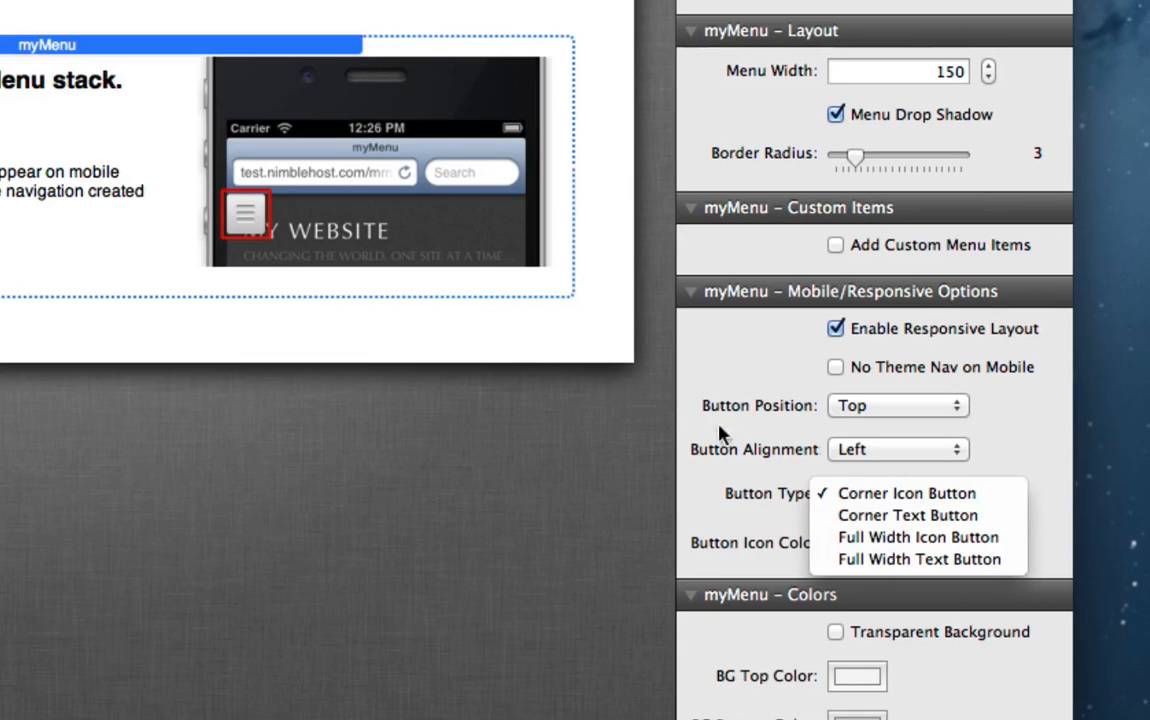
pyautogui.moveTo(832, 496)
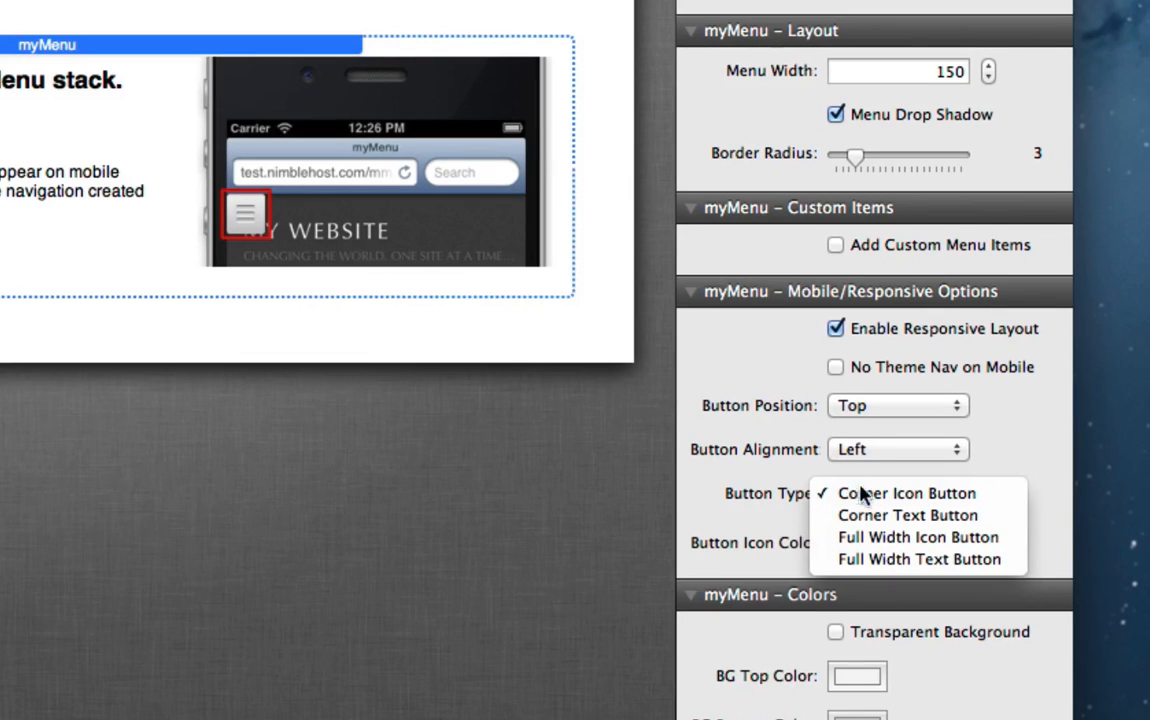
pyautogui.click(908, 492)
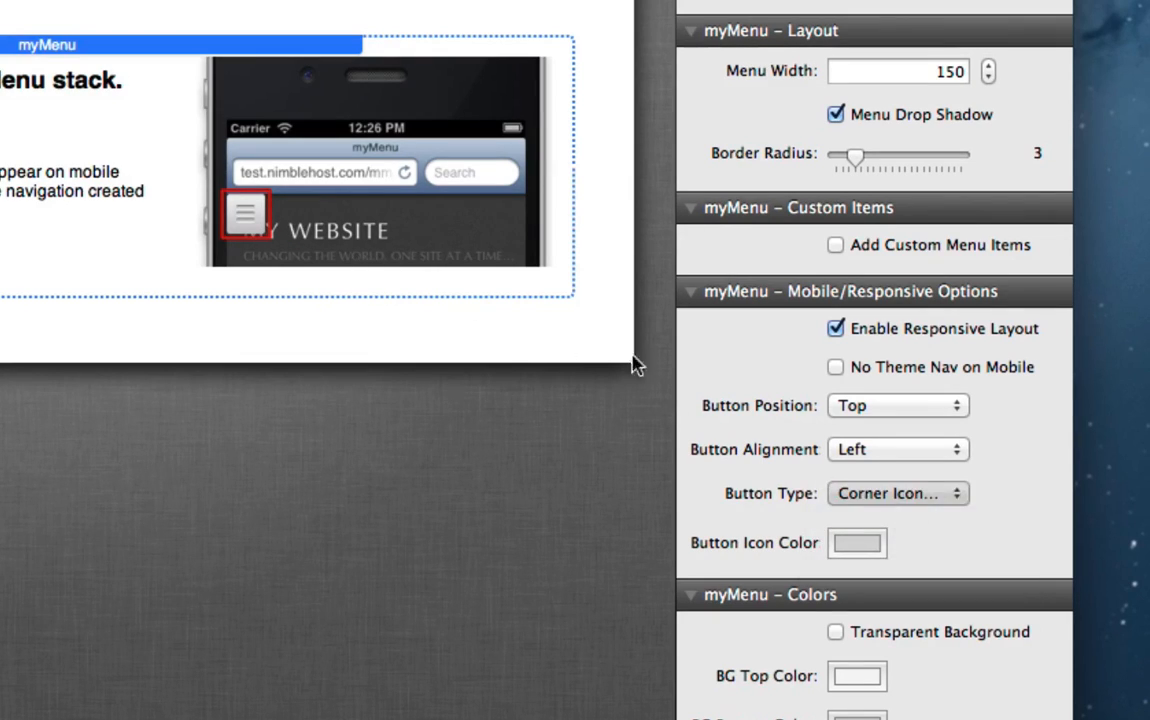
pyautogui.click(896, 494)
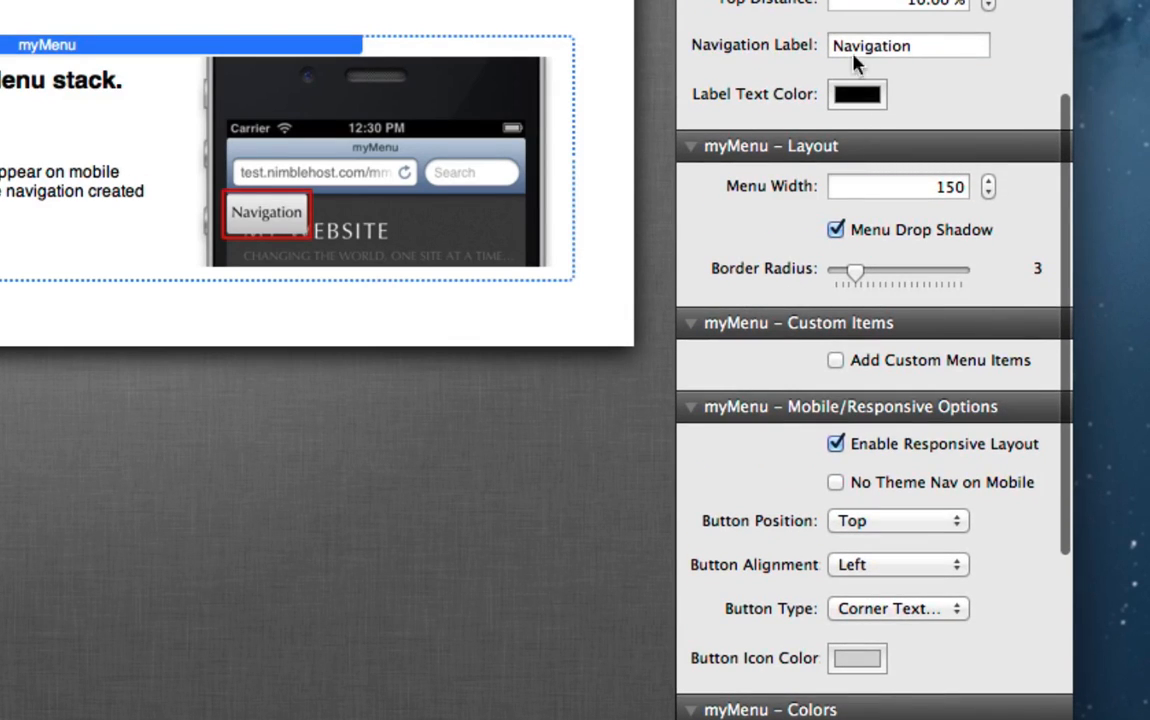
# Step: Replace the Navigation Label text with 'Nav'
pyautogui.click(916, 48)
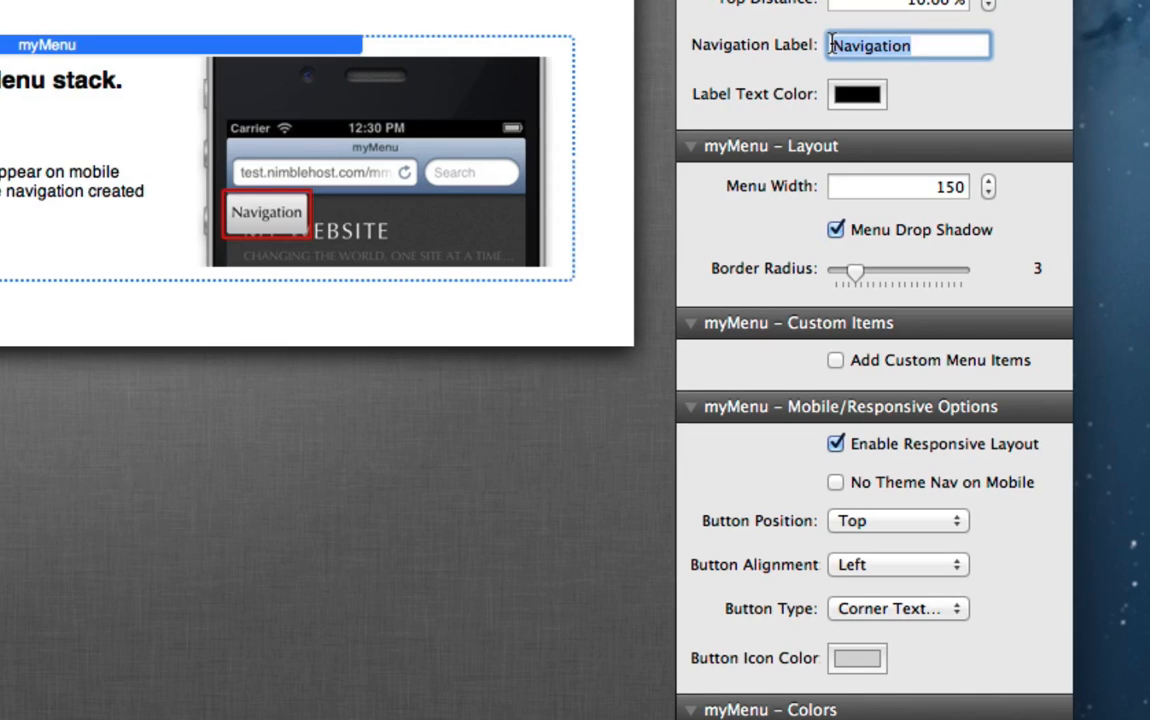
pyautogui.write('Menu')
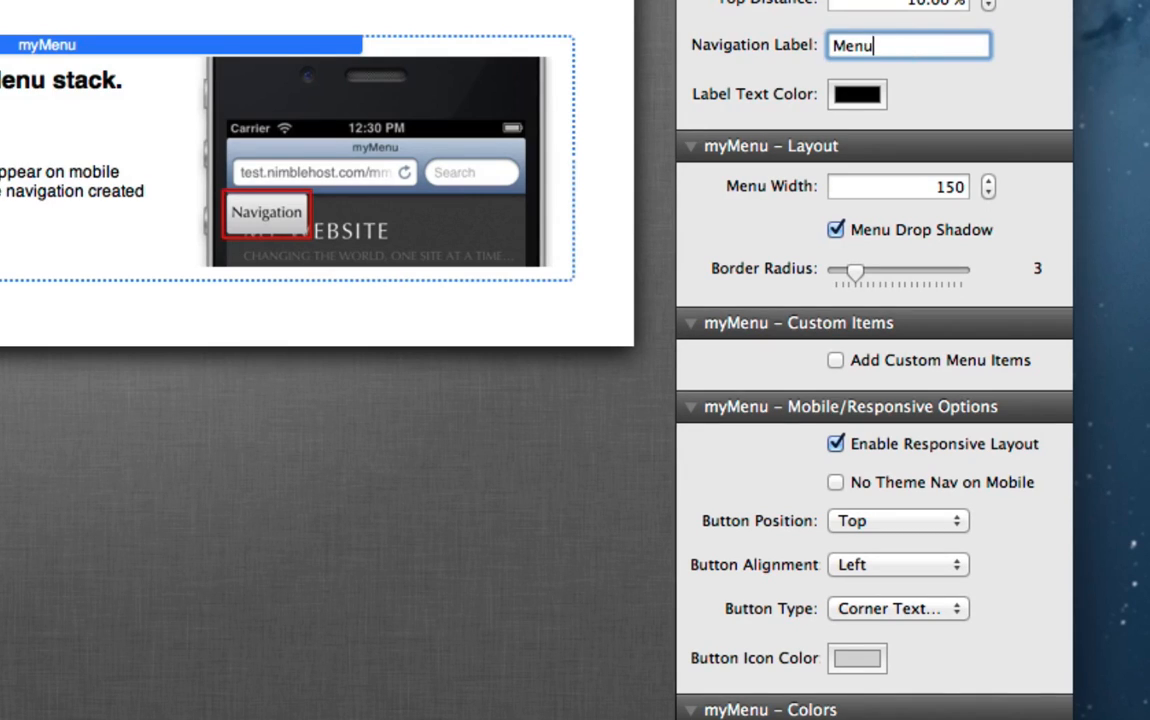
pyautogui.write('Nav')
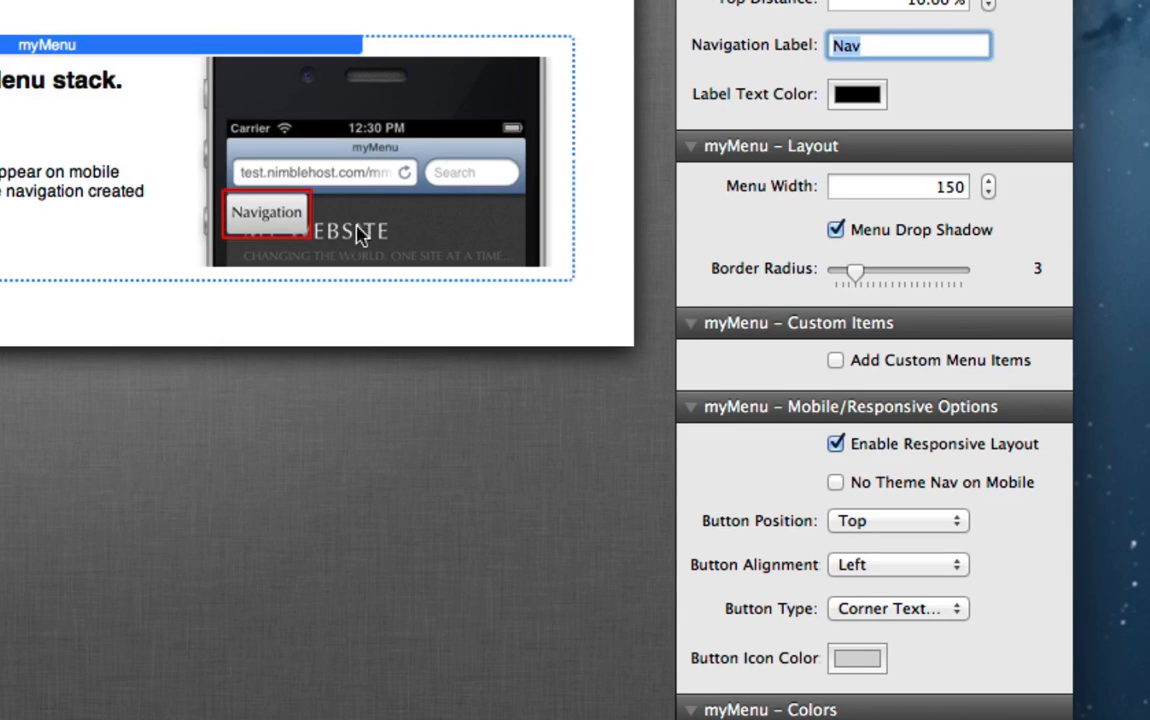
pyautogui.moveTo(284, 224)
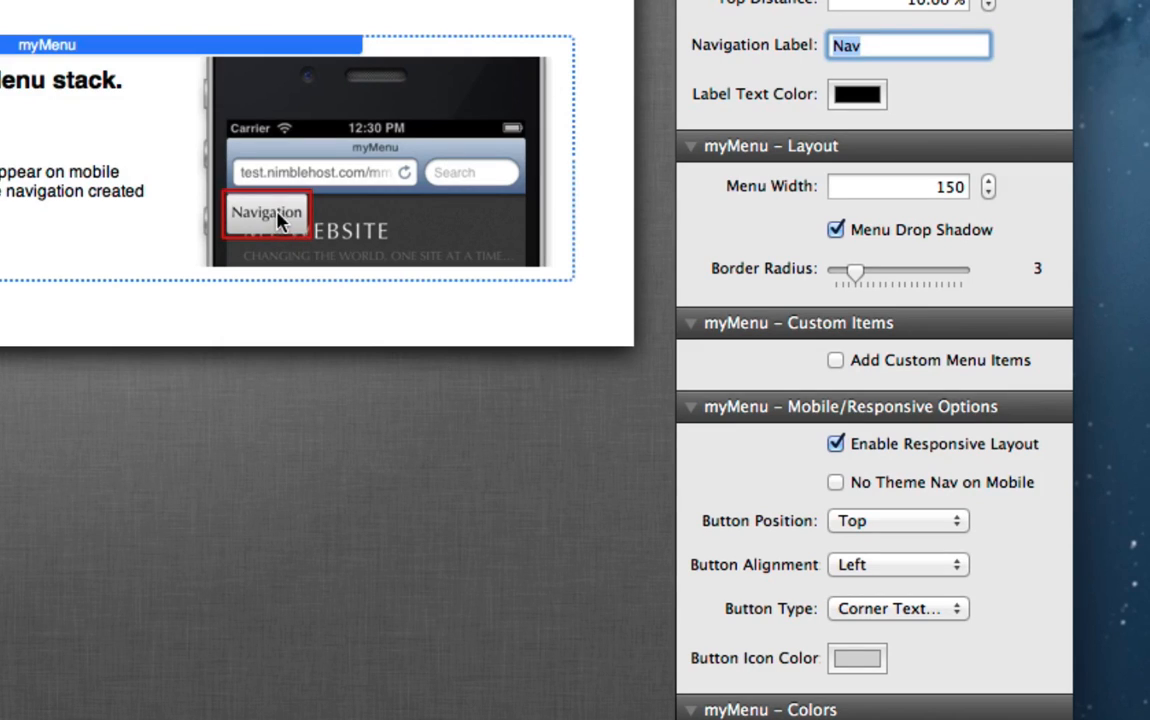
pyautogui.moveTo(268, 238)
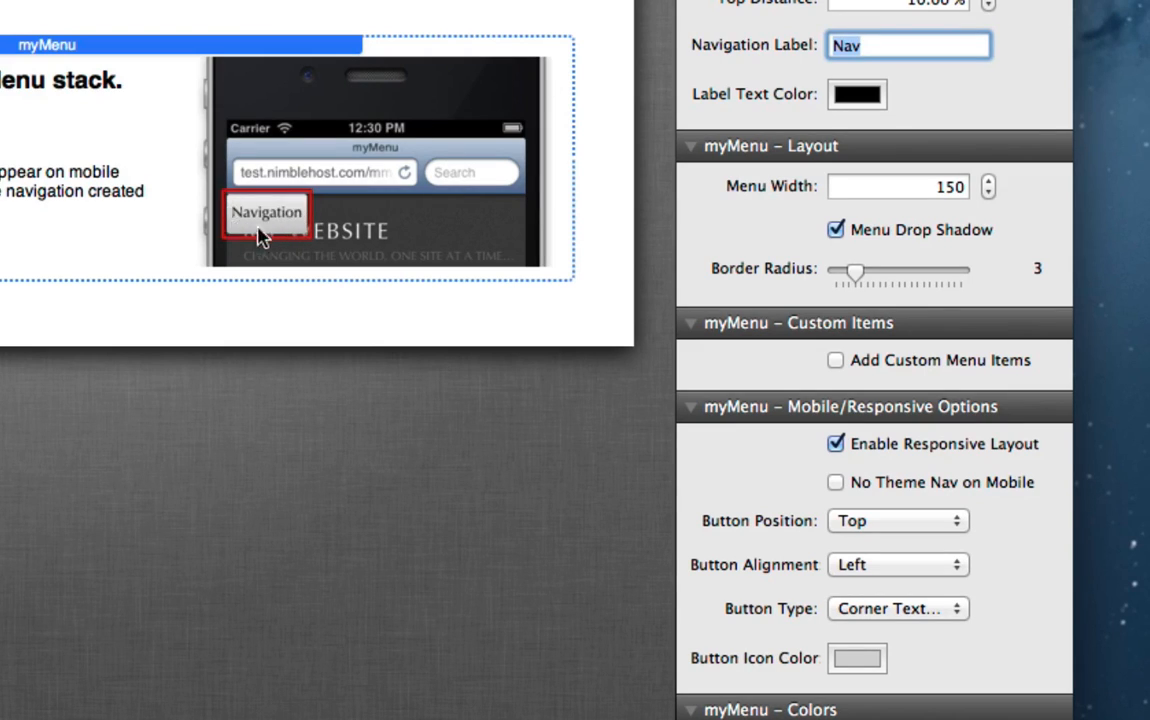
pyautogui.moveTo(272, 228)
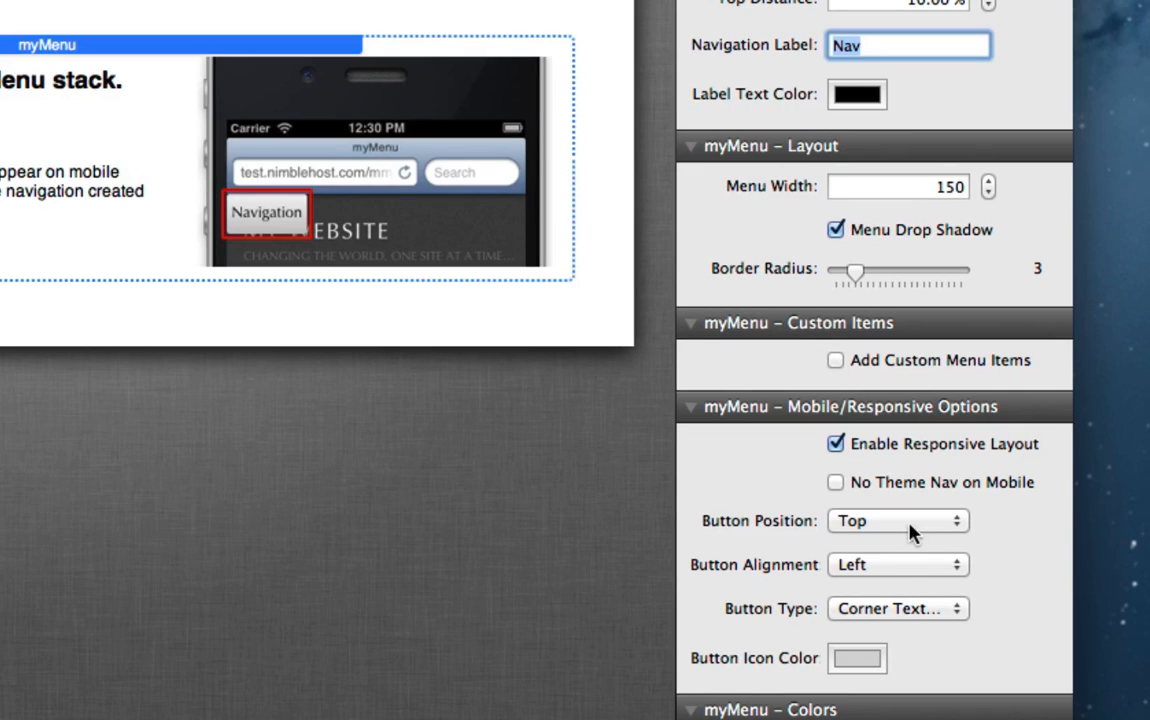
# Step: Set Button Position to Bottom, Button Type to Corner Icon Button and Alignment to Center
pyautogui.click(896, 520)
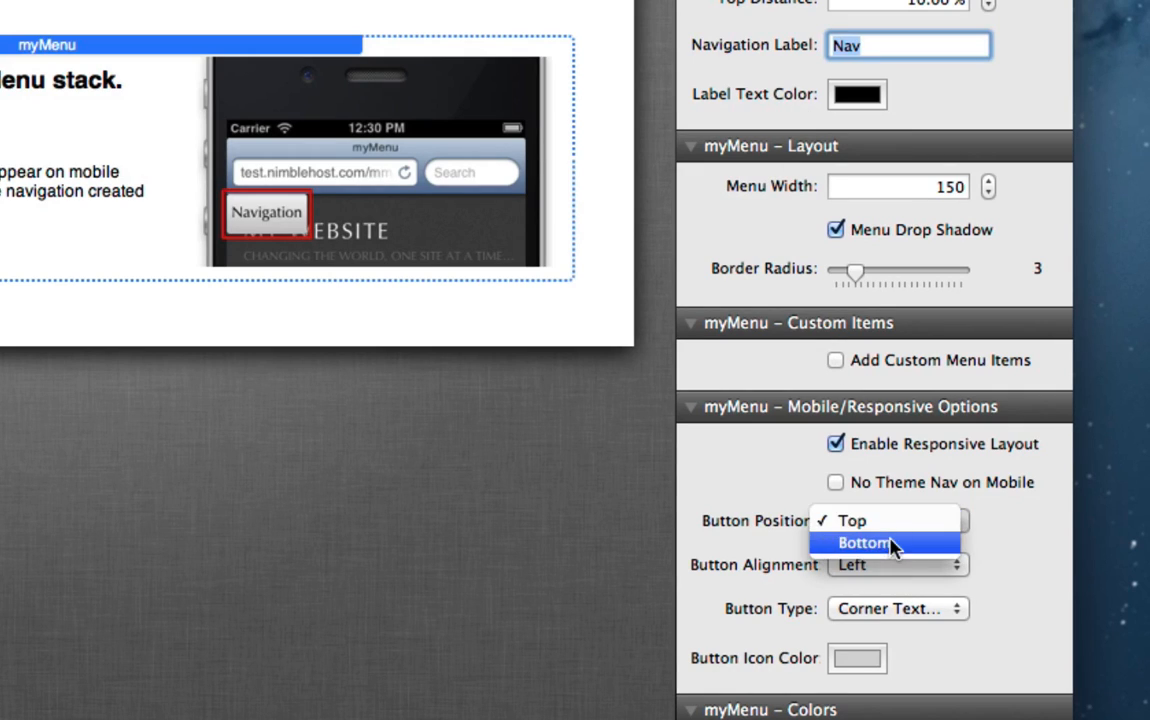
pyautogui.click(874, 542)
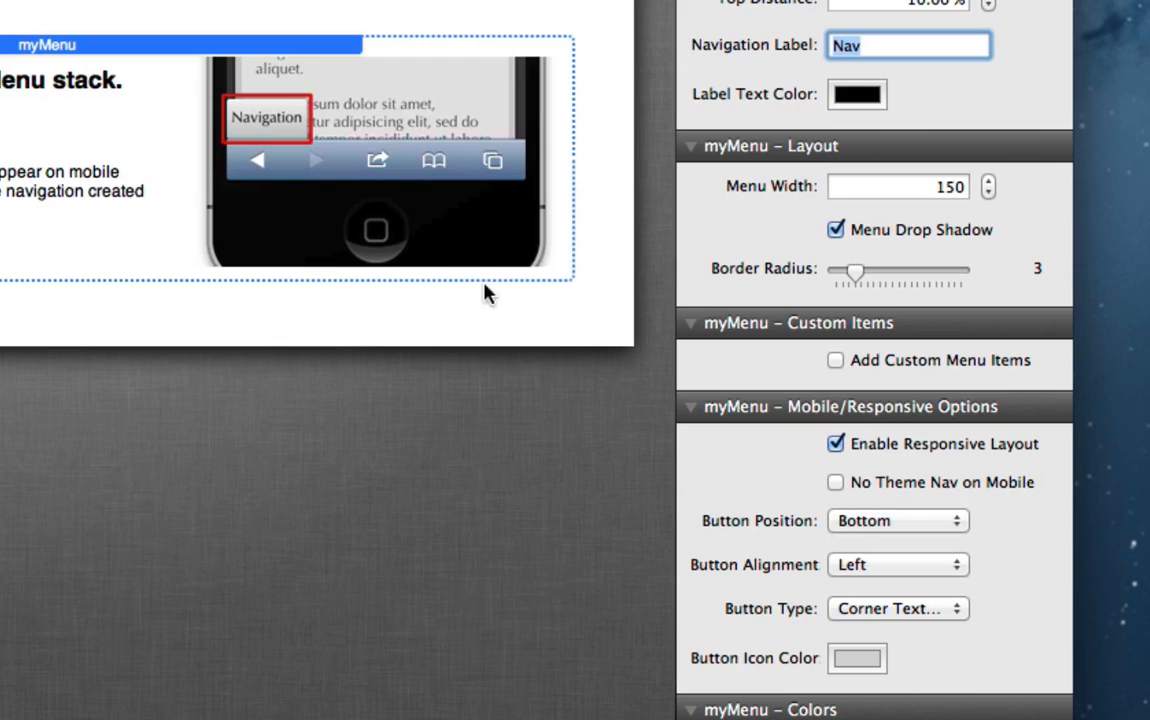
pyautogui.moveTo(392, 144)
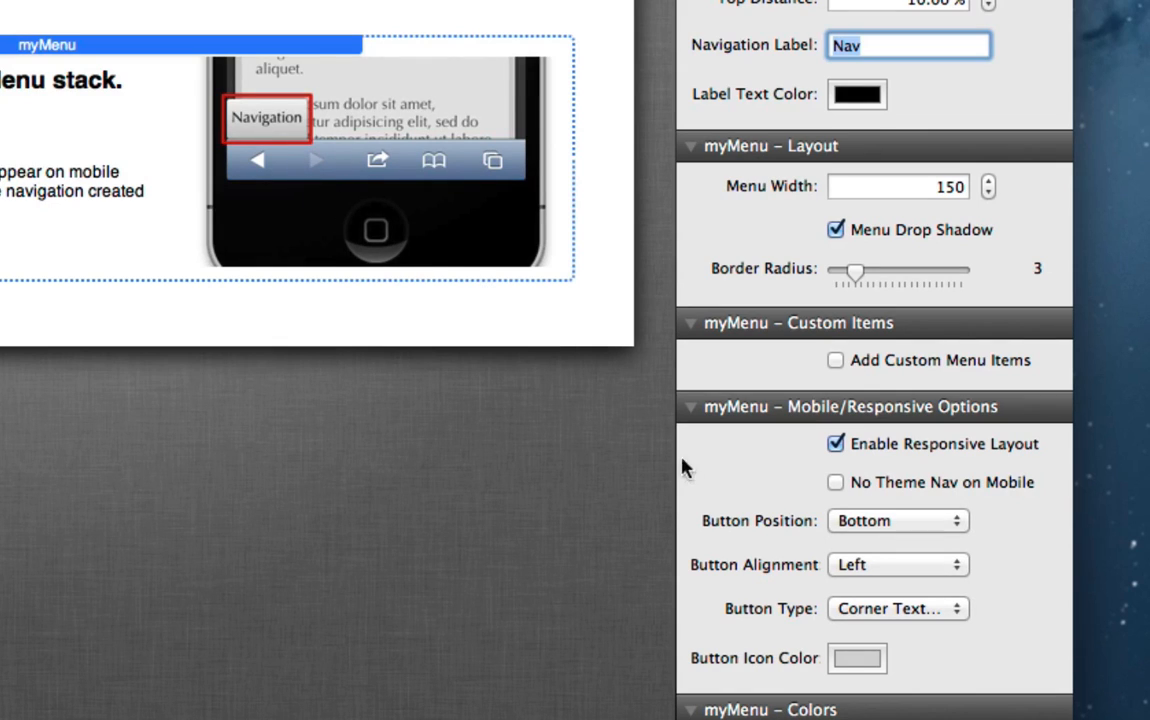
pyautogui.click(896, 608)
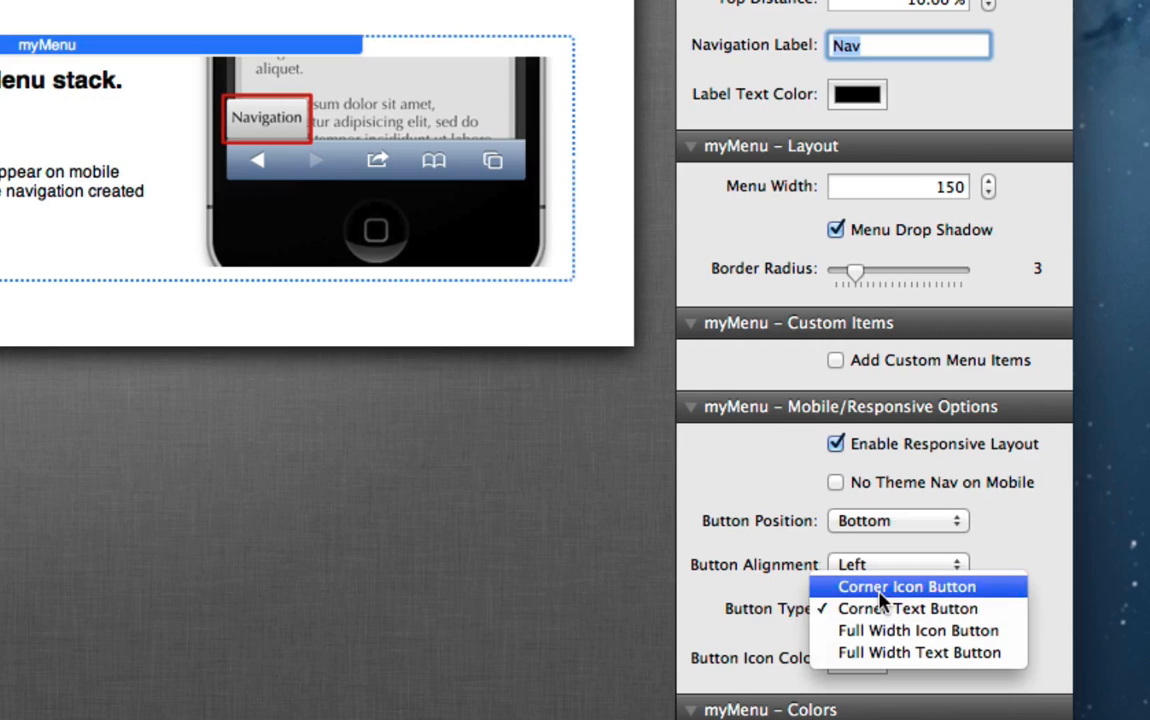
pyautogui.click(904, 586)
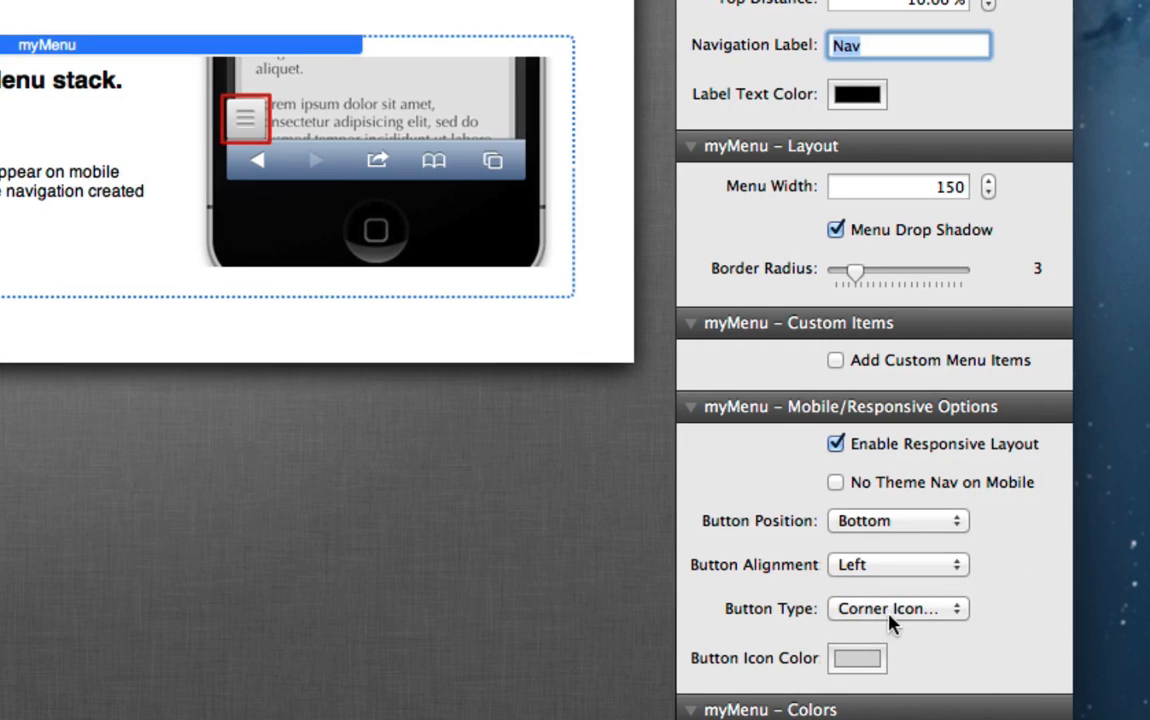
pyautogui.moveTo(904, 572)
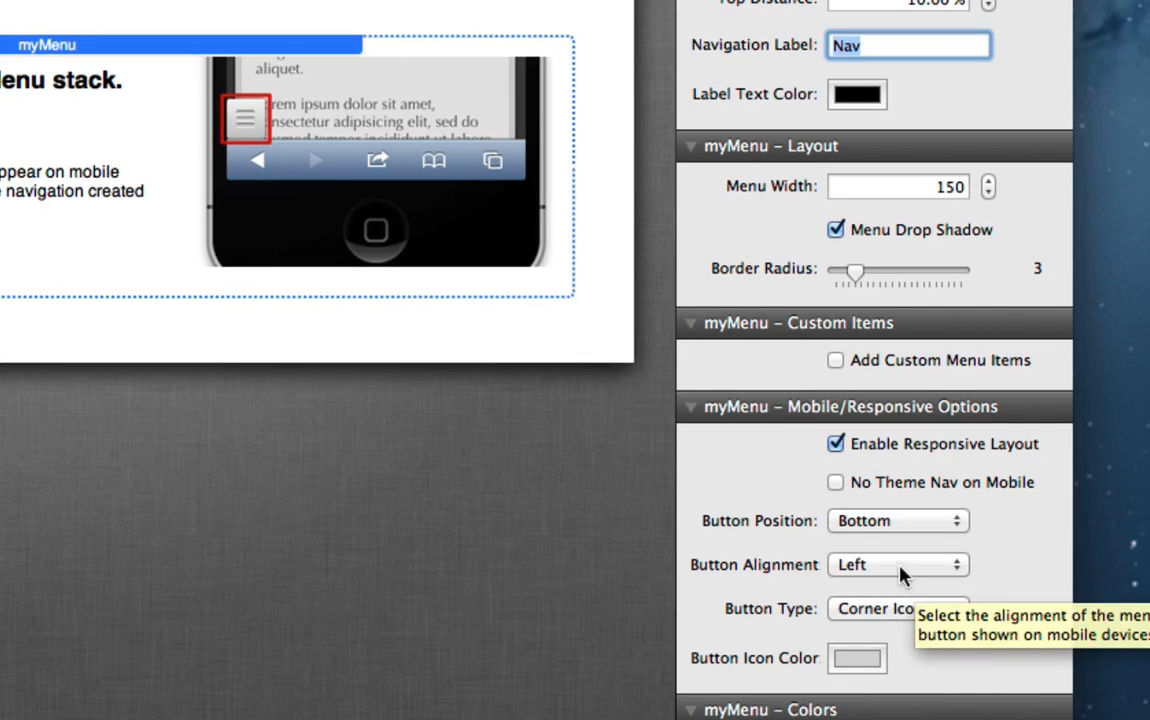
pyautogui.click(896, 564)
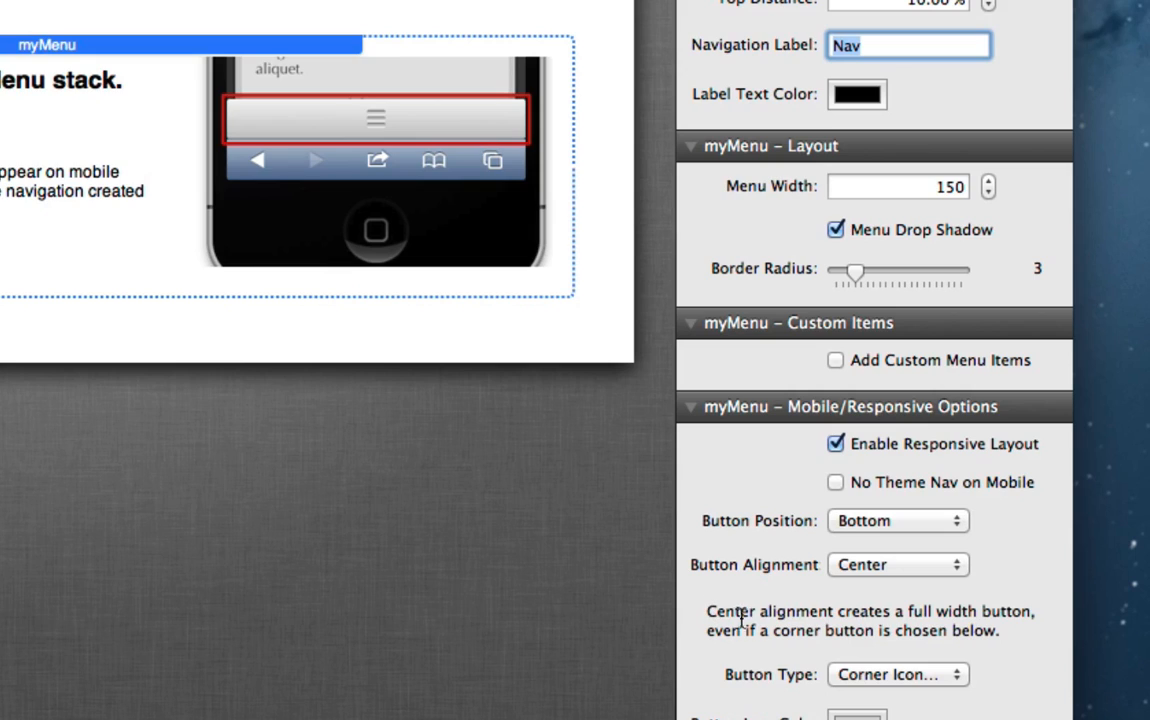
pyautogui.moveTo(444, 140)
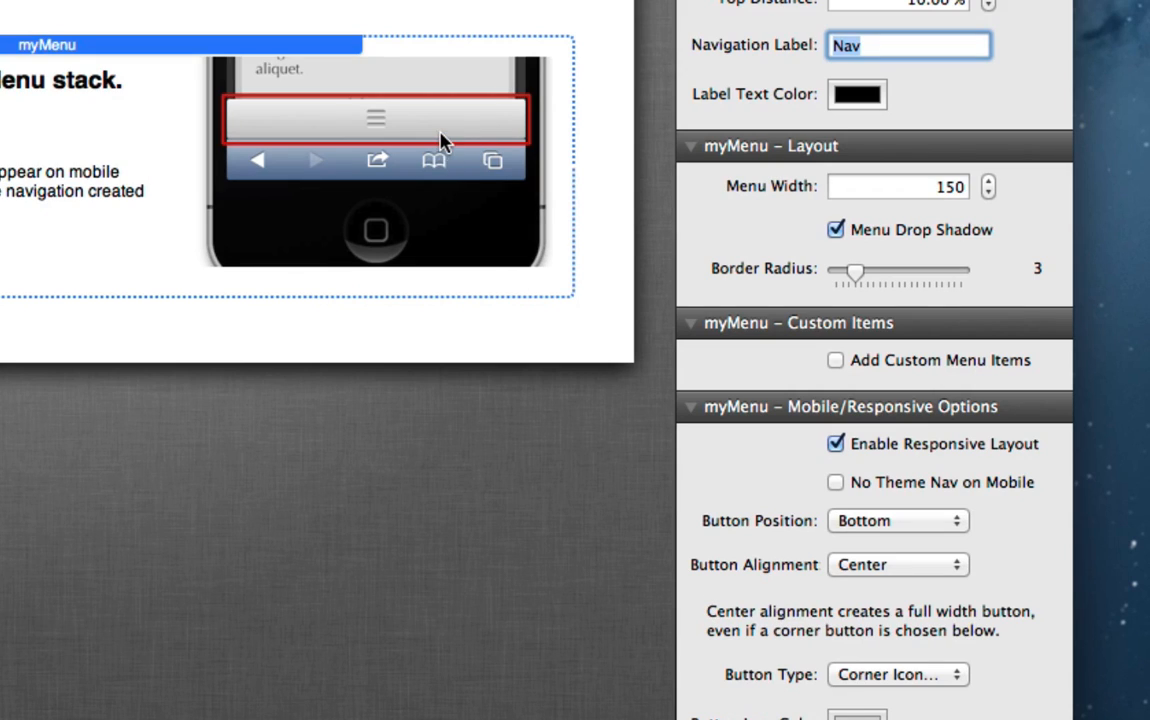
pyautogui.moveTo(450, 180)
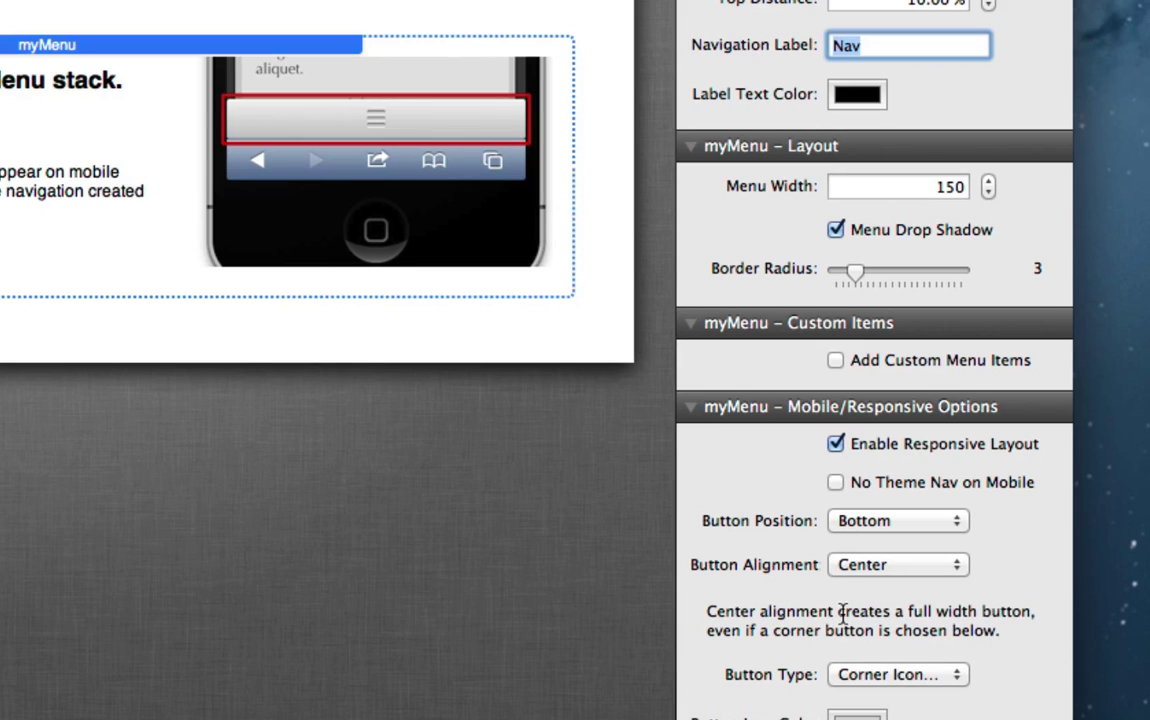
pyautogui.moveTo(844, 612)
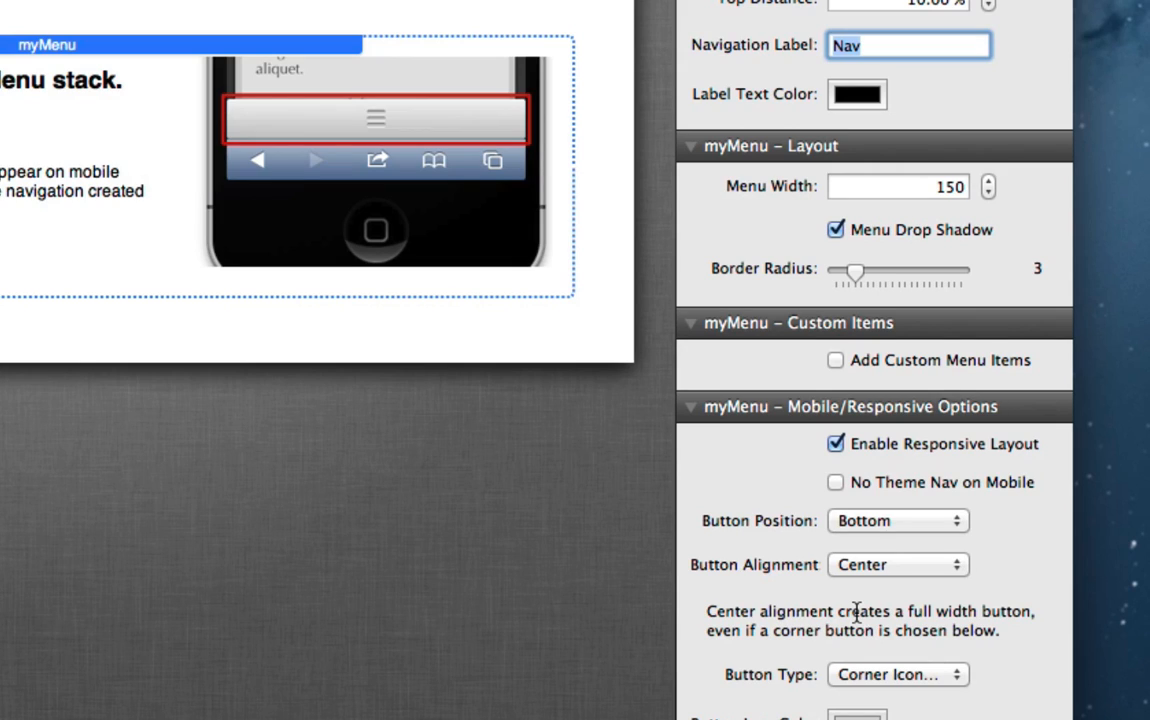
pyautogui.moveTo(772, 572)
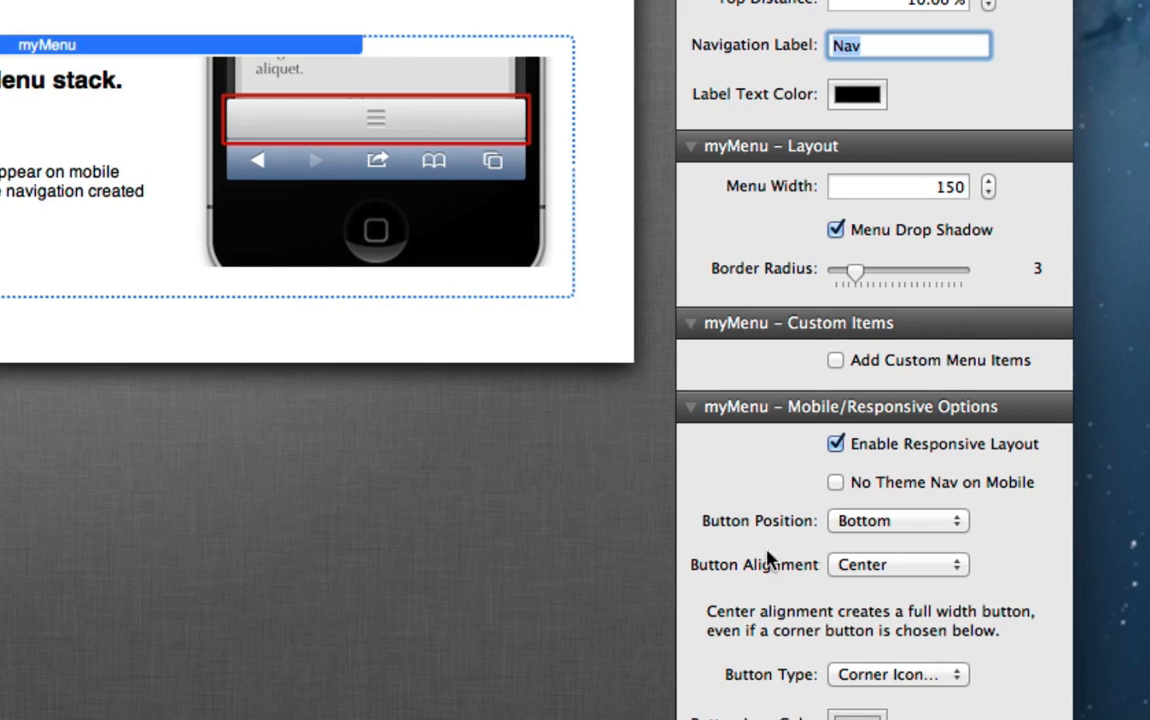
pyautogui.moveTo(272, 352)
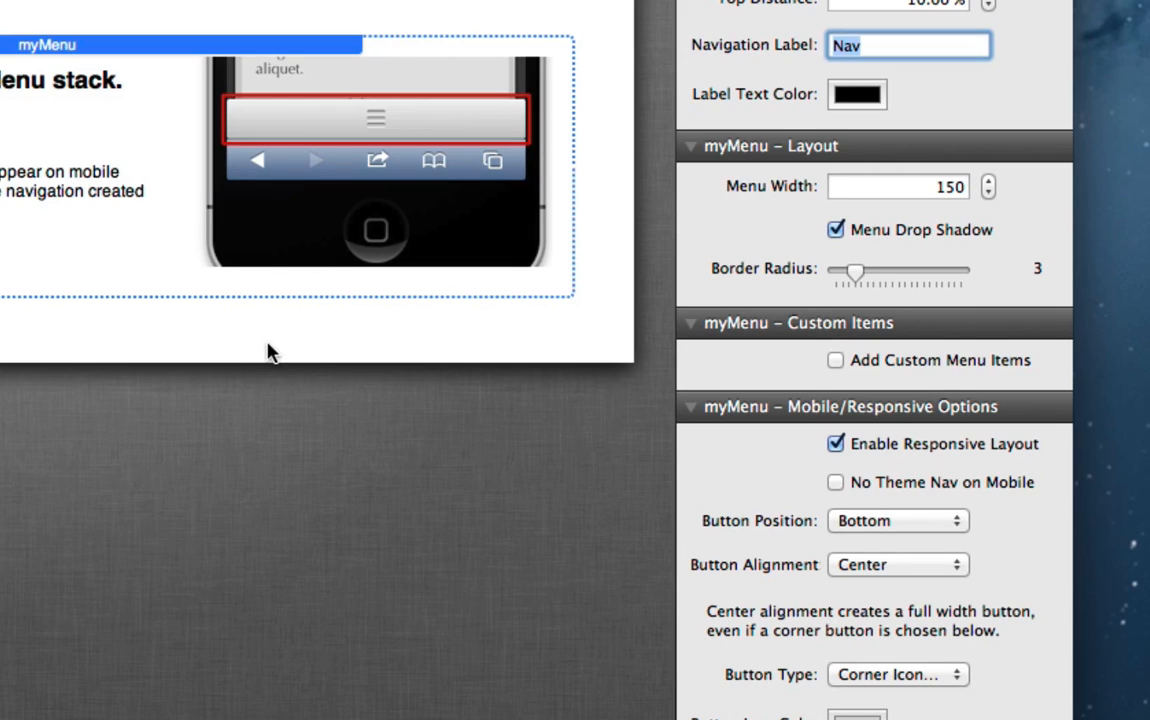
pyautogui.moveTo(4, 298)
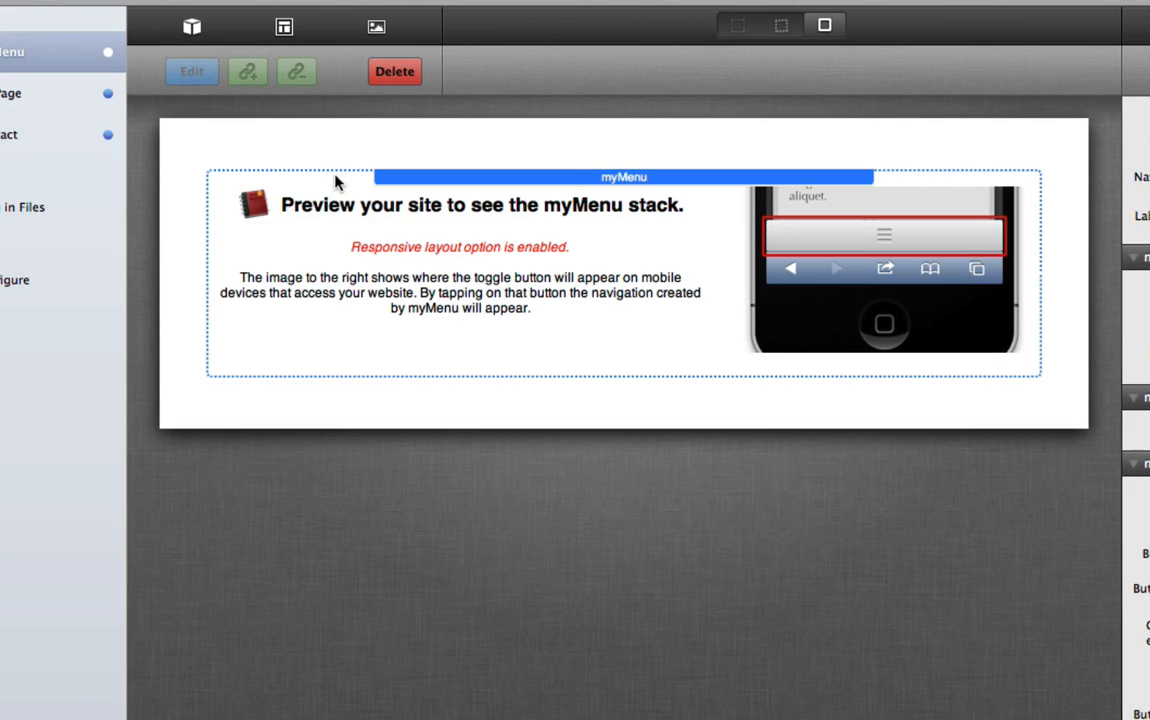
pyautogui.moveTo(232, 158)
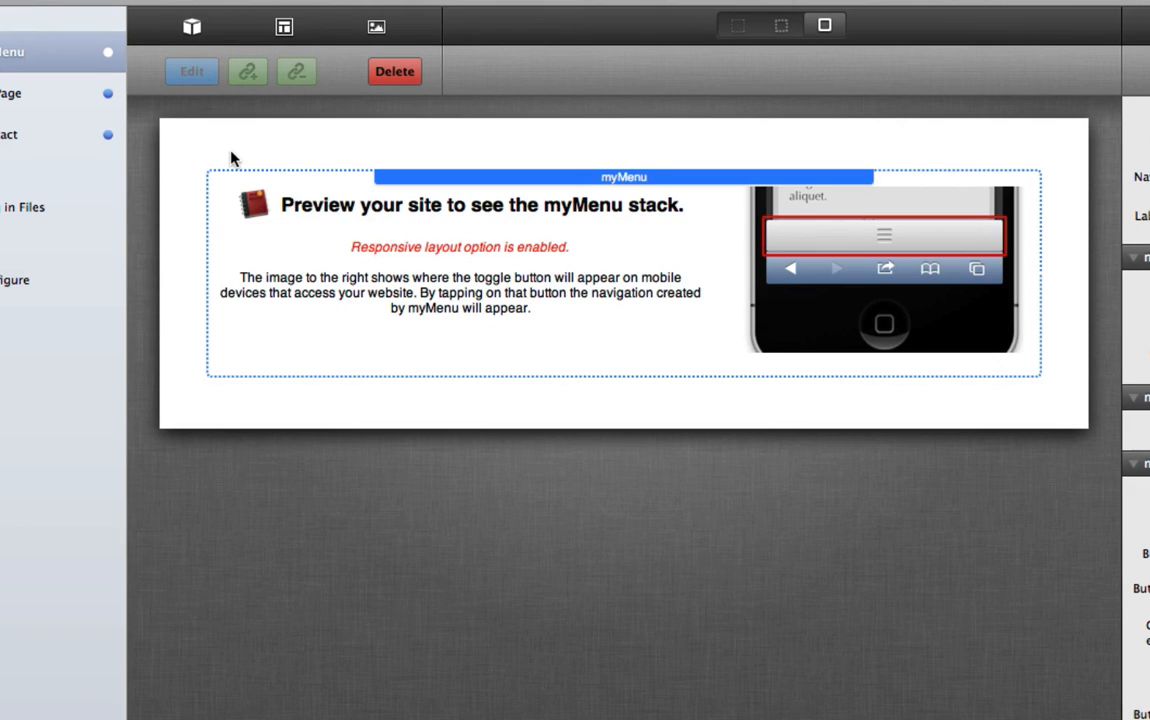
pyautogui.moveTo(200, 36)
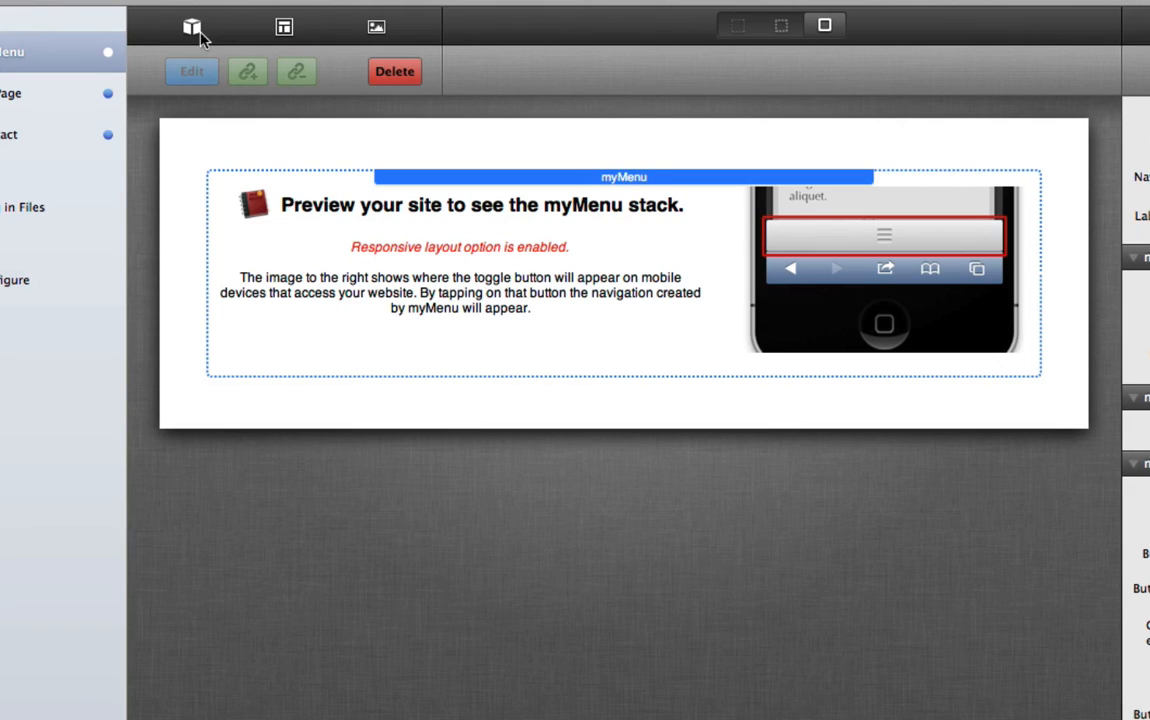
# Step: Browse the myMenu Custom Item stacks in the library, then tick Add Custom Menu Items
pyautogui.click(192, 28)
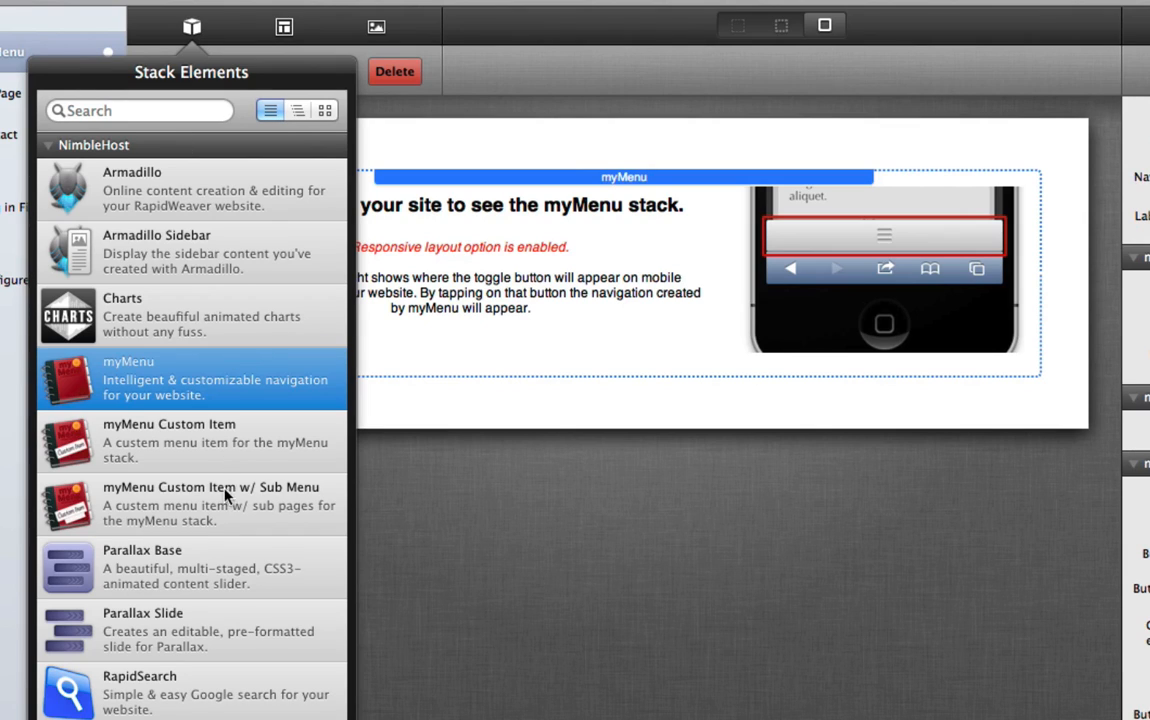
pyautogui.click(218, 504)
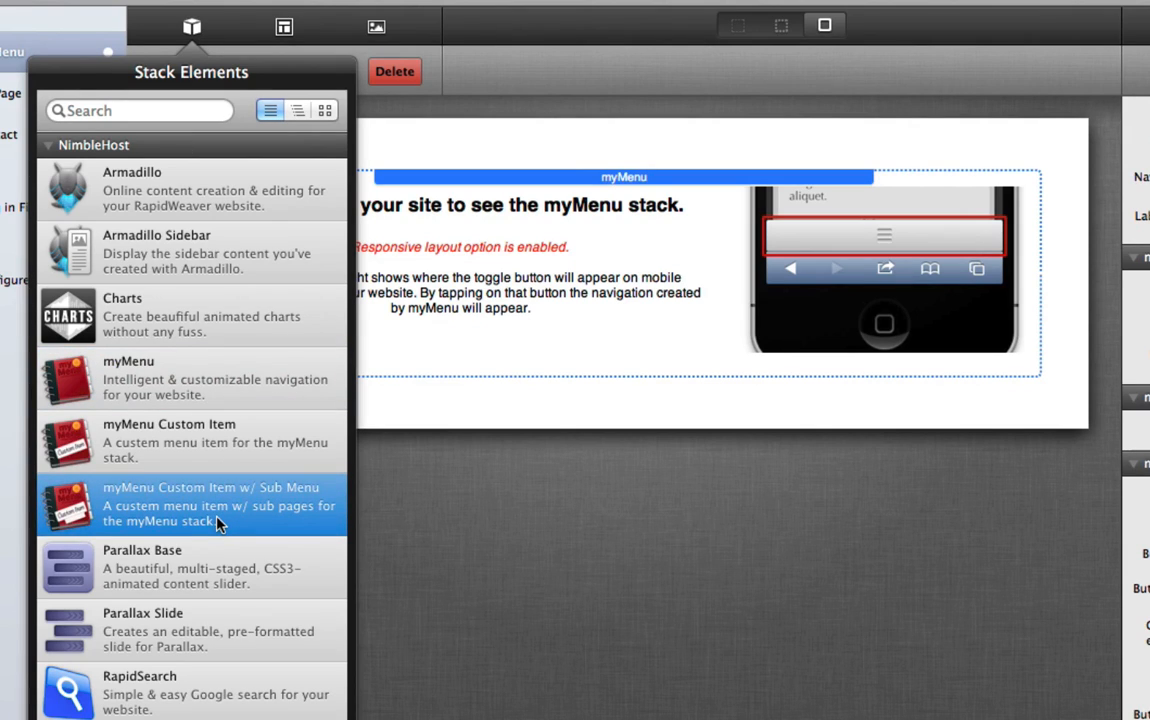
pyautogui.moveTo(316, 456)
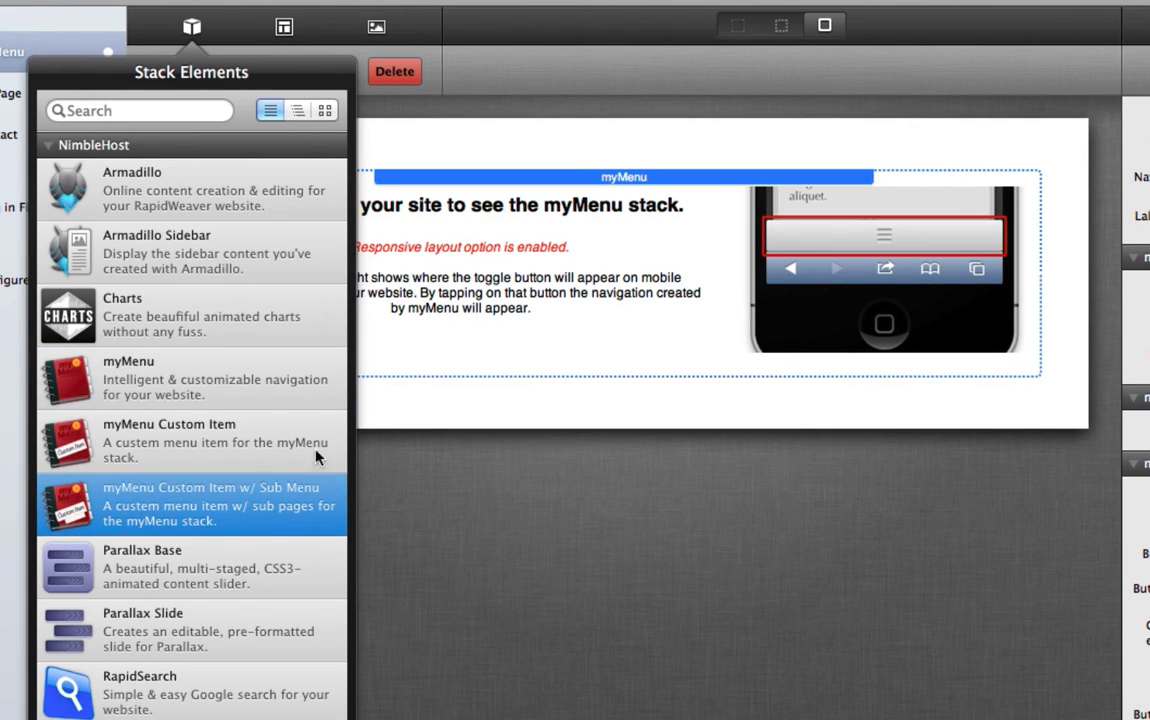
pyautogui.click(190, 28)
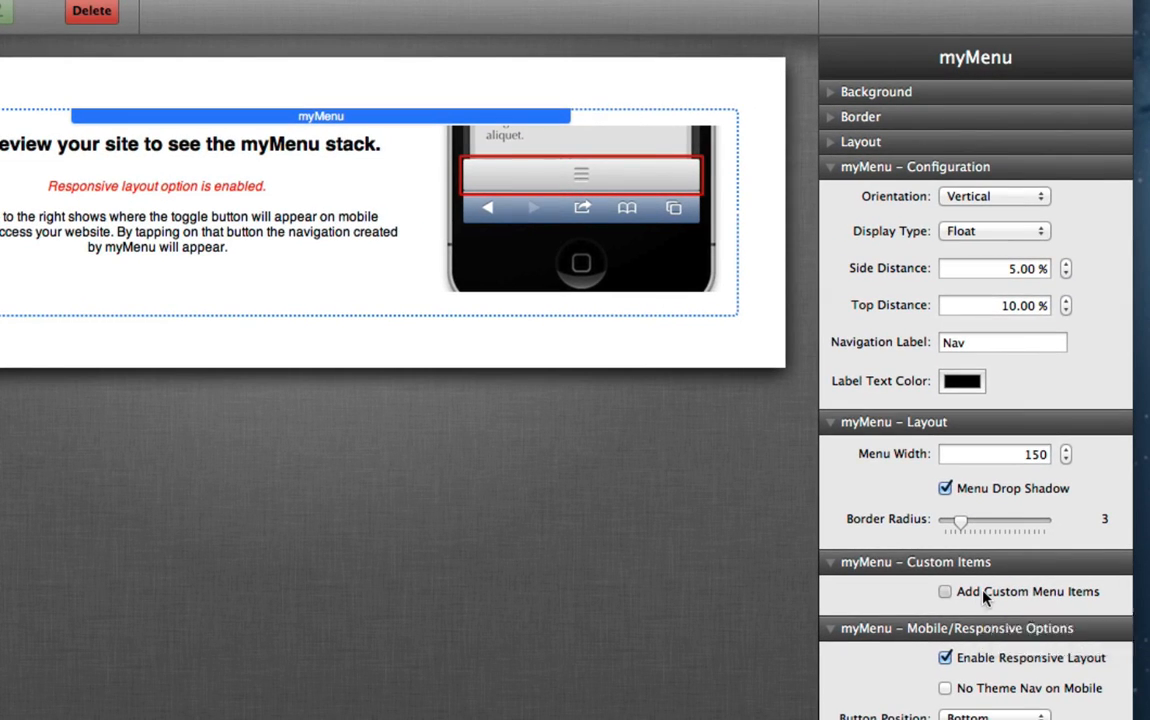
pyautogui.click(944, 592)
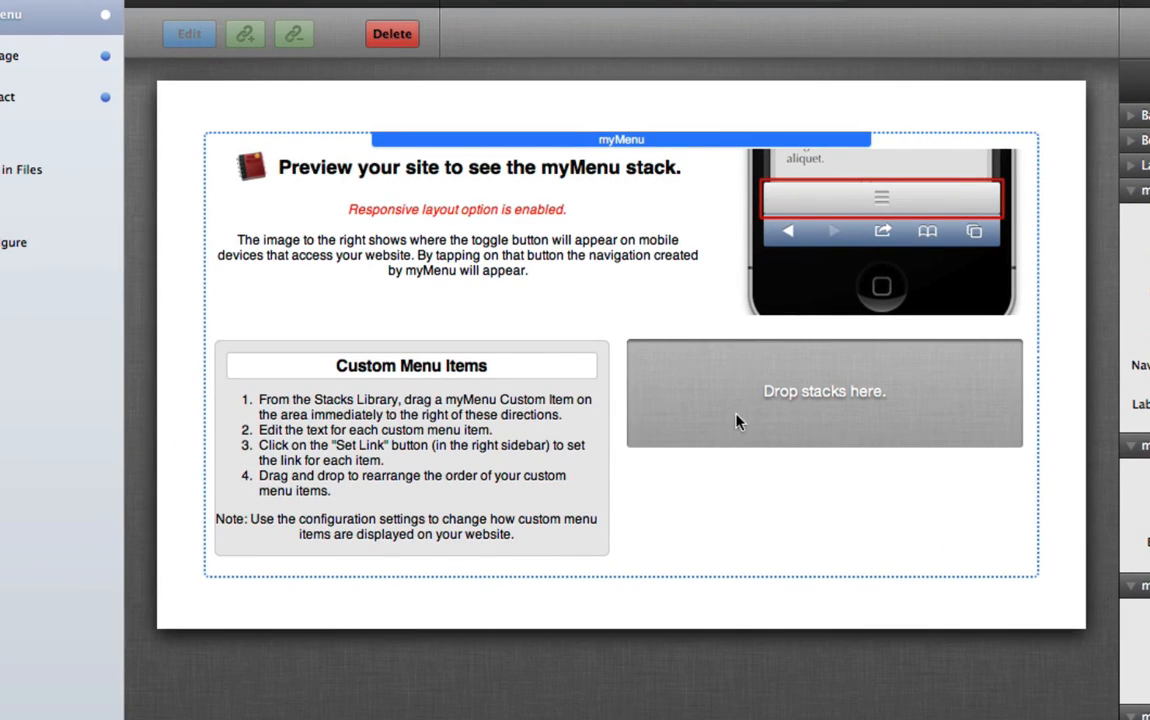
pyautogui.moveTo(860, 430)
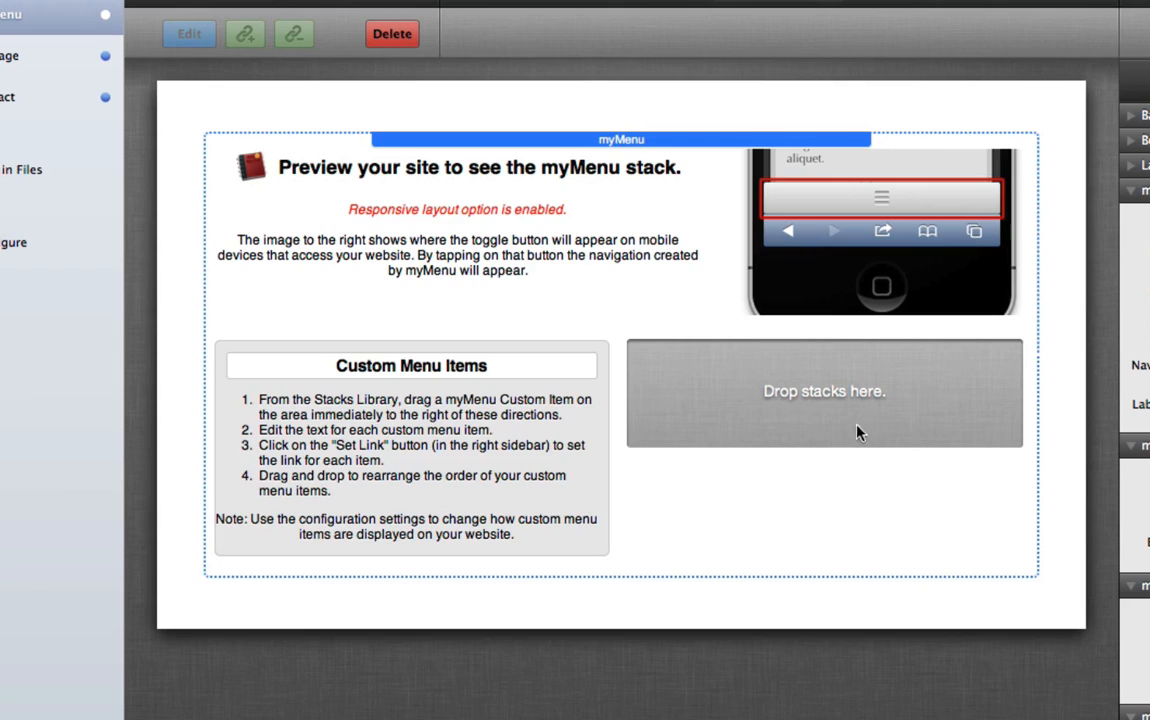
pyautogui.moveTo(476, 316)
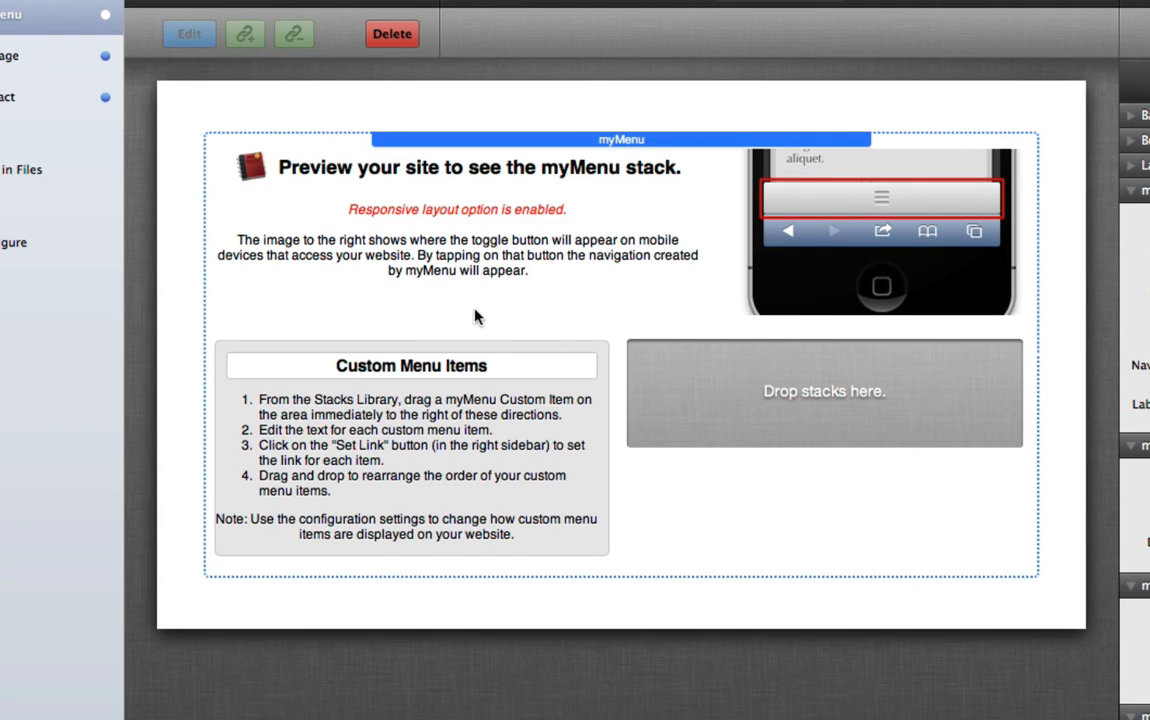
pyautogui.moveTo(296, 200)
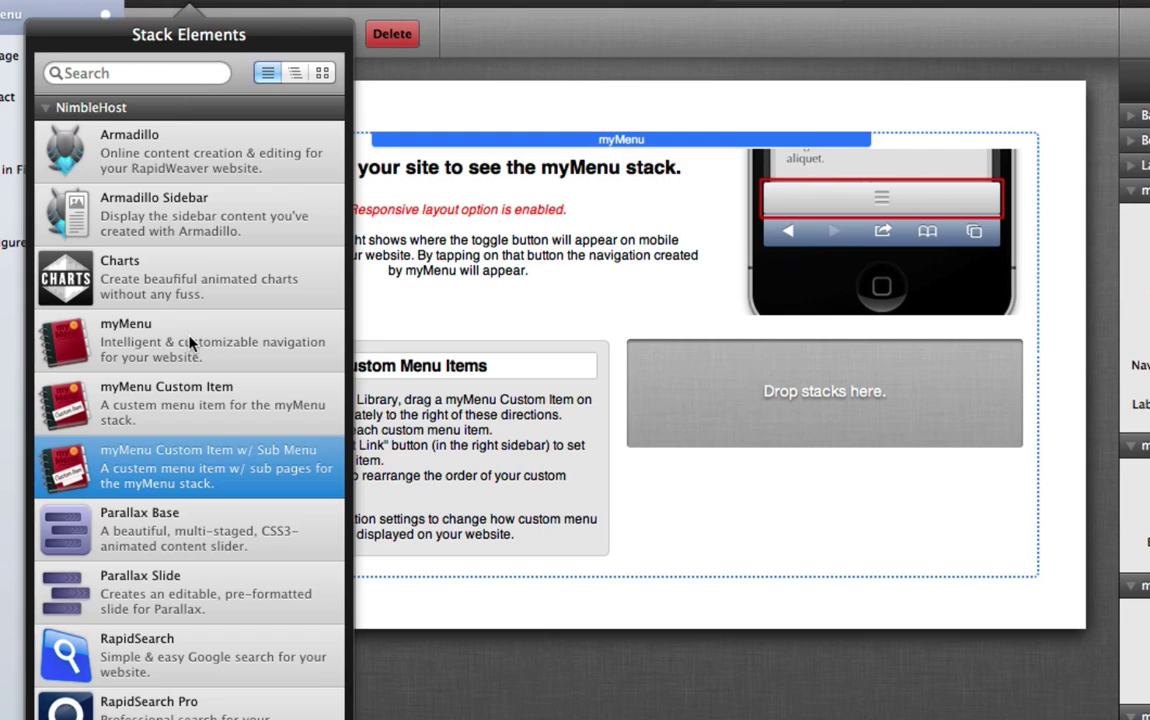
pyautogui.moveTo(216, 468)
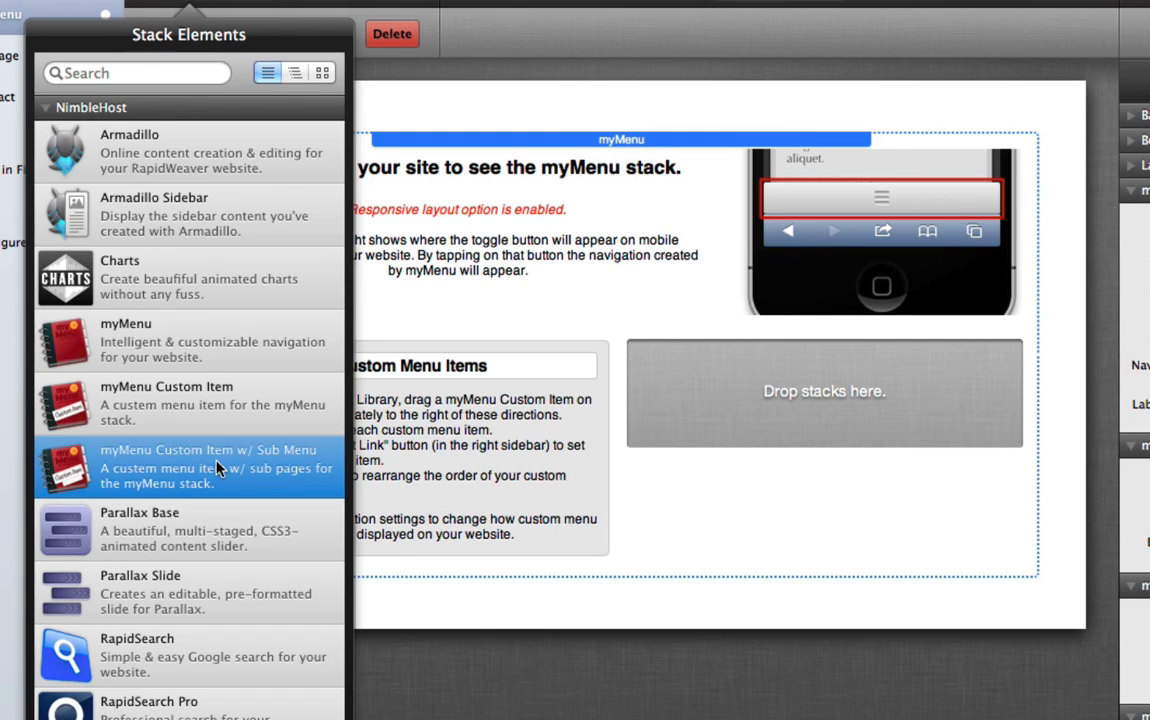
pyautogui.moveTo(264, 464)
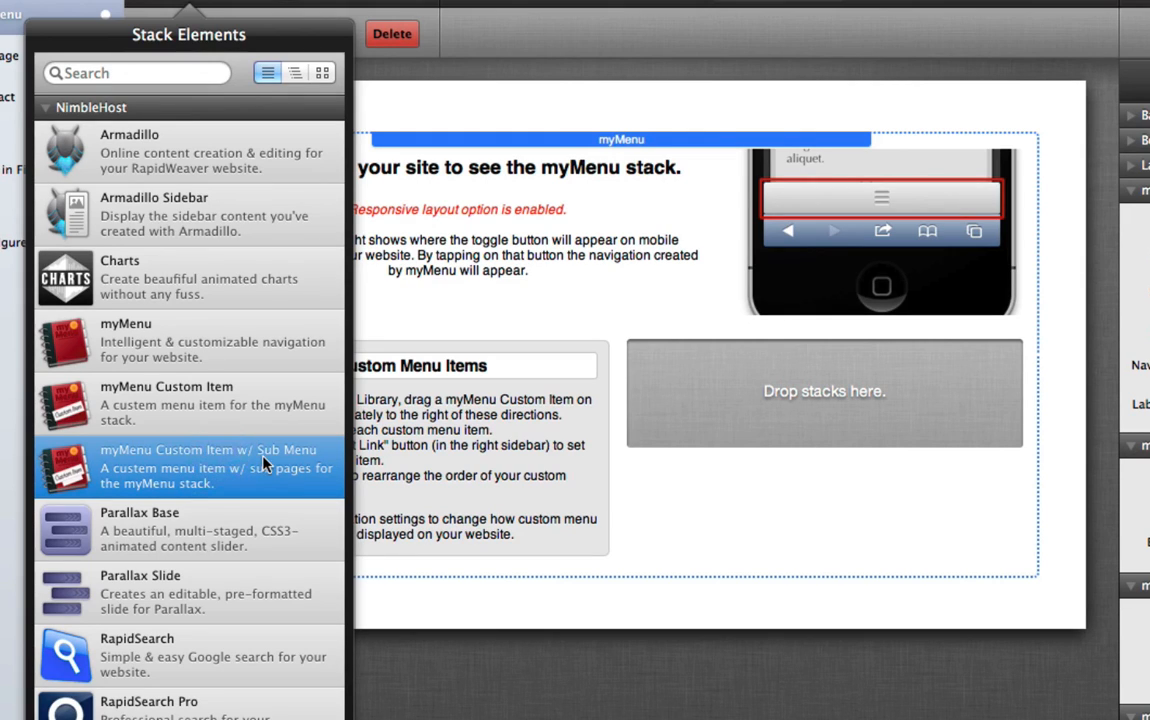
pyautogui.moveTo(240, 408)
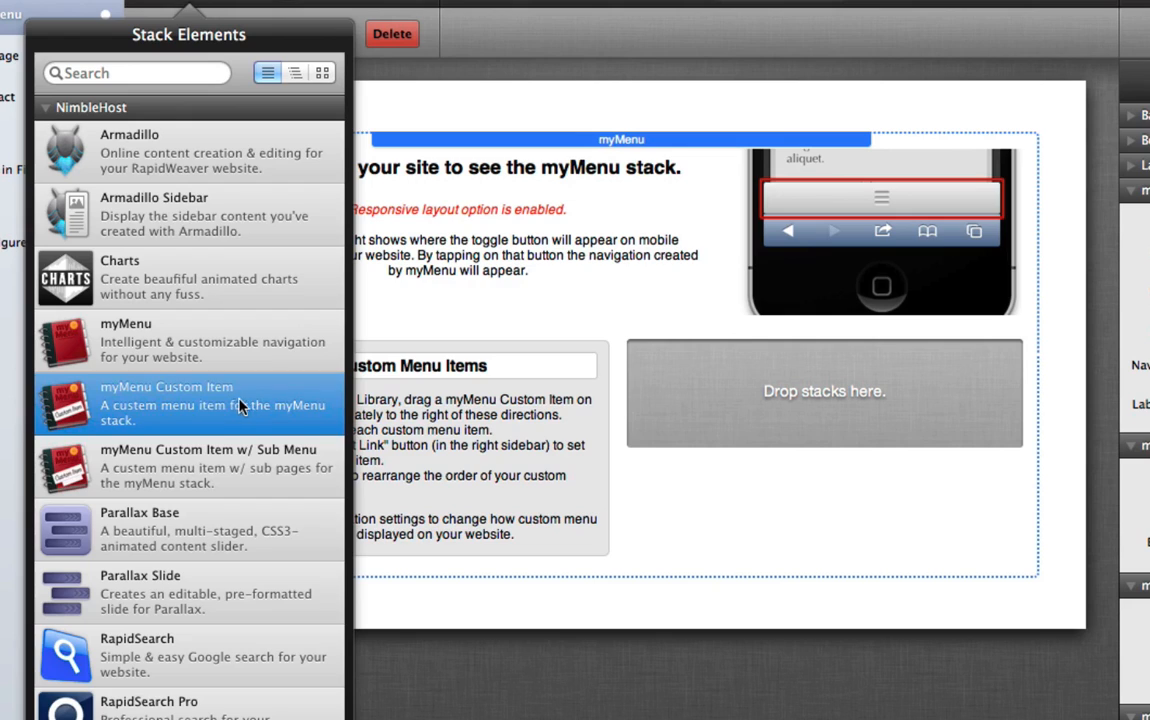
pyautogui.moveTo(212, 406)
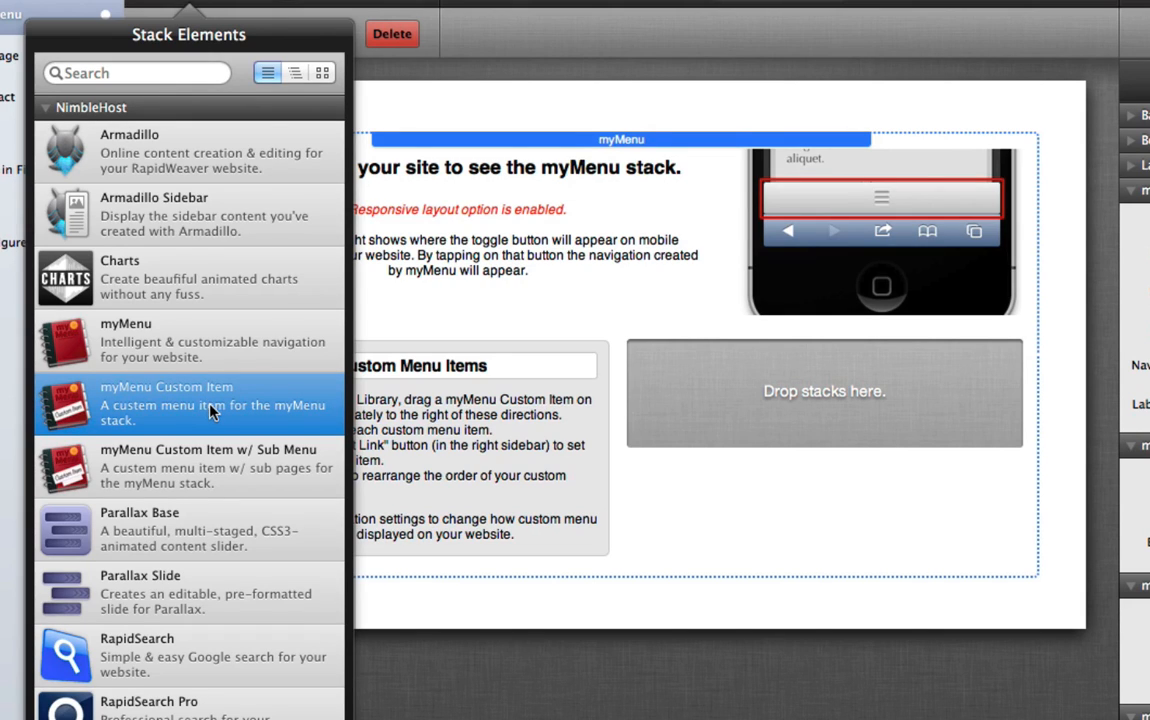
# Step: Drag a myMenu Custom Item stack into the Drop stacks here area
pyautogui.moveTo(64, 404); pyautogui.dragTo(624, 384)
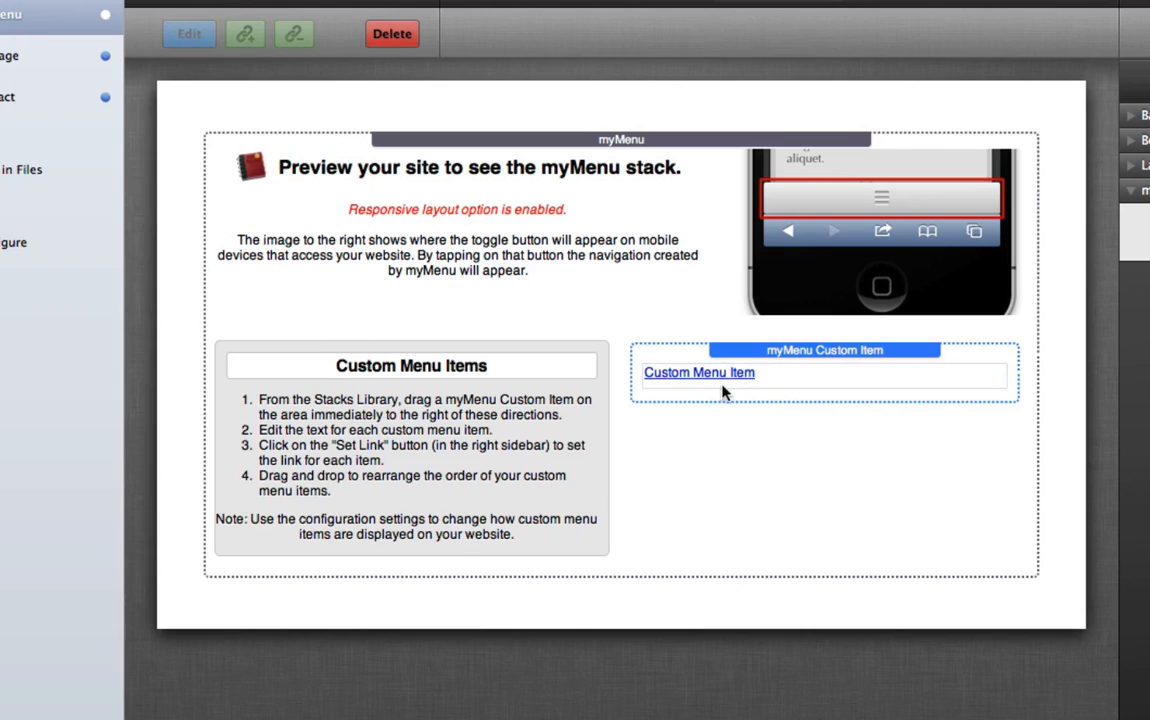
pyautogui.moveTo(750, 436)
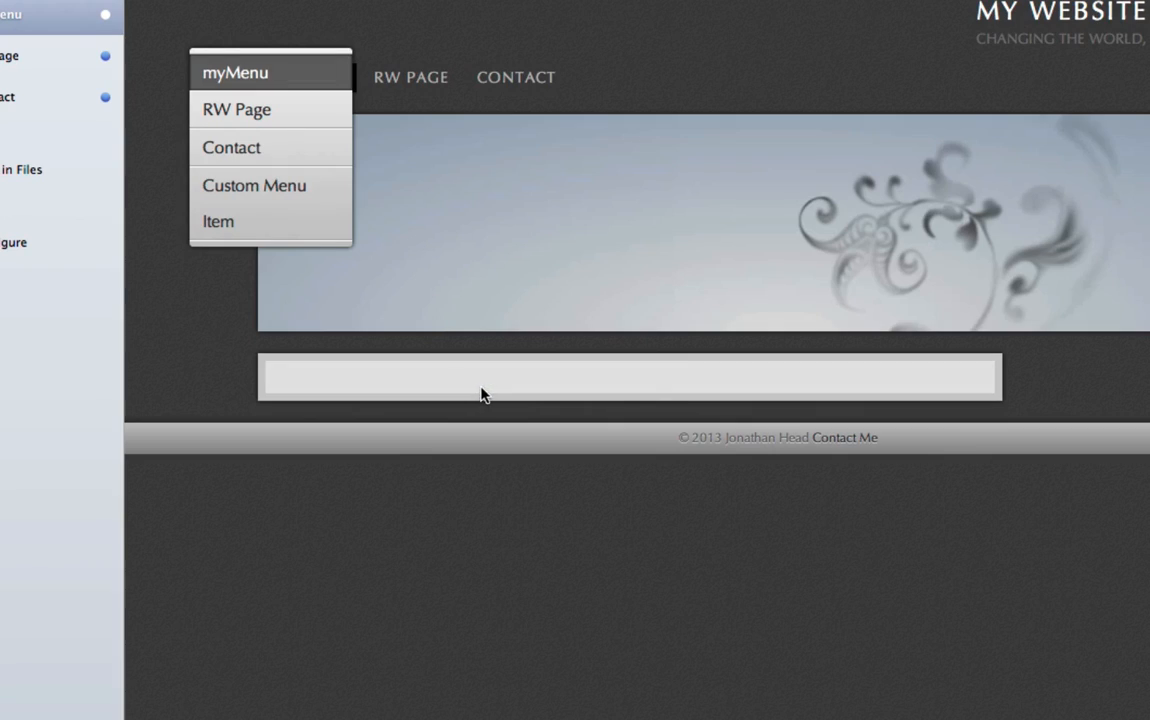
pyautogui.moveTo(284, 204)
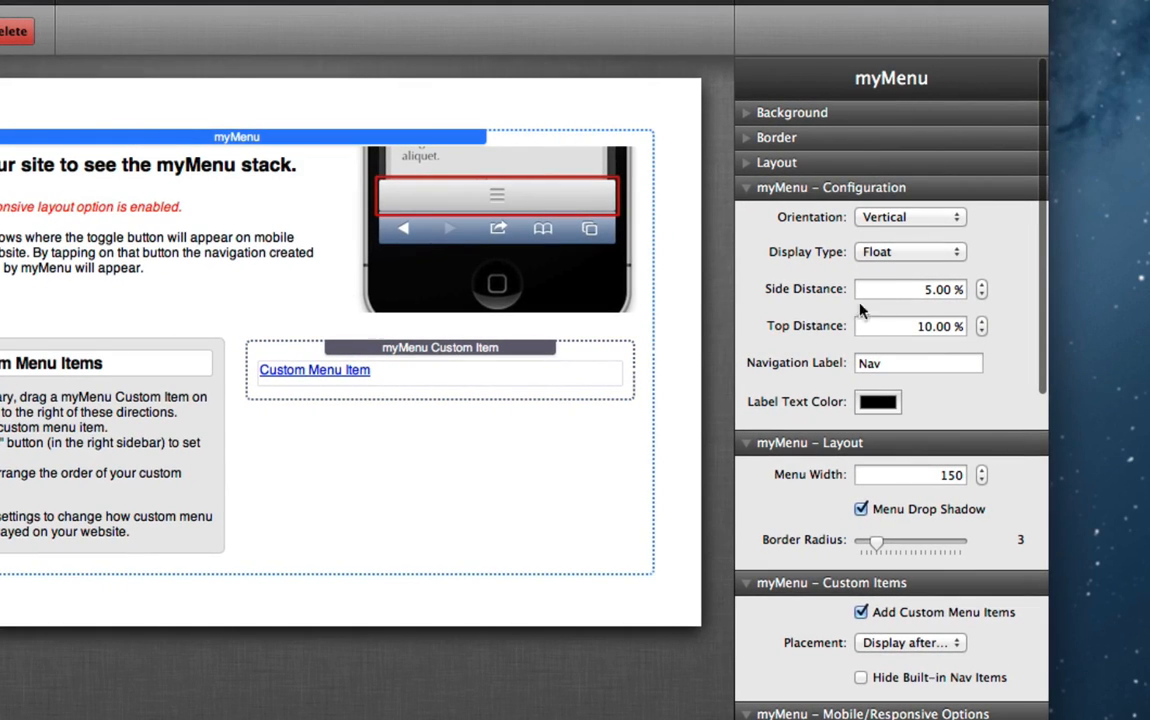
pyautogui.moveTo(936, 474)
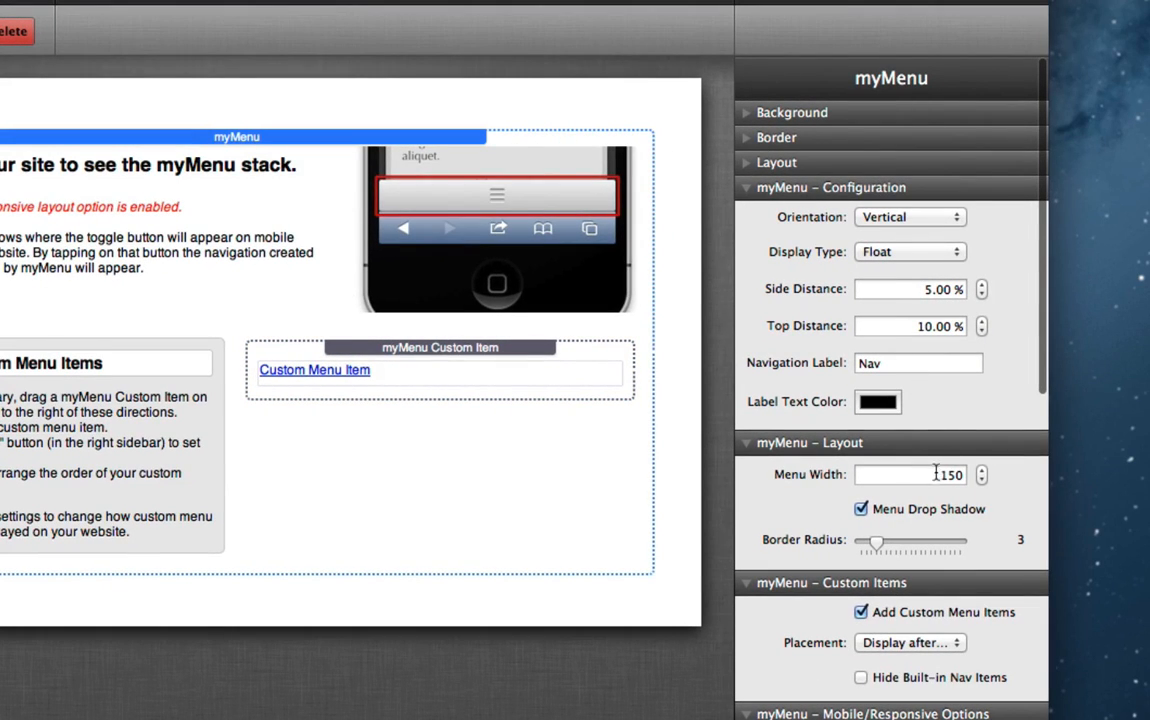
# Step: Set the myMenu Layout Menu Width to 2000 so item labels fit on one line
pyautogui.click(910, 476)
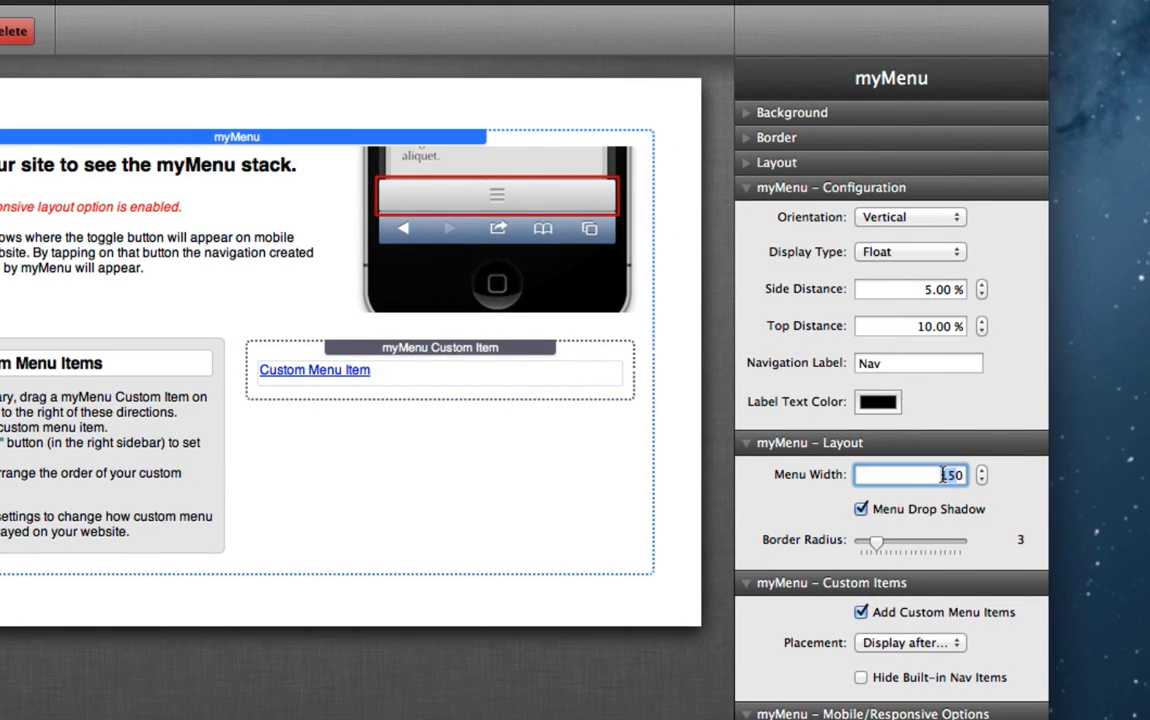
pyautogui.write('2000')
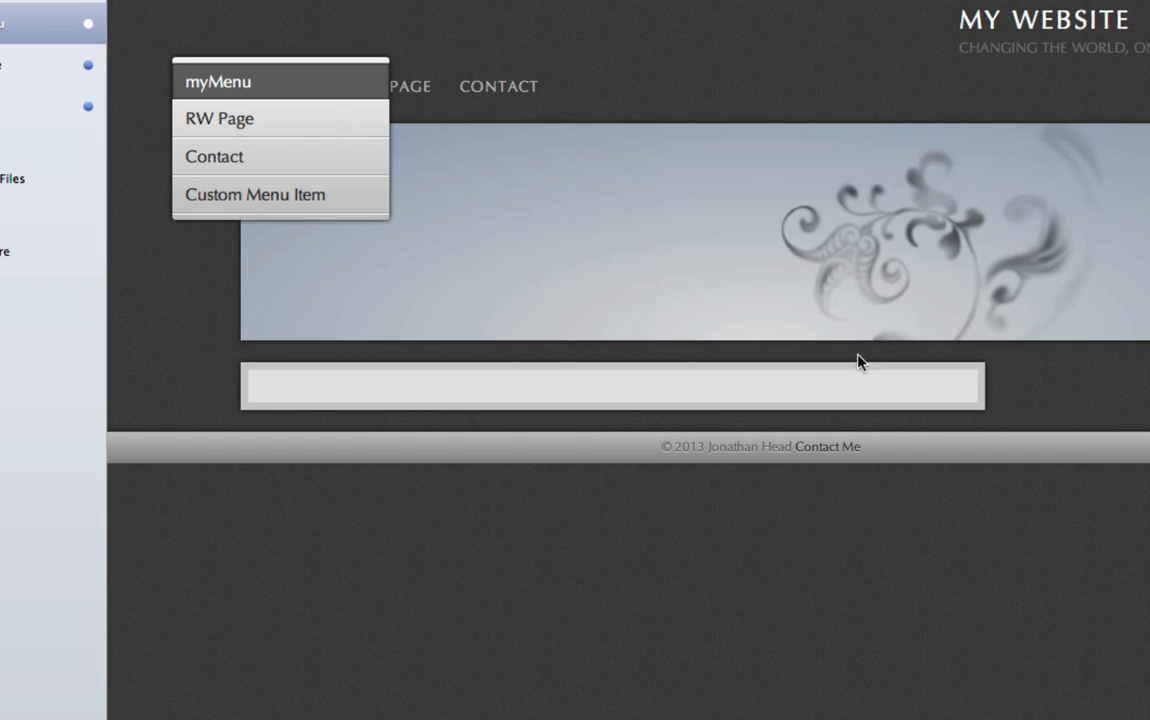
pyautogui.moveTo(336, 200)
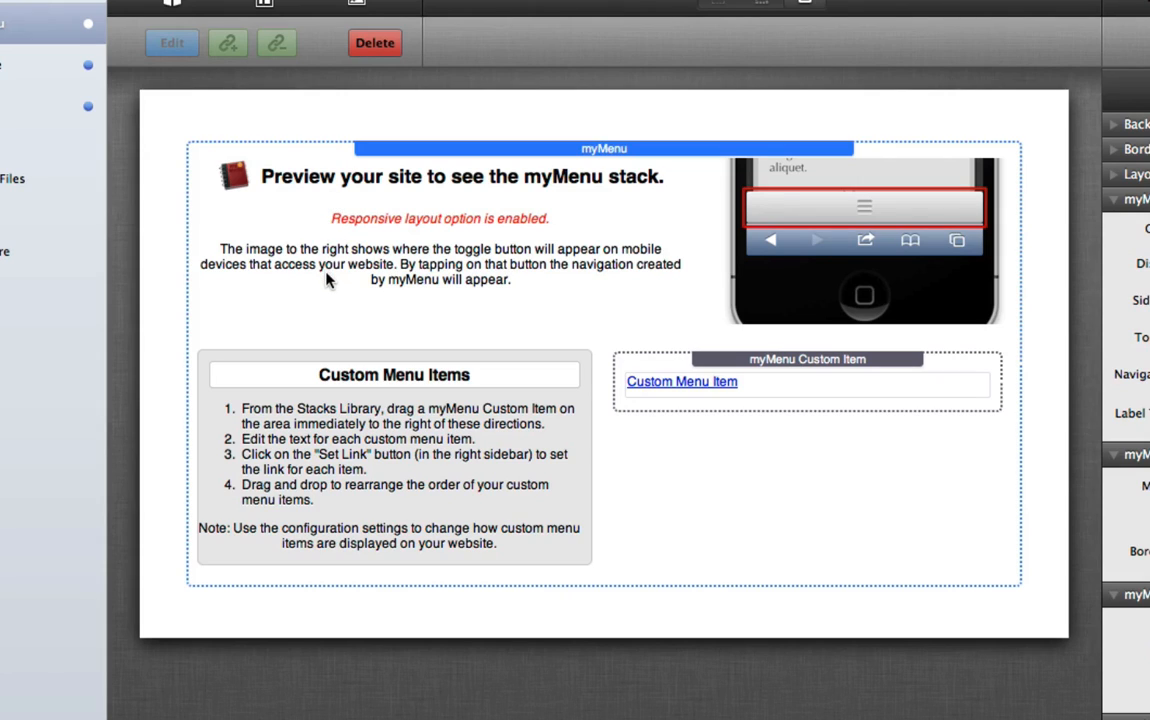
pyautogui.moveTo(272, 124)
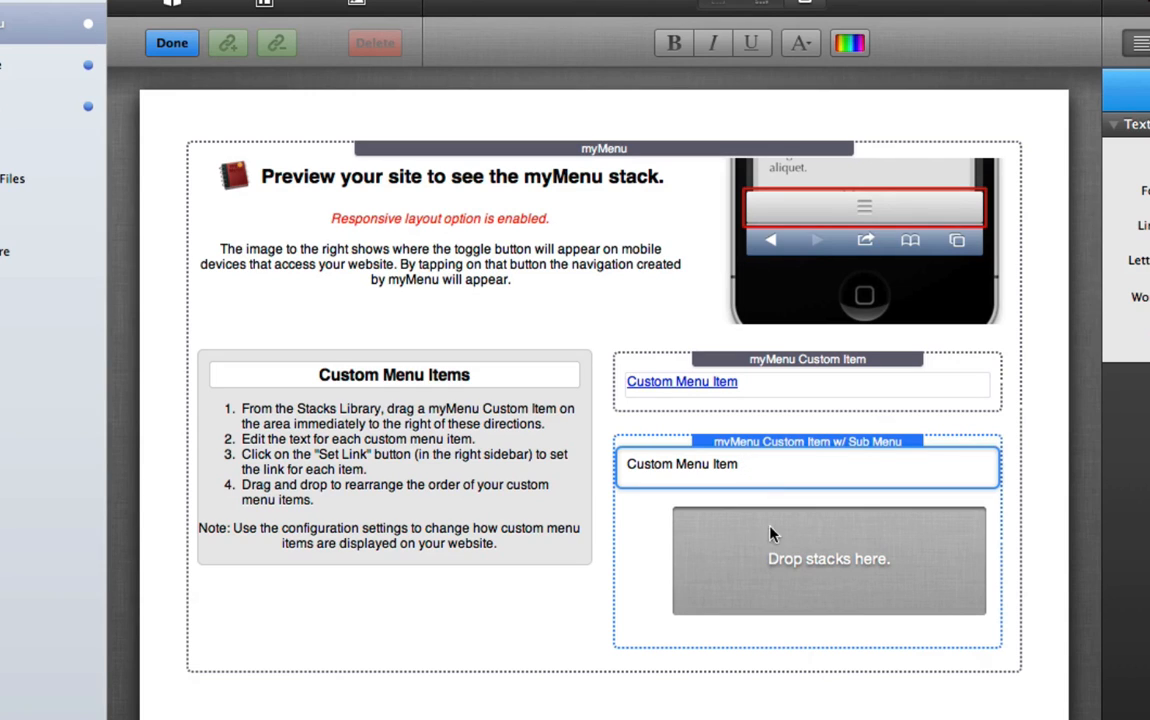
pyautogui.moveTo(796, 576)
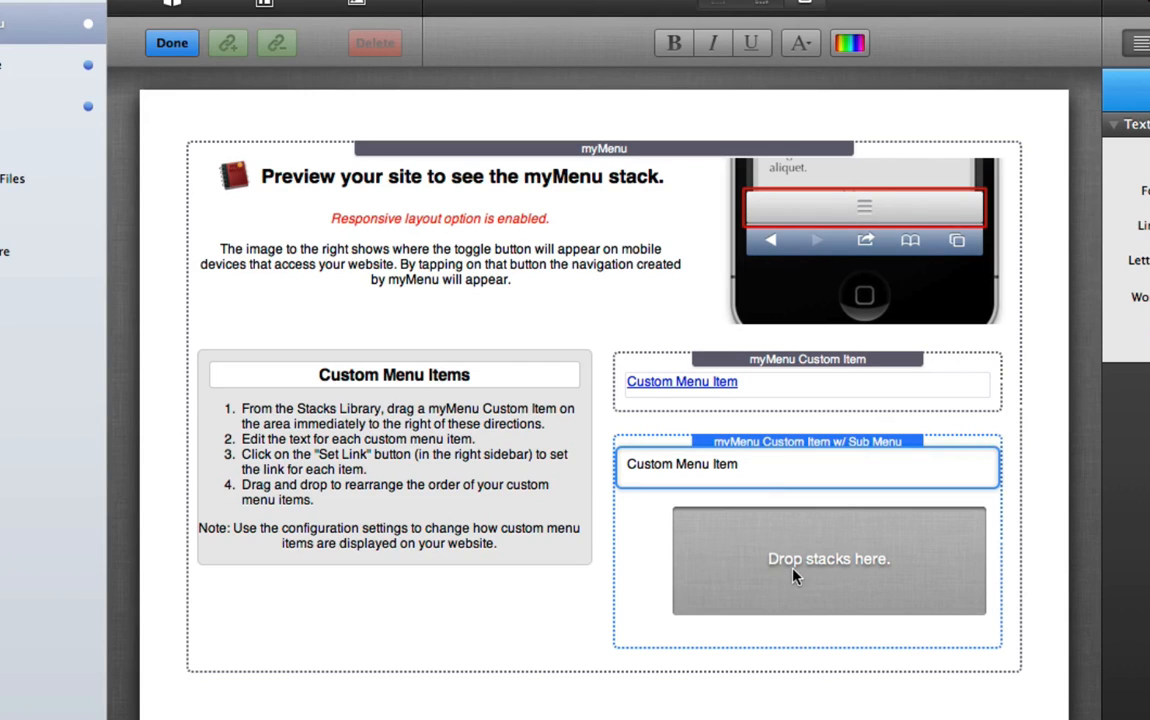
pyautogui.moveTo(792, 562)
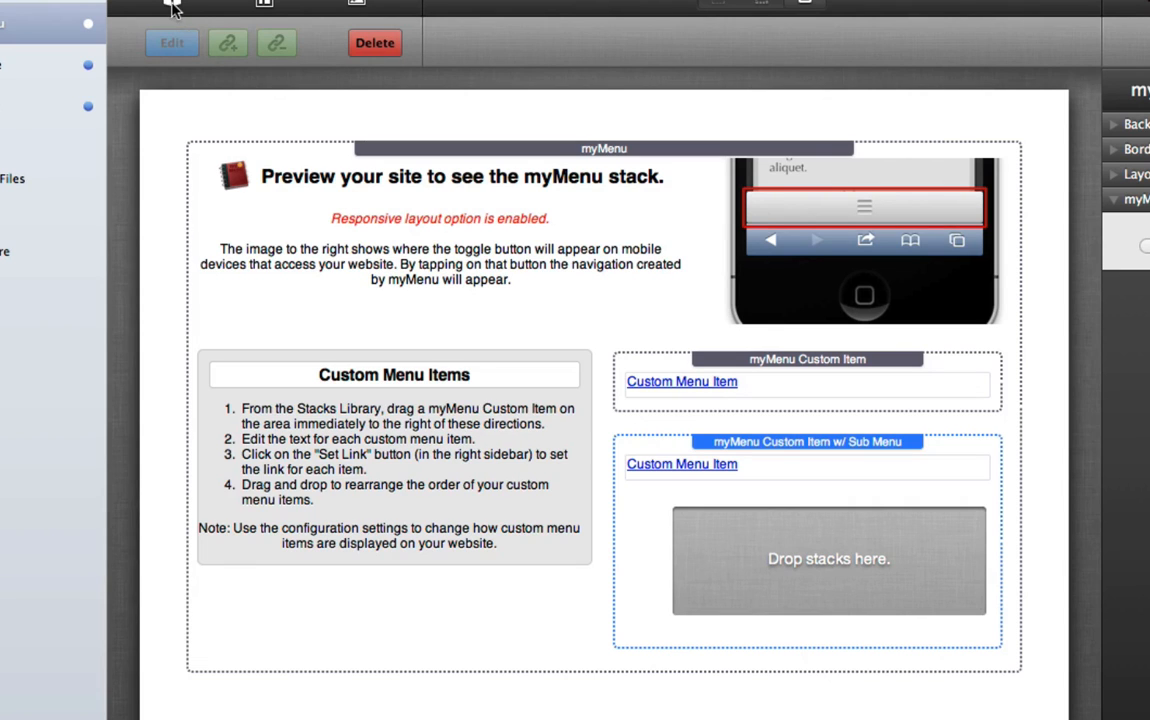
# Step: Finish editing the title of the Custom Item w/ Sub Menu stack
pyautogui.click(172, 8)
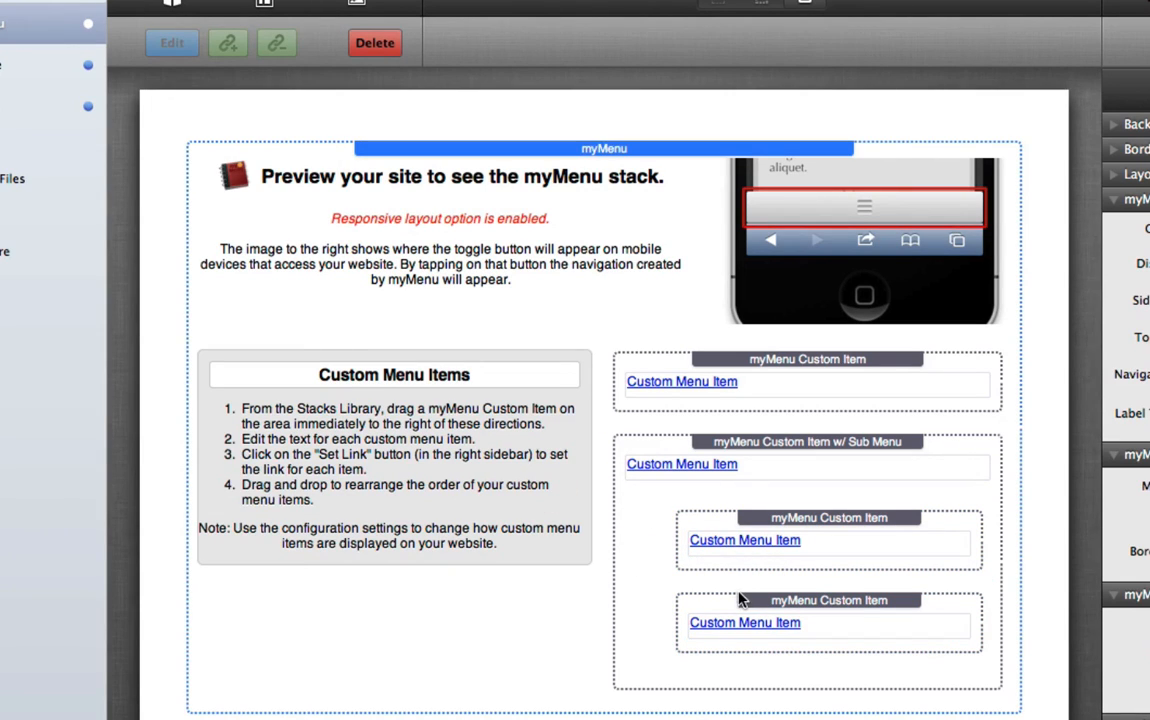
pyautogui.moveTo(768, 610)
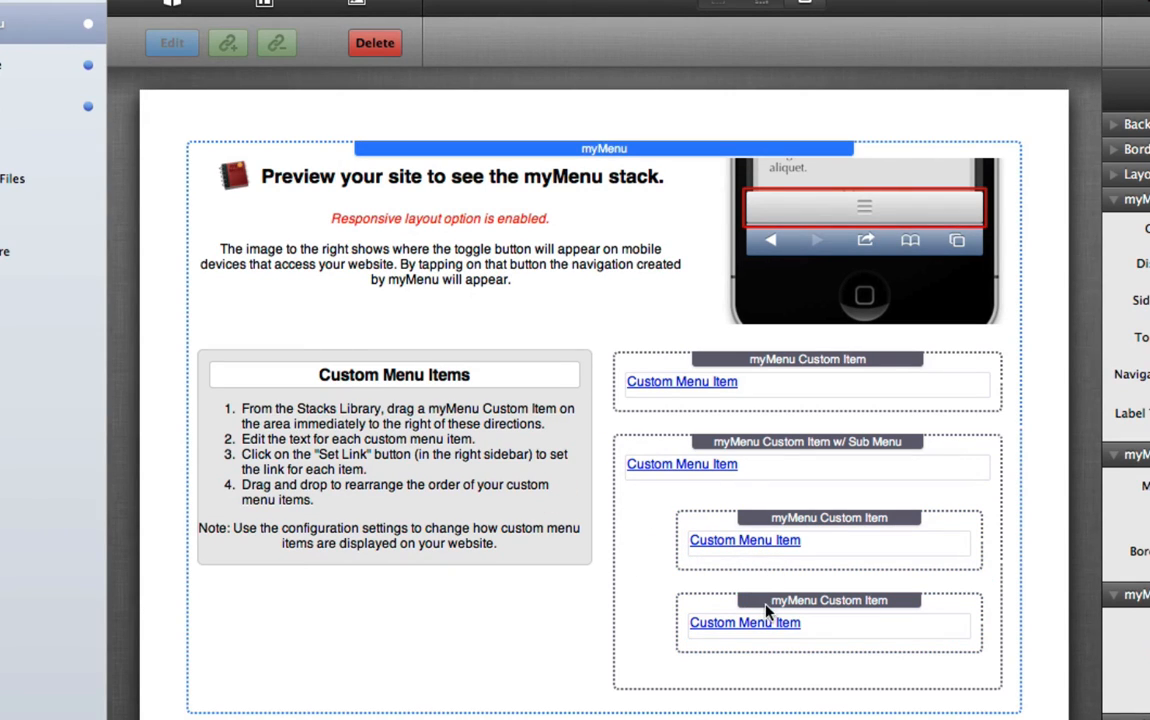
pyautogui.moveTo(644, 472)
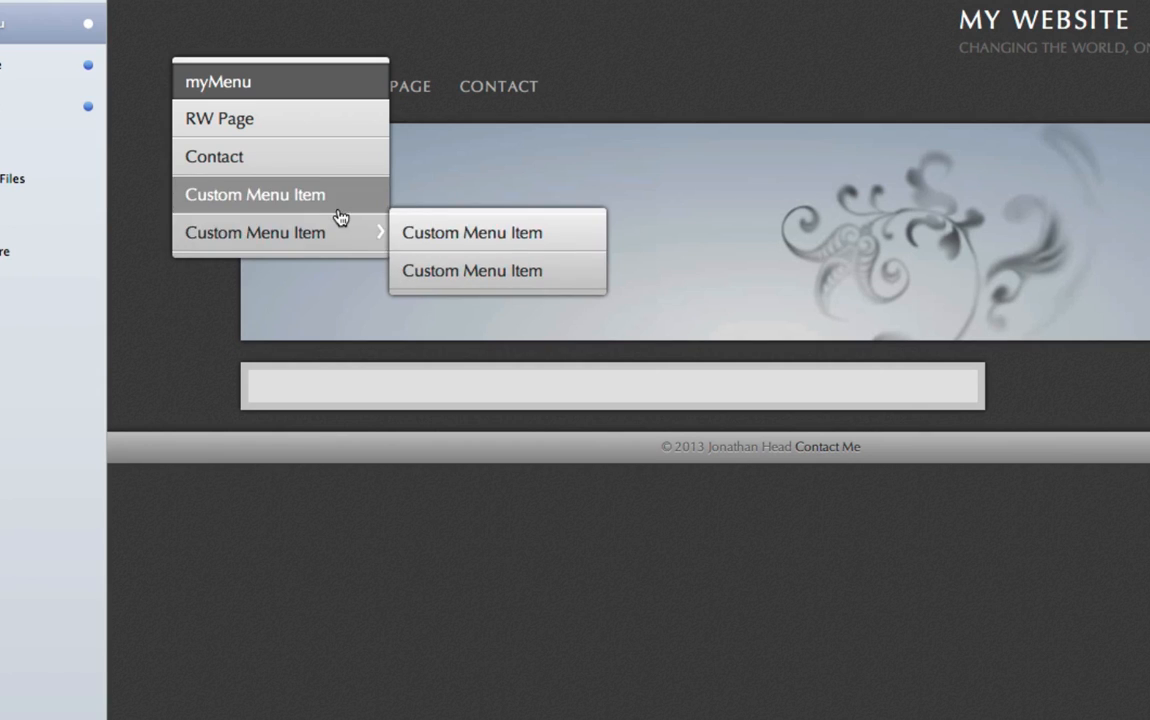
pyautogui.moveTo(336, 276)
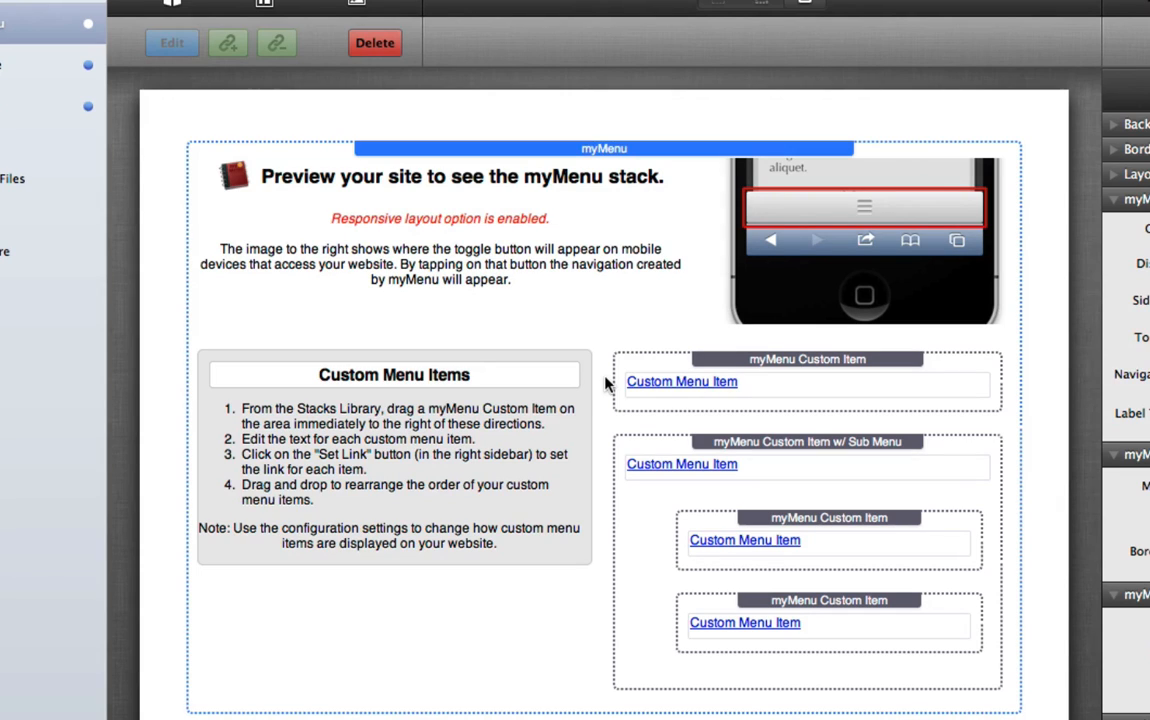
pyautogui.moveTo(616, 418)
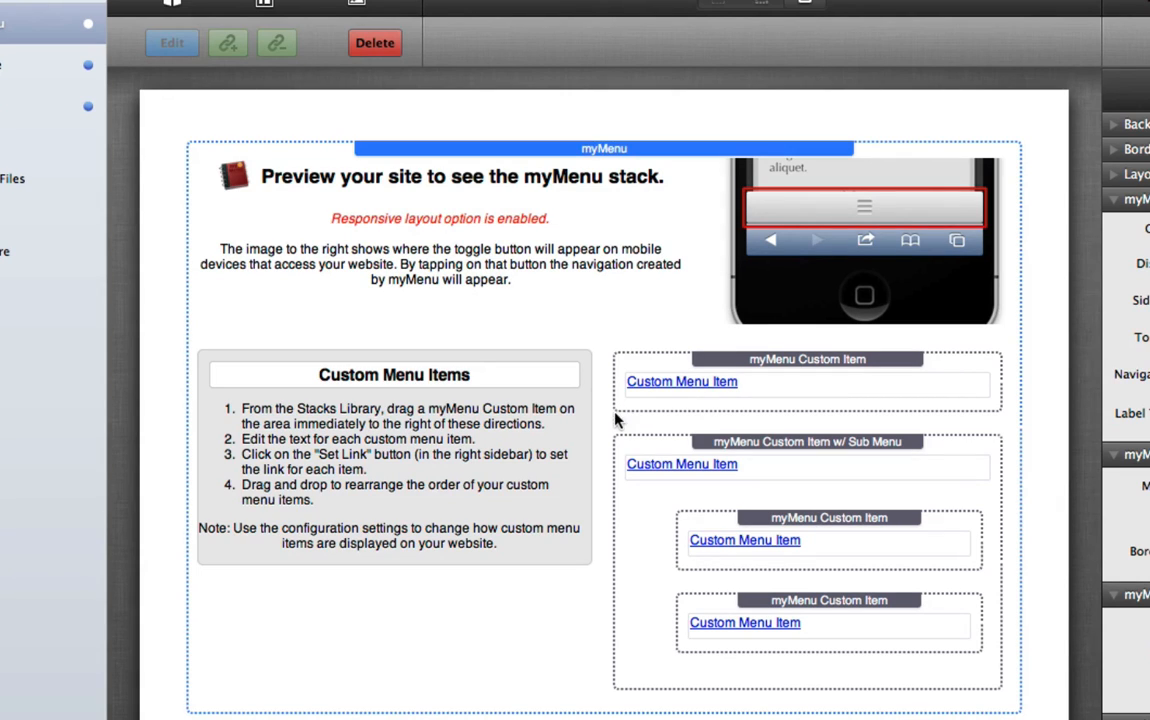
pyautogui.moveTo(608, 452)
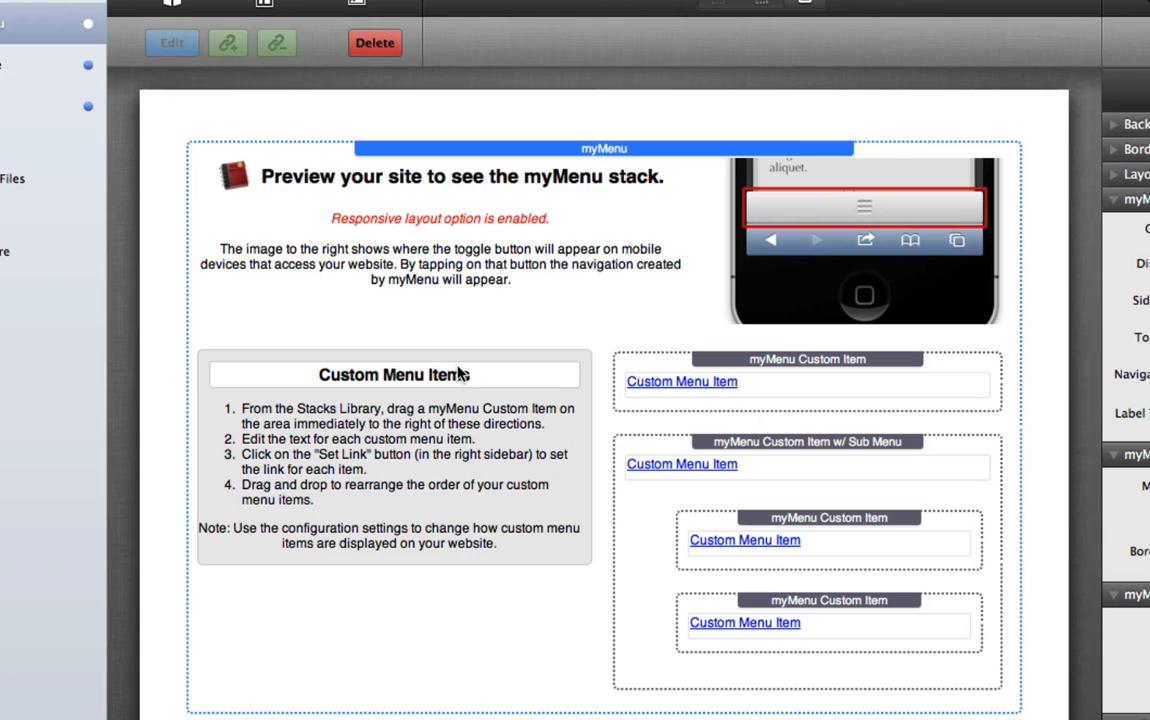
pyautogui.moveTo(502, 348)
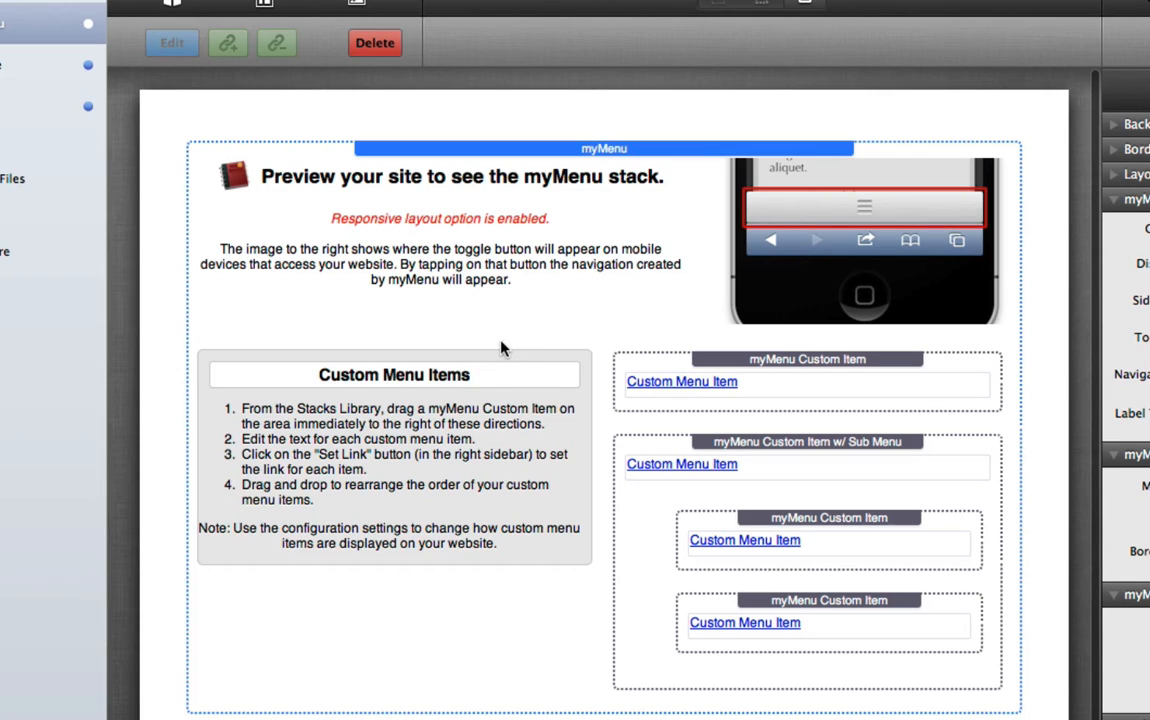
pyautogui.moveTo(316, 376)
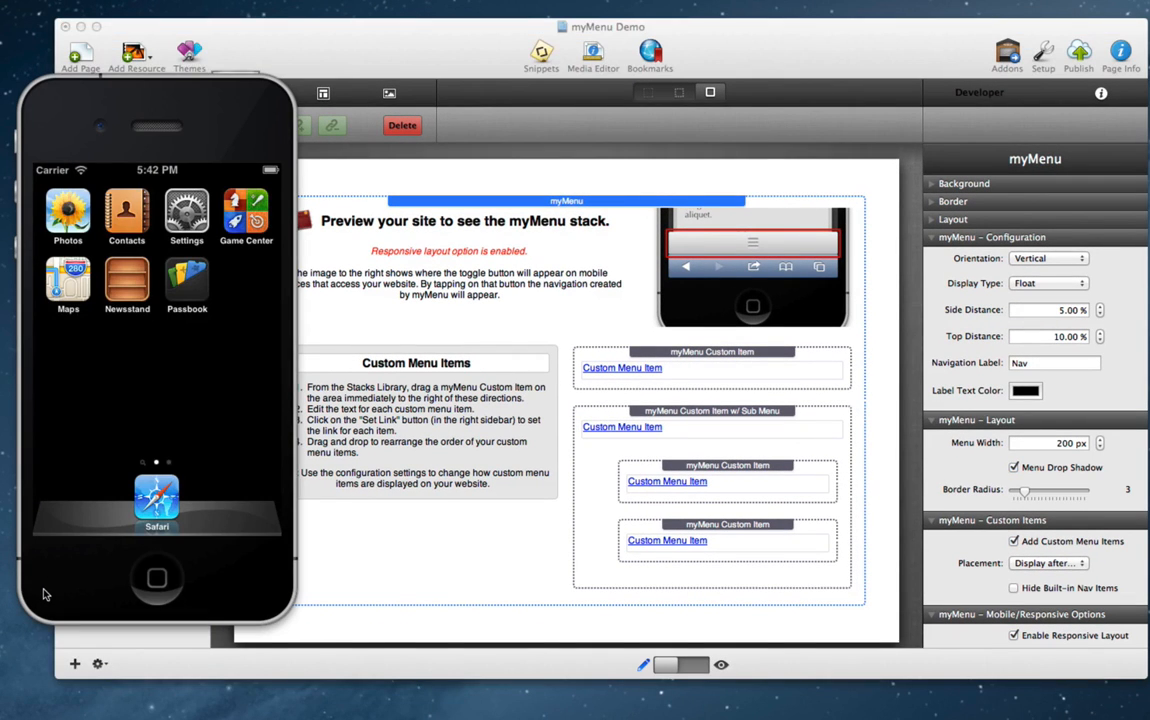
pyautogui.moveTo(192, 128)
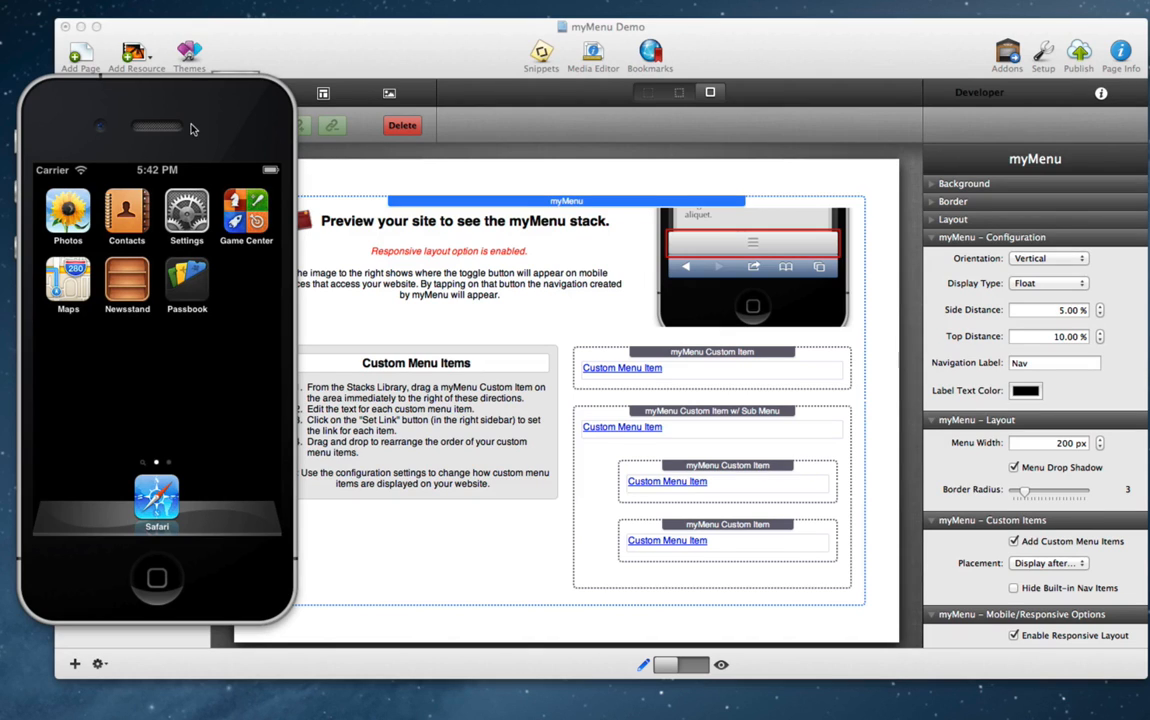
pyautogui.moveTo(144, 112)
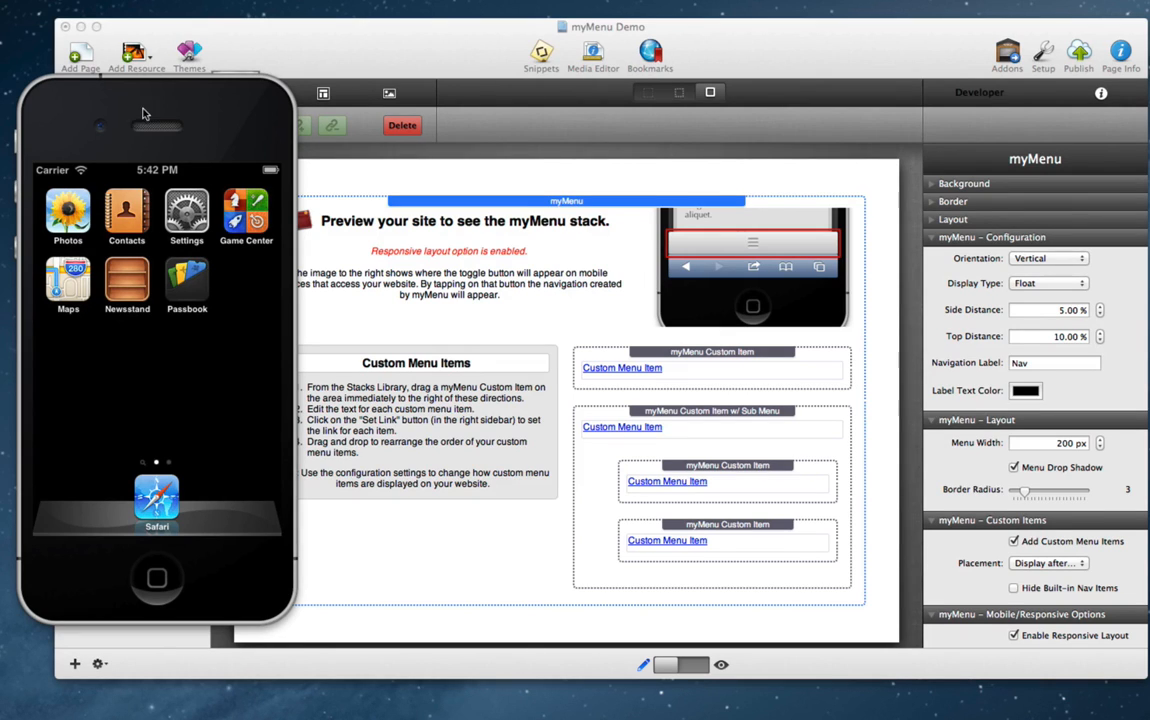
pyautogui.moveTo(104, 108)
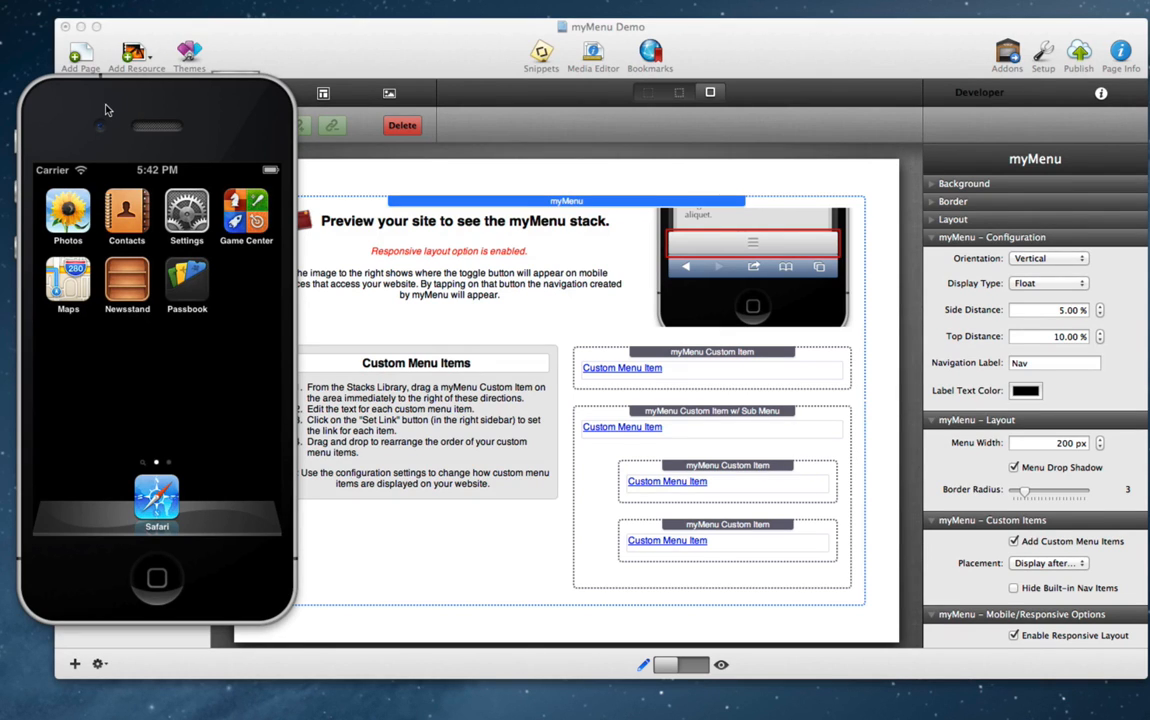
pyautogui.moveTo(262, 136)
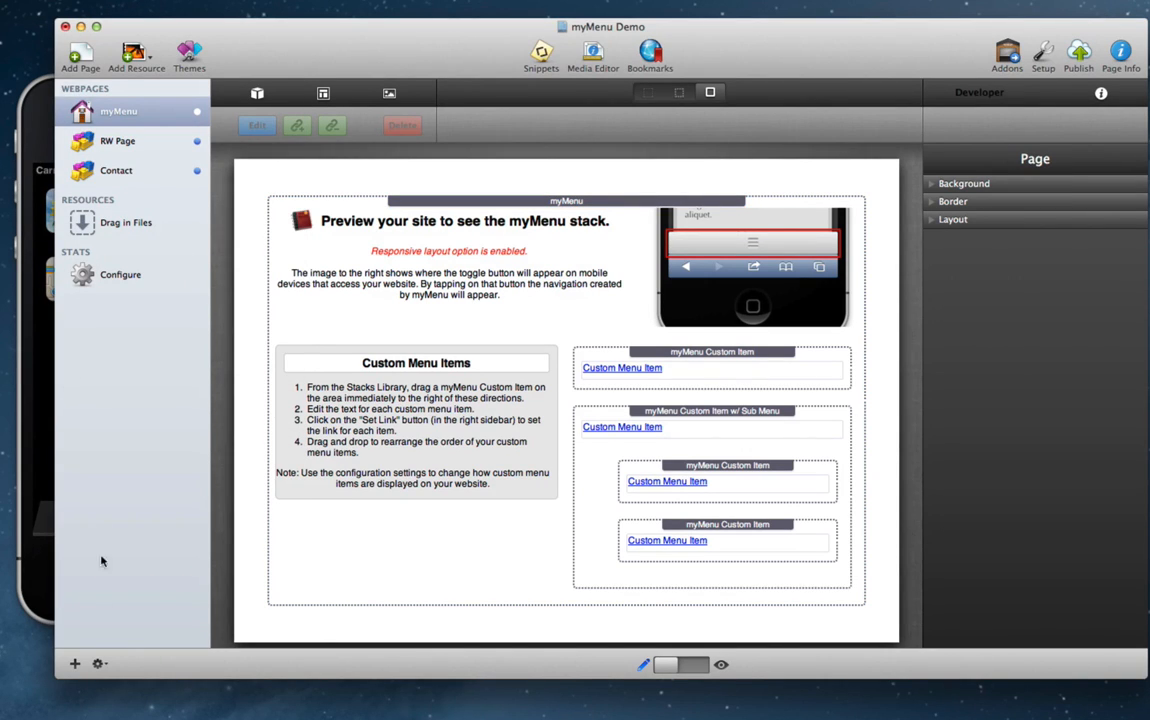
# Step: Send the page to iOS Simulator from the sidebar Preview menu
pyautogui.click(96, 664)
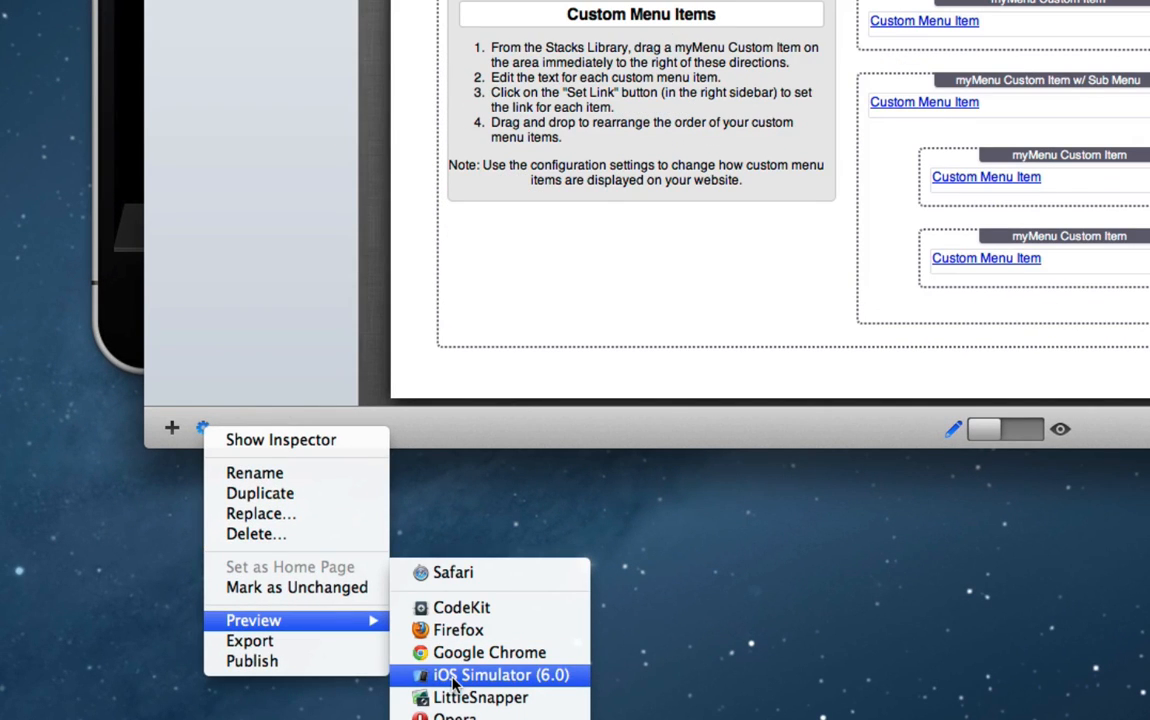
pyautogui.click(500, 676)
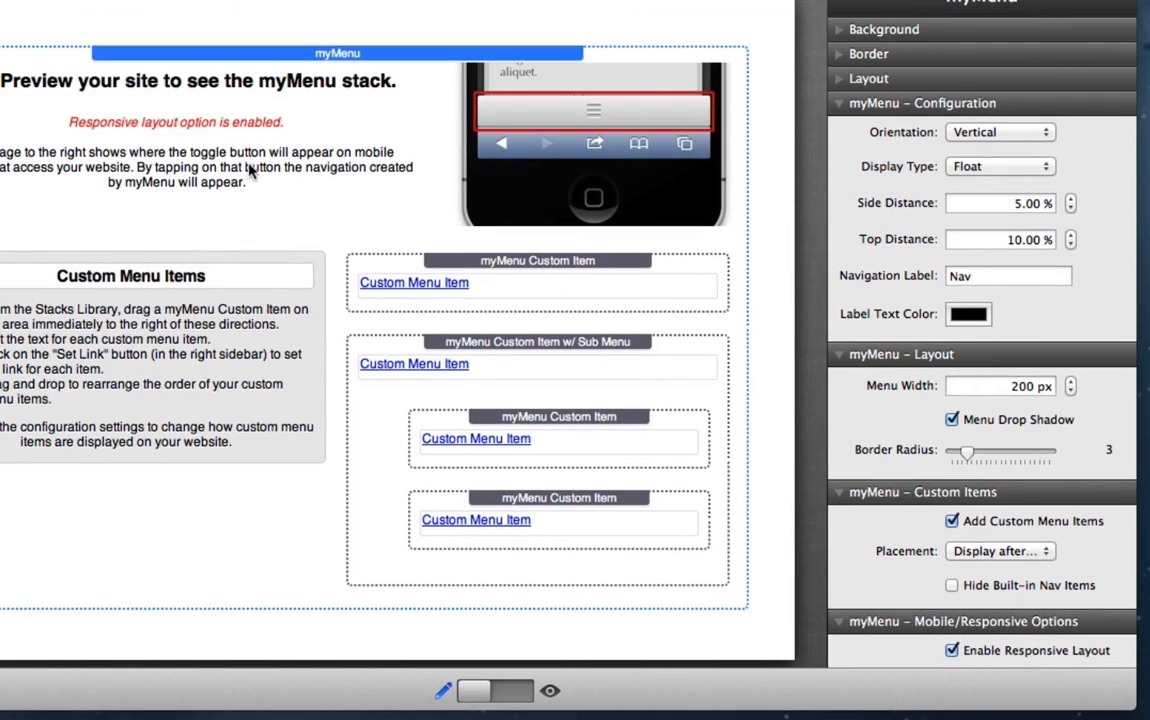
pyautogui.moveTo(380, 200)
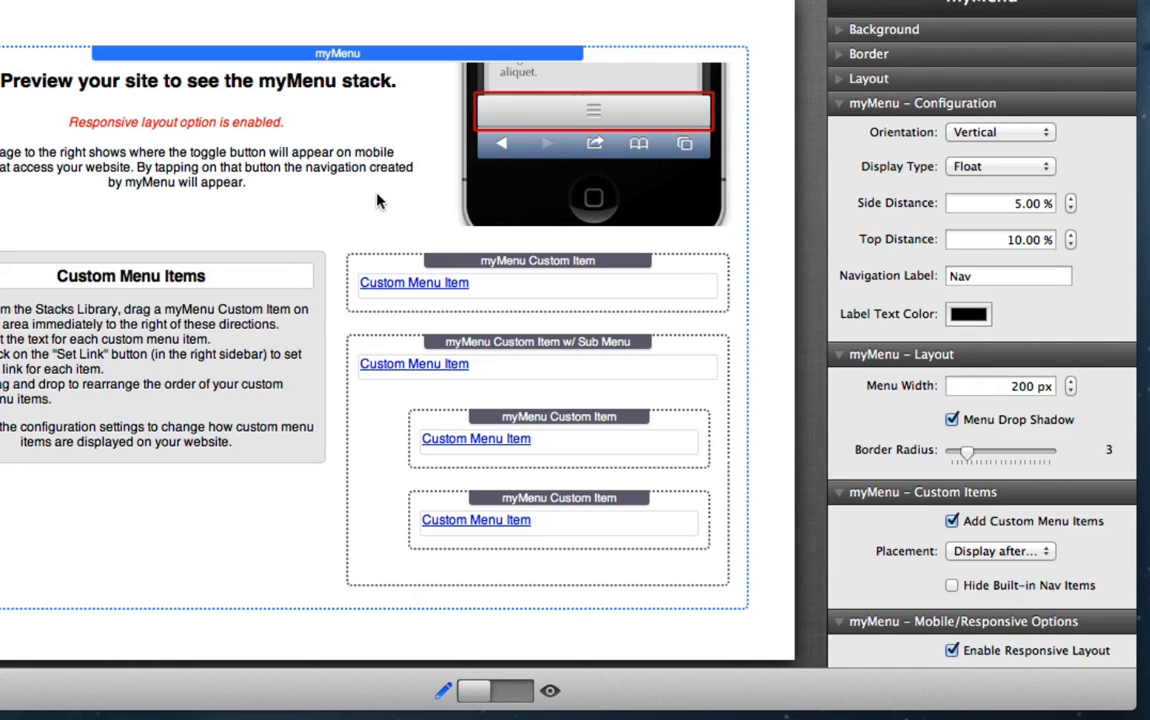
pyautogui.moveTo(66, 132)
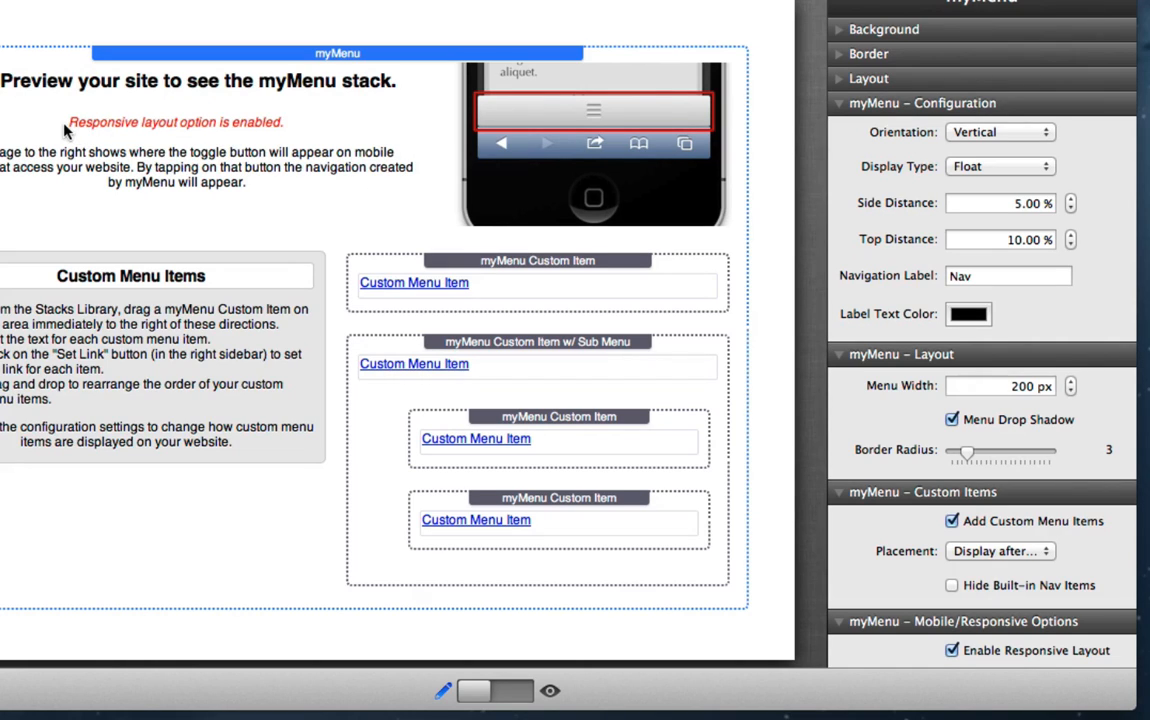
pyautogui.moveTo(792, 444)
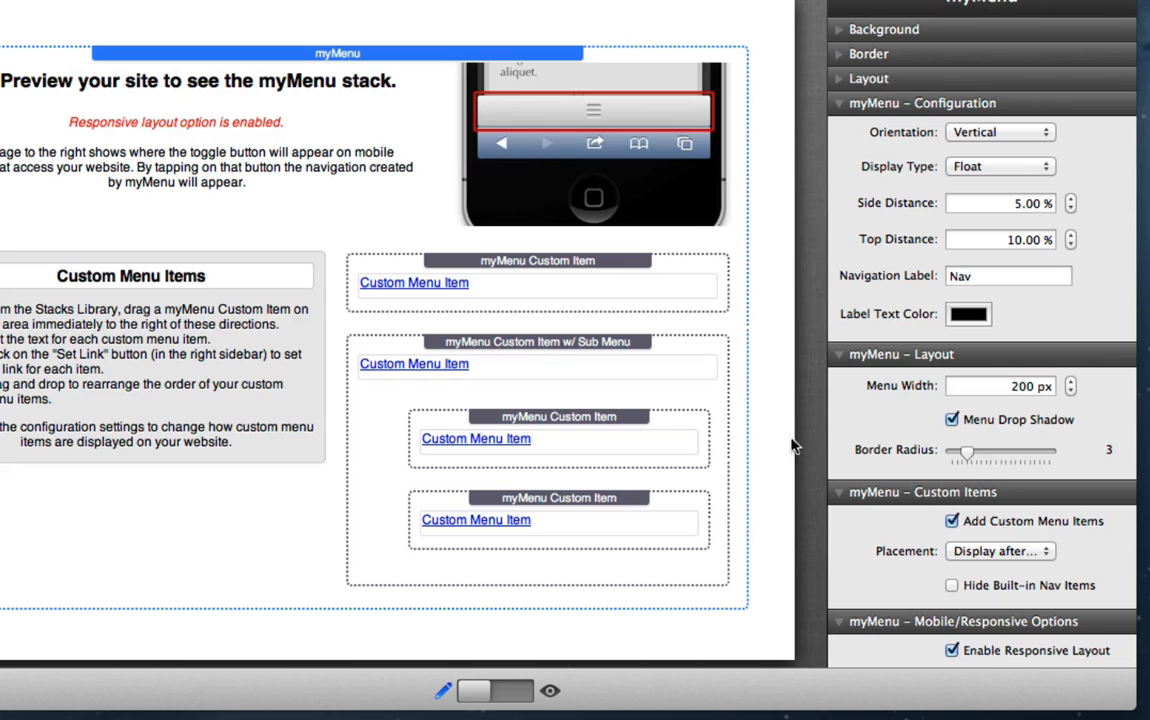
# Step: Set myMenu's Button Position to Top and Button Alignment to Right
pyautogui.scroll(-3)
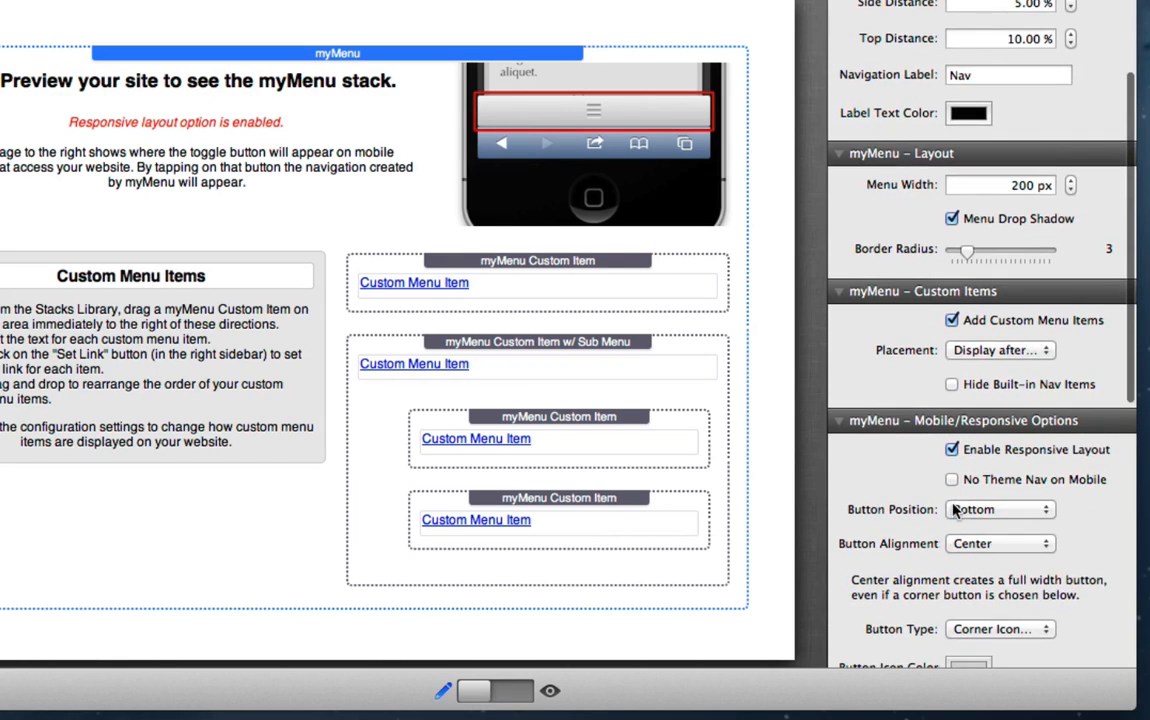
pyautogui.moveTo(652, 118)
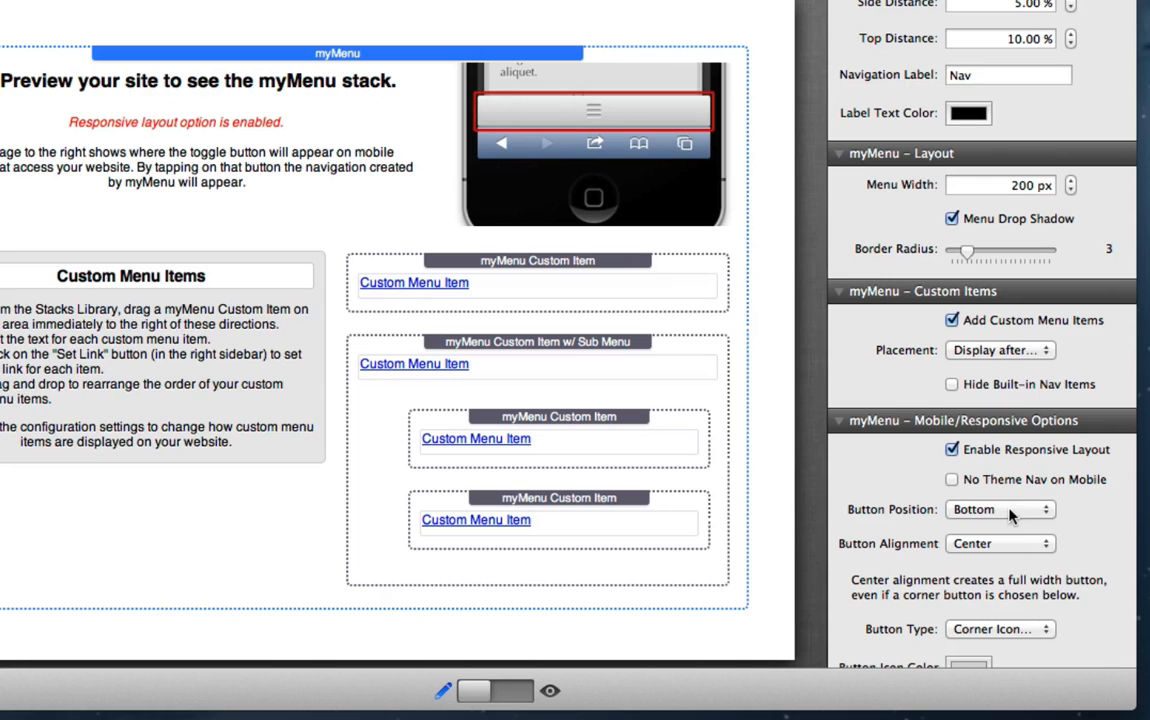
pyautogui.moveTo(1020, 552)
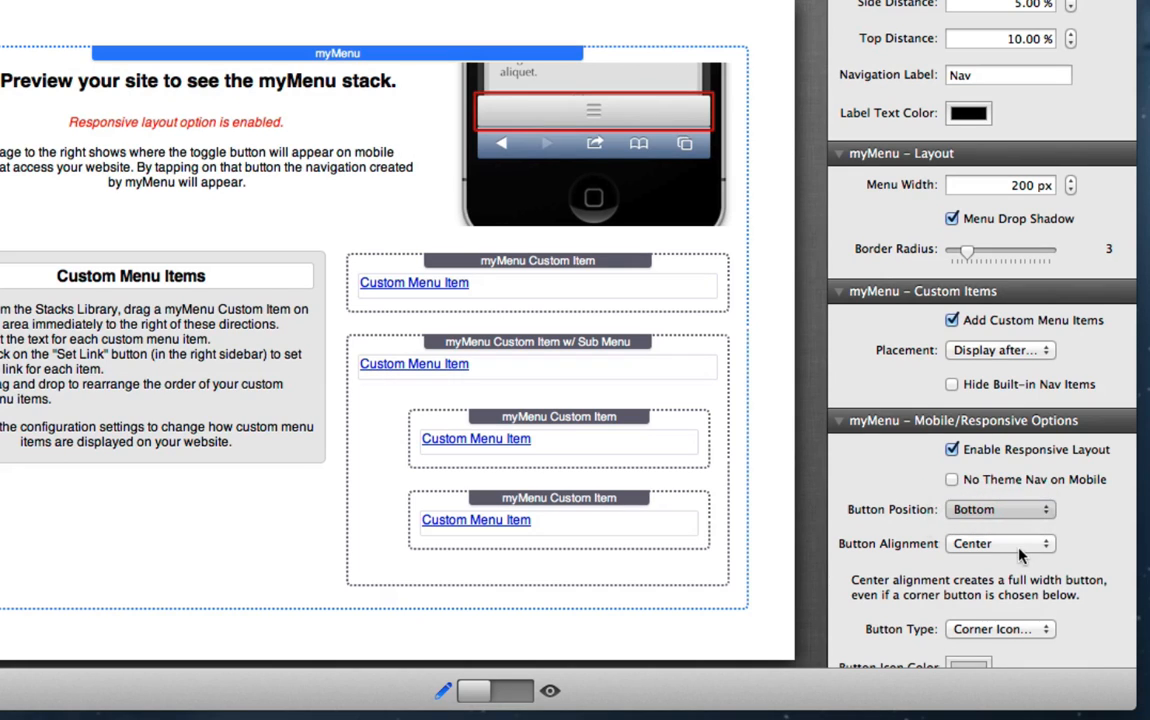
pyautogui.click(1000, 510)
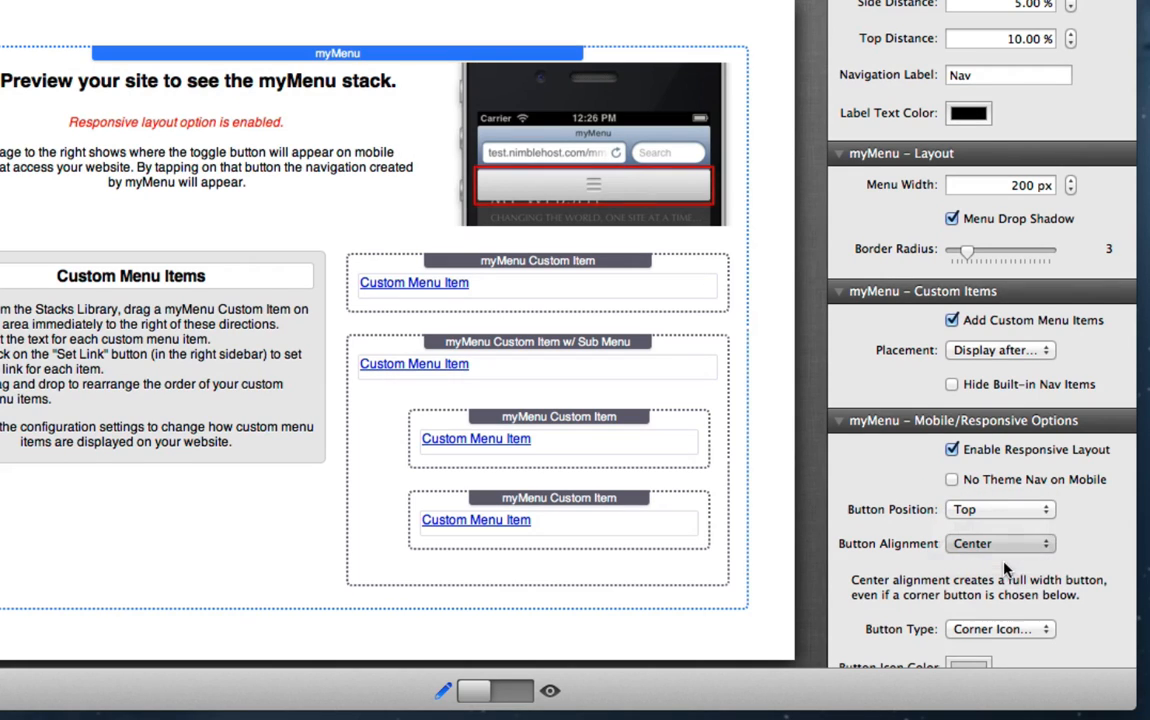
pyautogui.click(1000, 544)
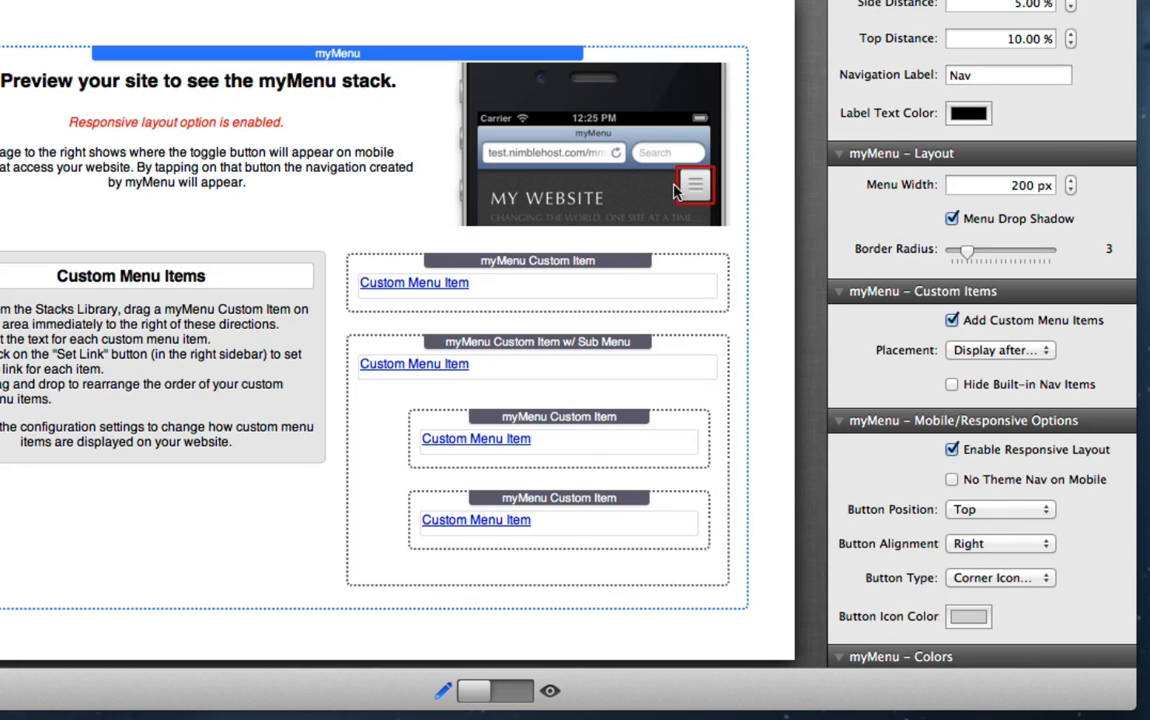
pyautogui.moveTo(256, 256)
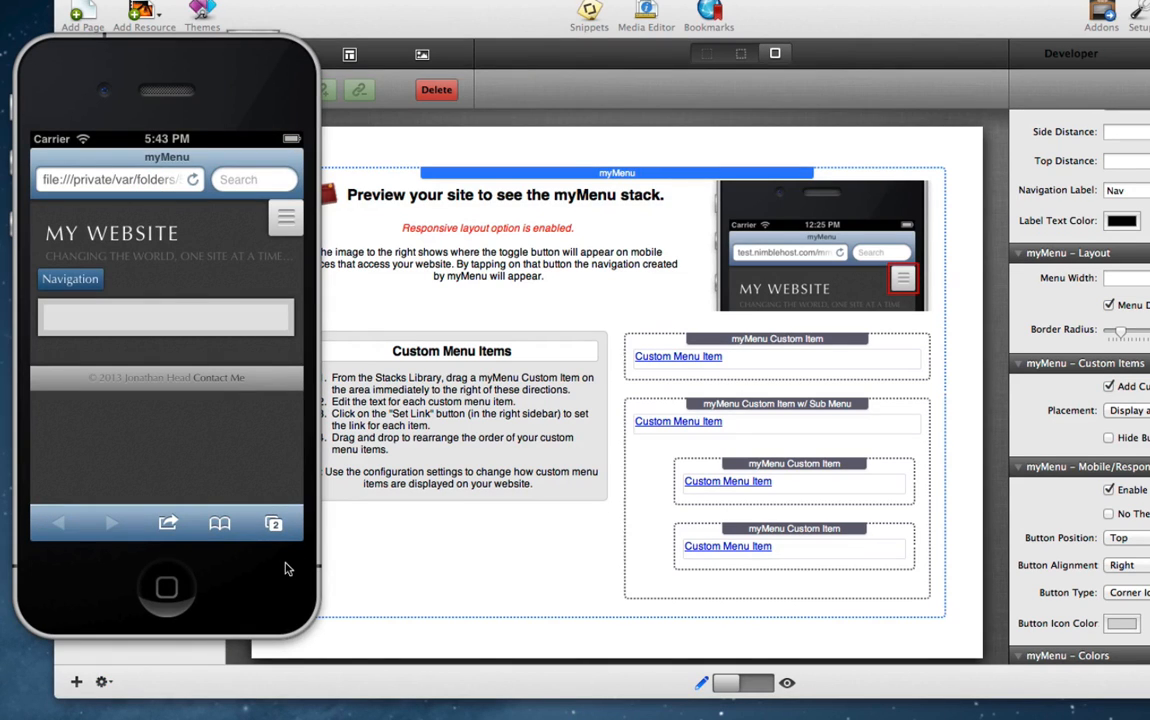
pyautogui.moveTo(148, 232)
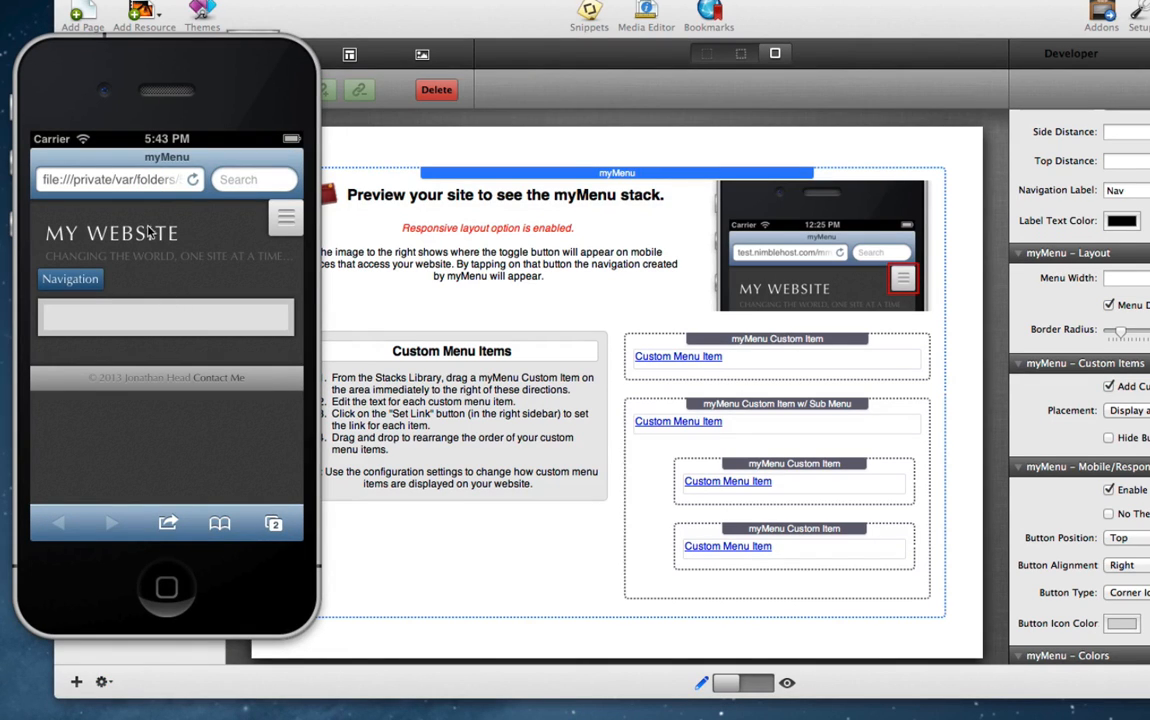
pyautogui.moveTo(156, 240)
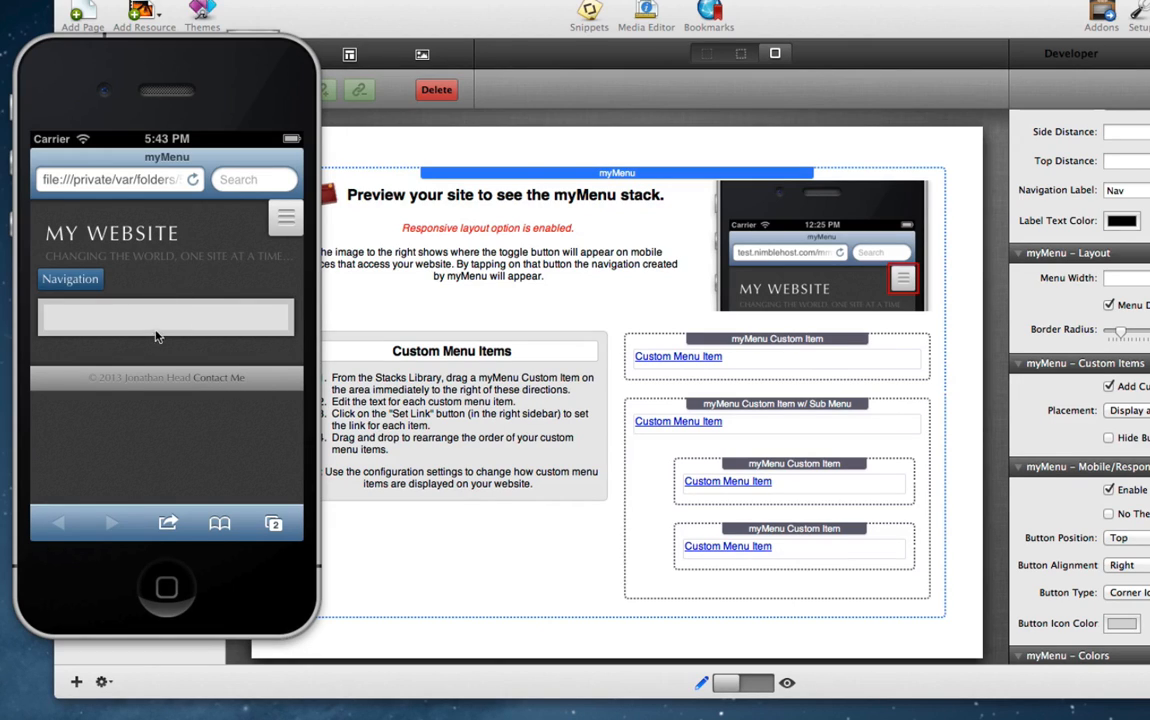
pyautogui.moveTo(280, 240)
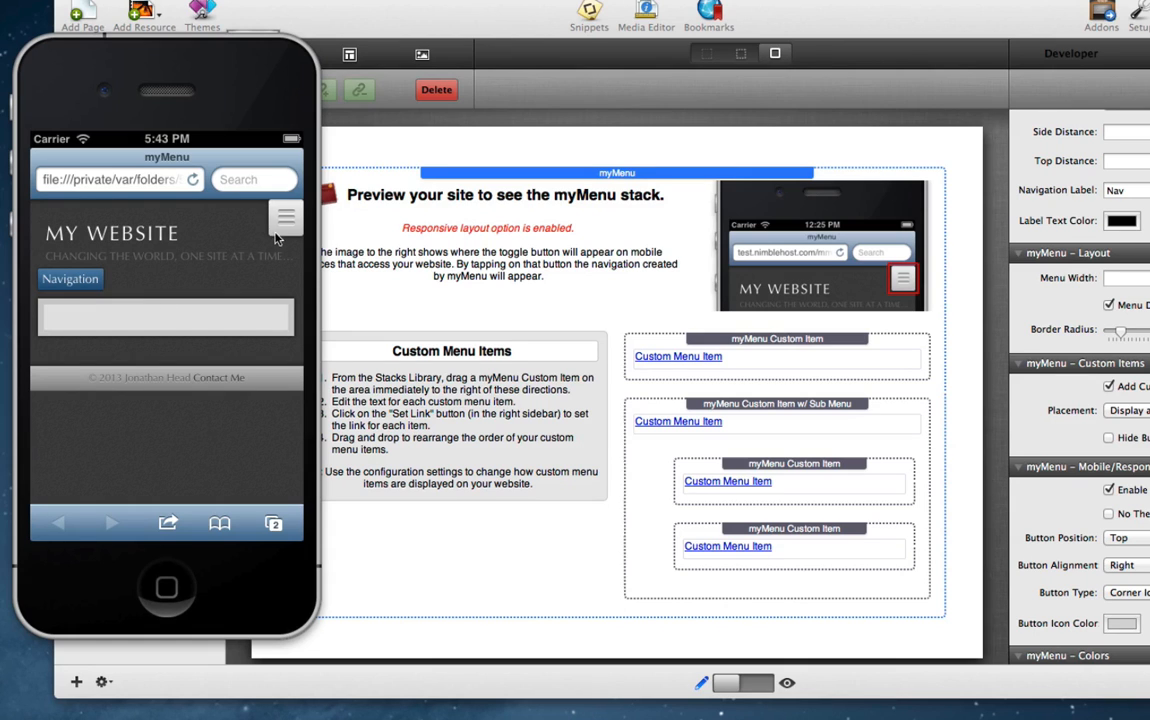
pyautogui.moveTo(292, 214)
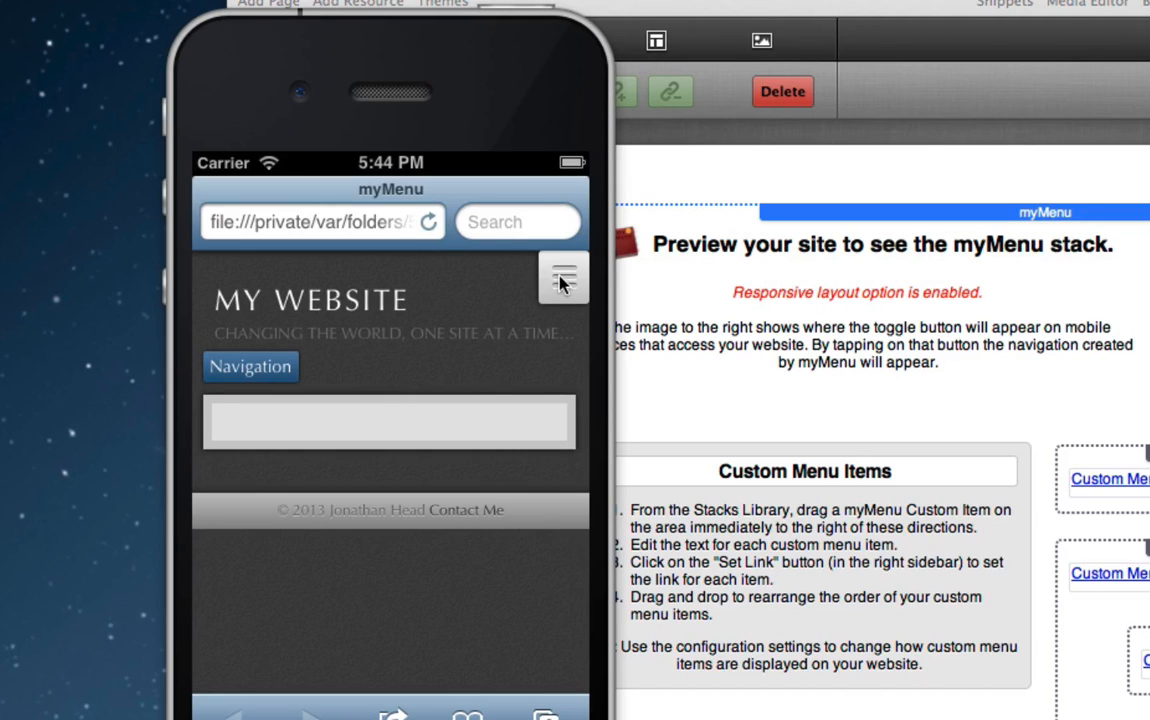
# Step: Tap the top-right menu toggle in iOS Simulator; no menu appears yet
pyautogui.click(562, 276)
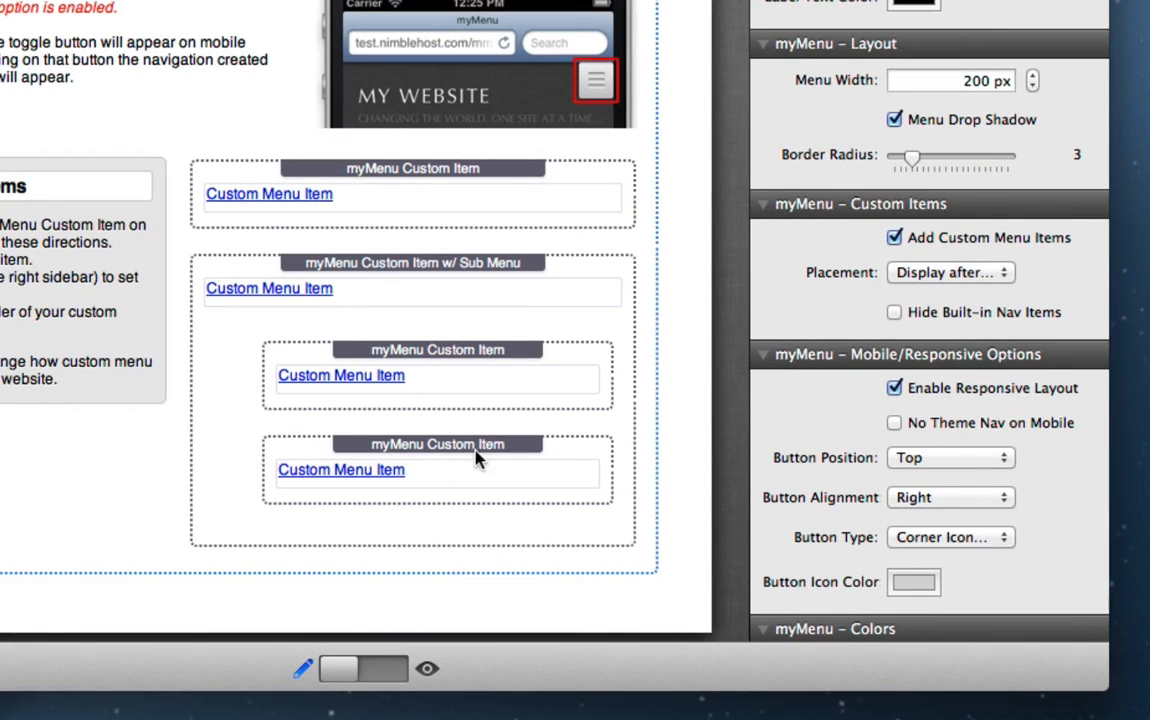
# Step: Change the myMenu Advanced z-index from 100 to 1000
pyautogui.scroll(-3)
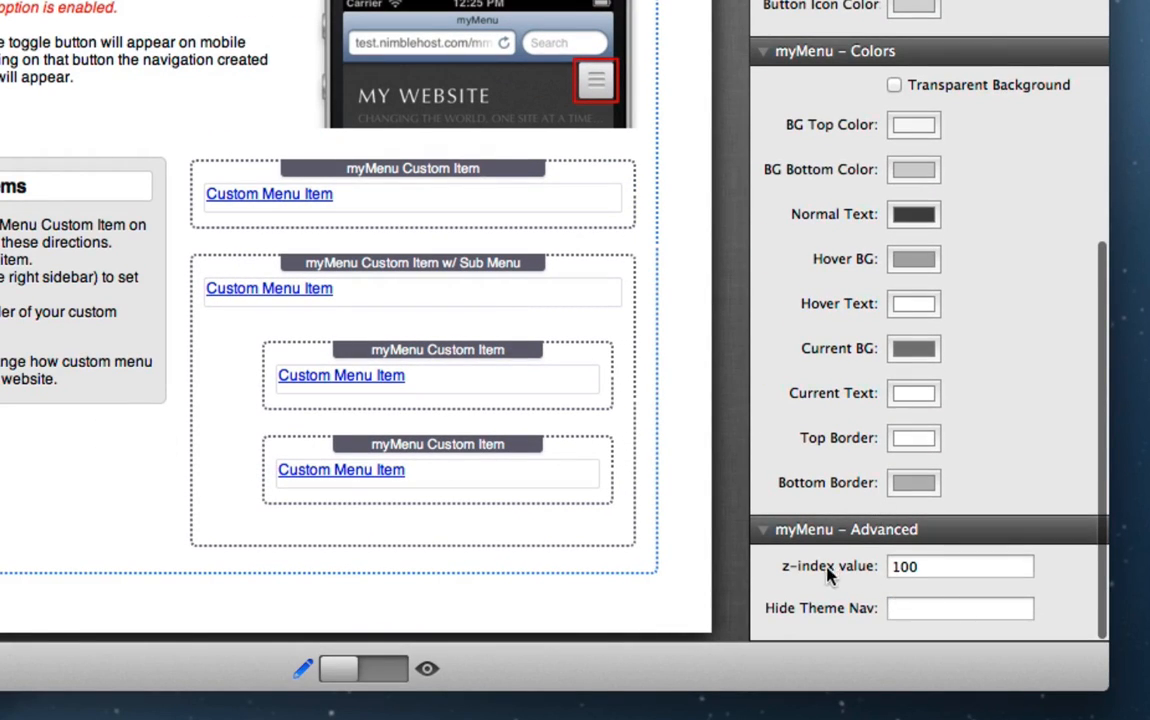
pyautogui.click(960, 568)
pyautogui.write('0')
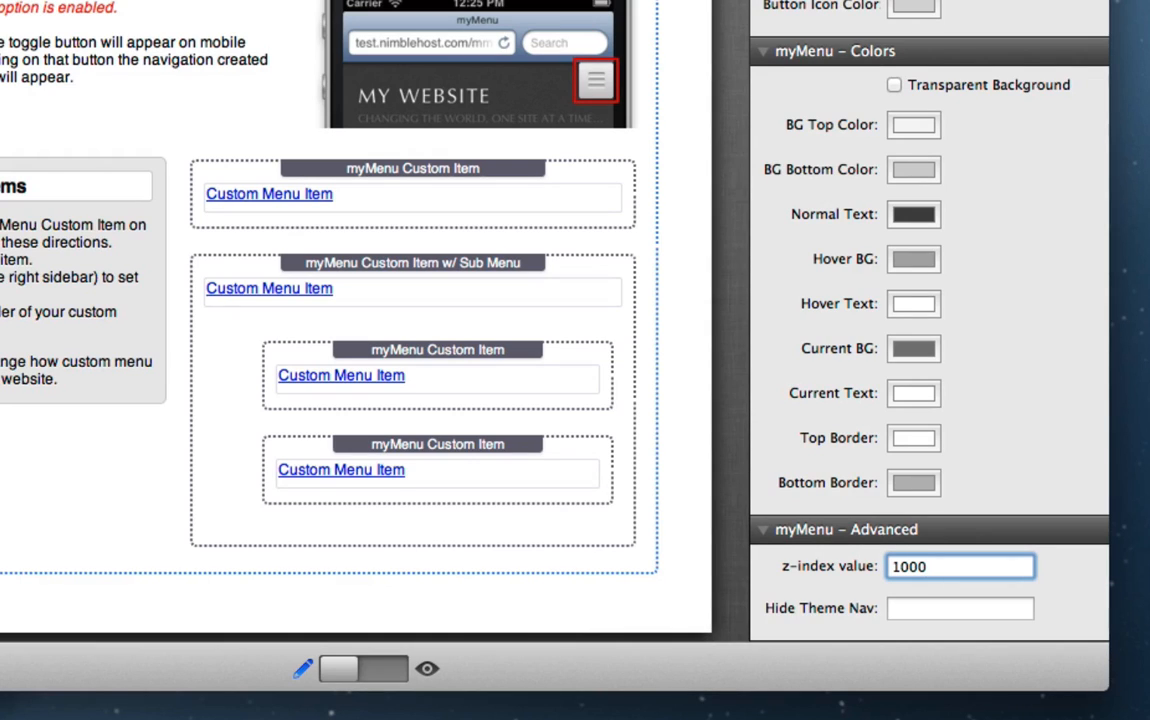
pyautogui.click(960, 566)
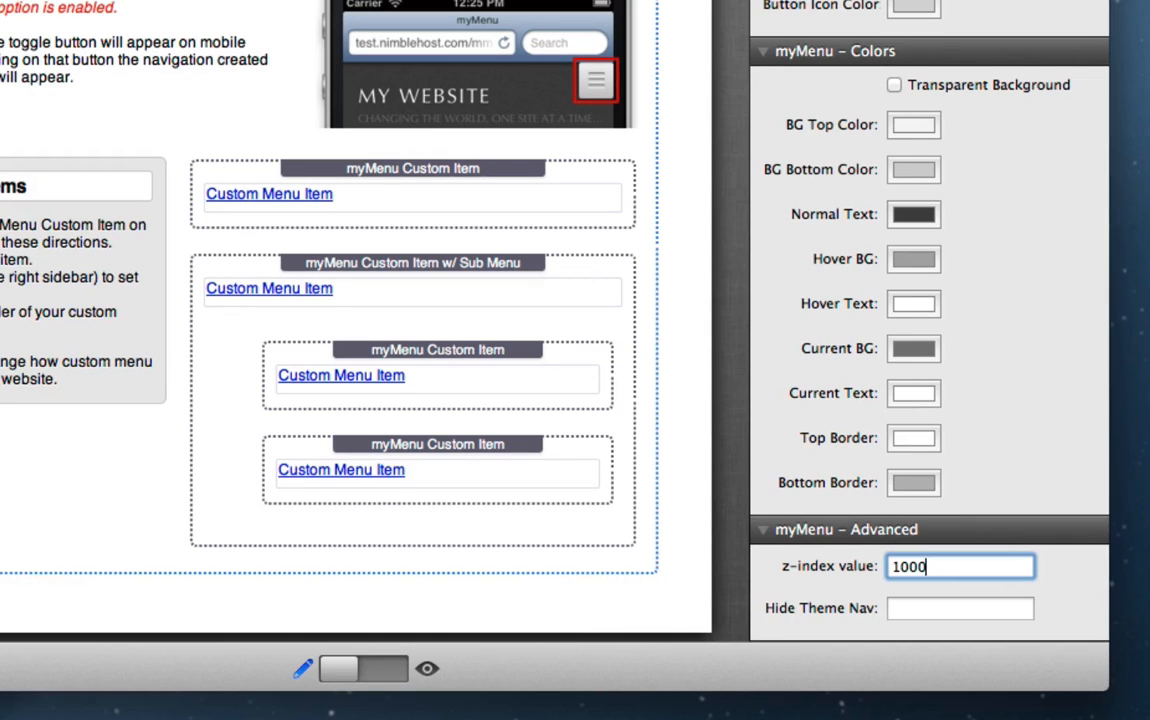
pyautogui.moveTo(926, 588)
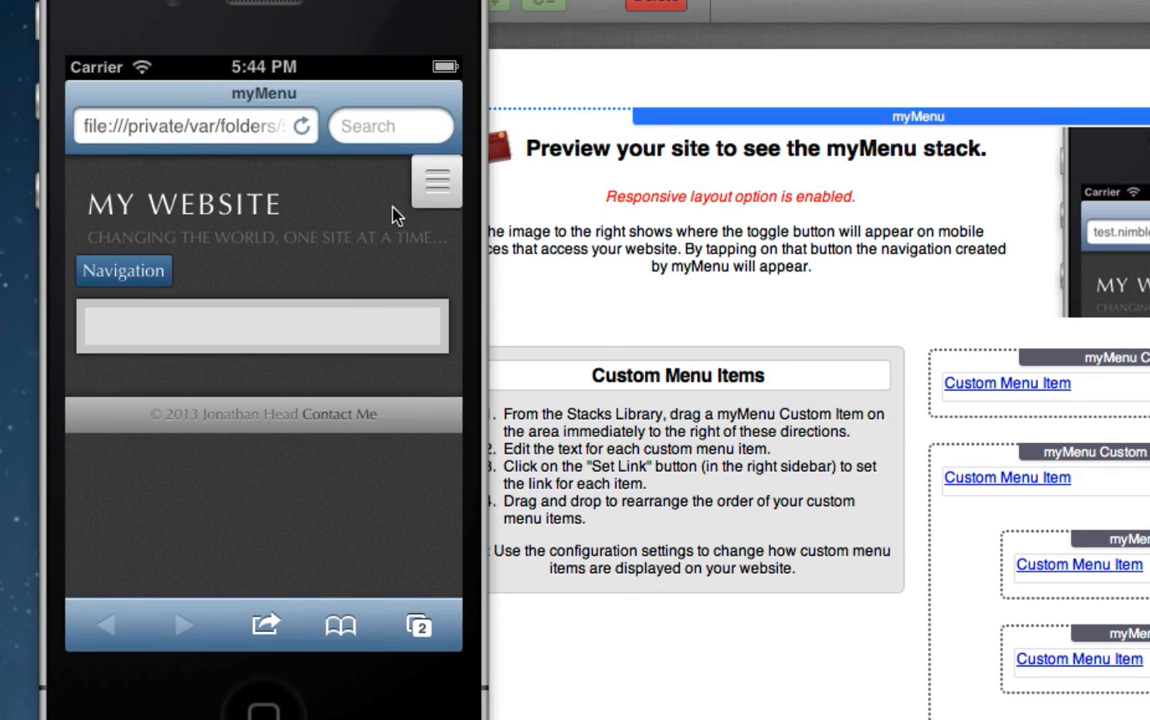
# Step: Tap the toggle in iOS Simulator so the dropdown lists myMenu, Contact and custom items
pyautogui.click(436, 182)
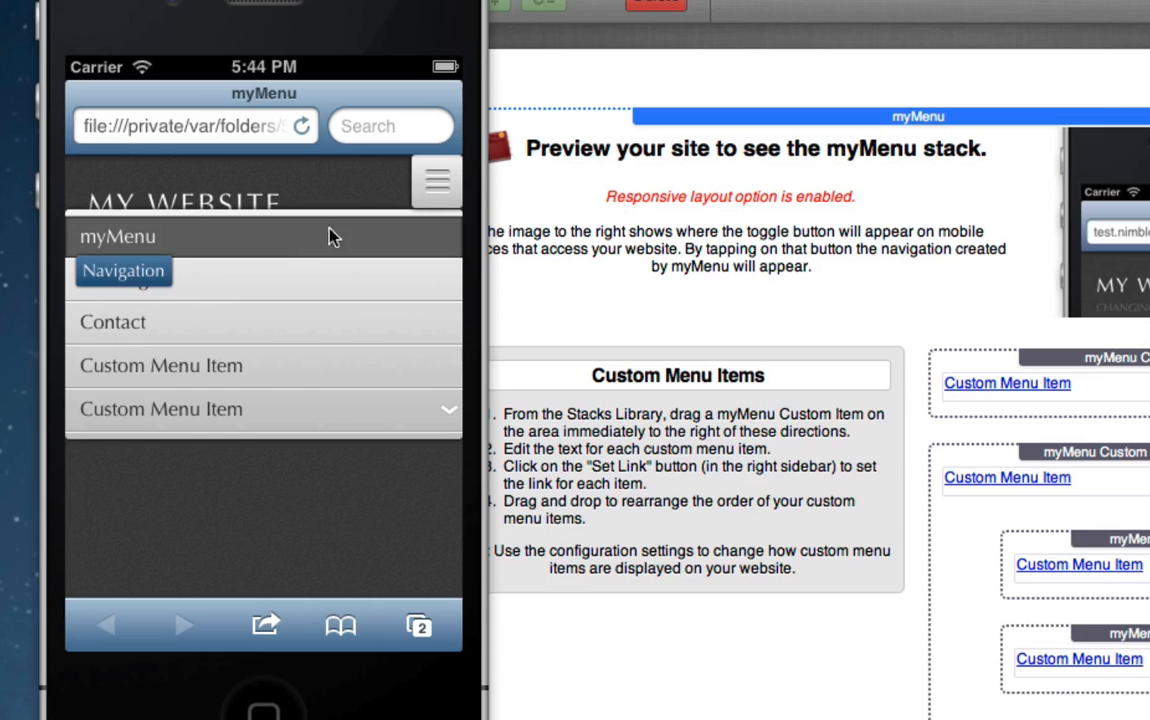
pyautogui.moveTo(392, 624)
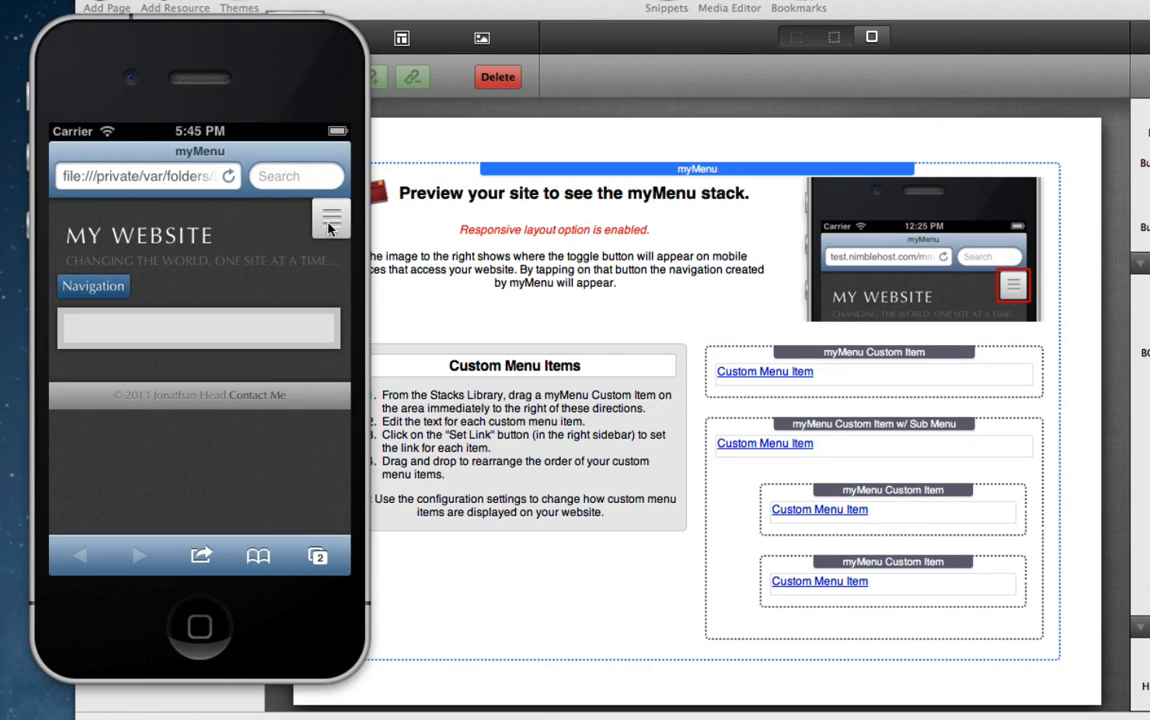
pyautogui.click(332, 218)
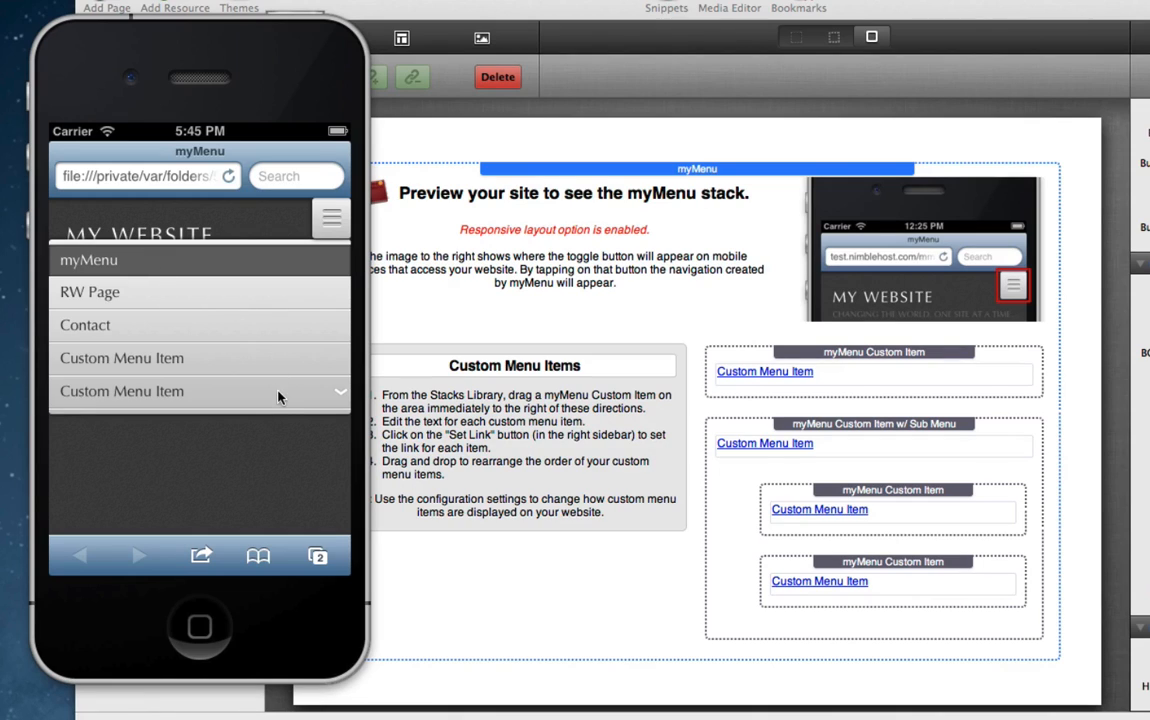
pyautogui.click(338, 392)
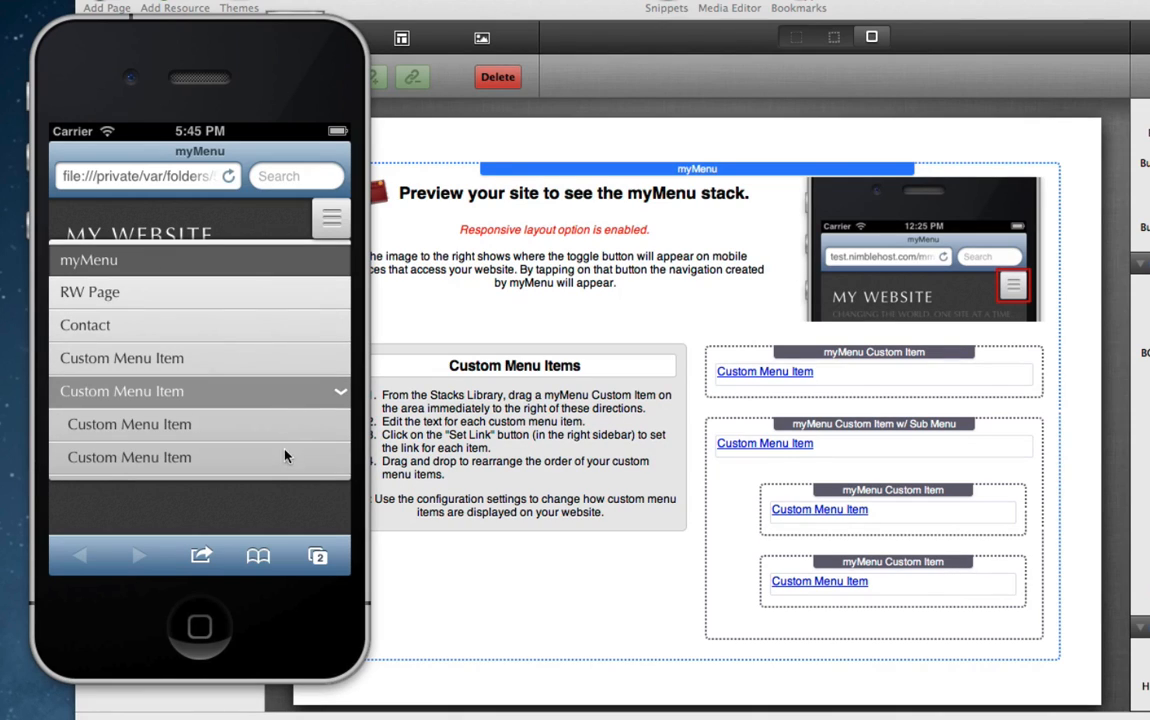
pyautogui.moveTo(284, 304)
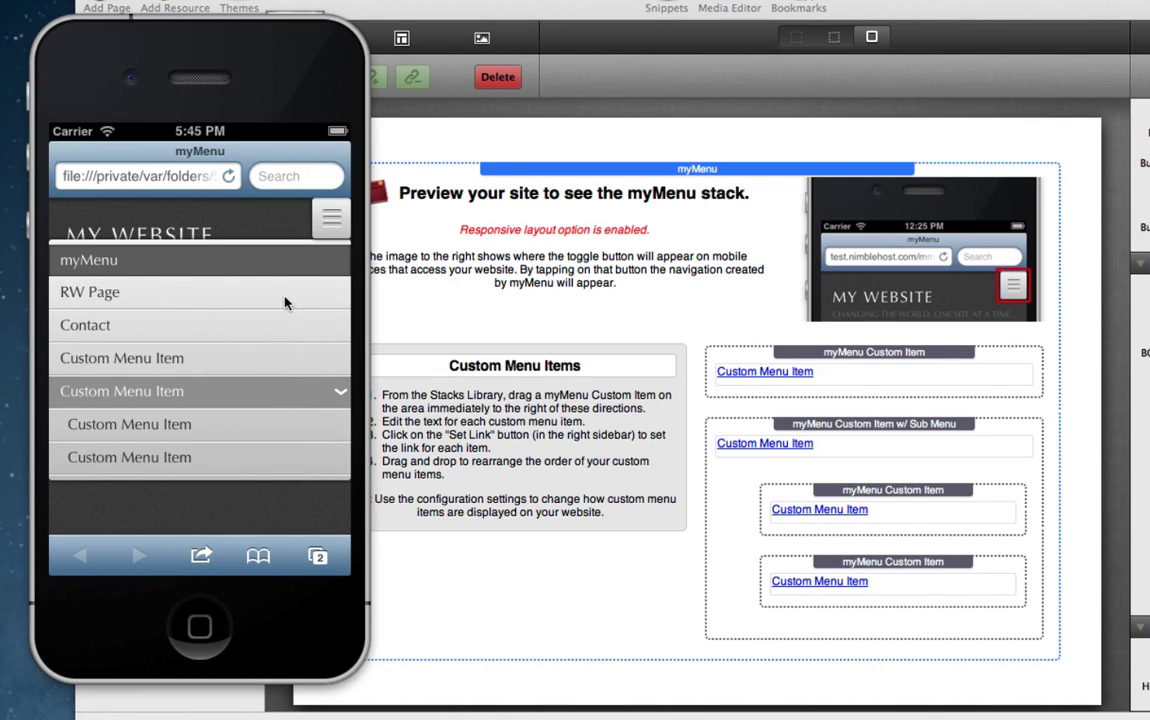
pyautogui.moveTo(276, 362)
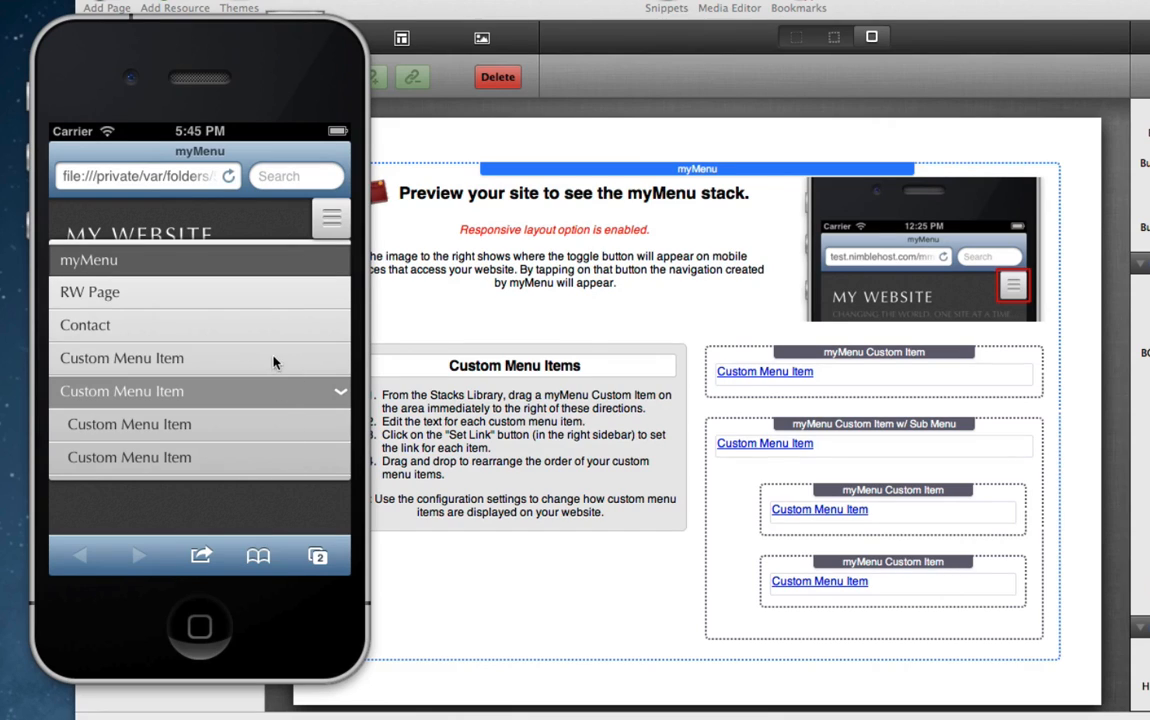
pyautogui.moveTo(324, 236)
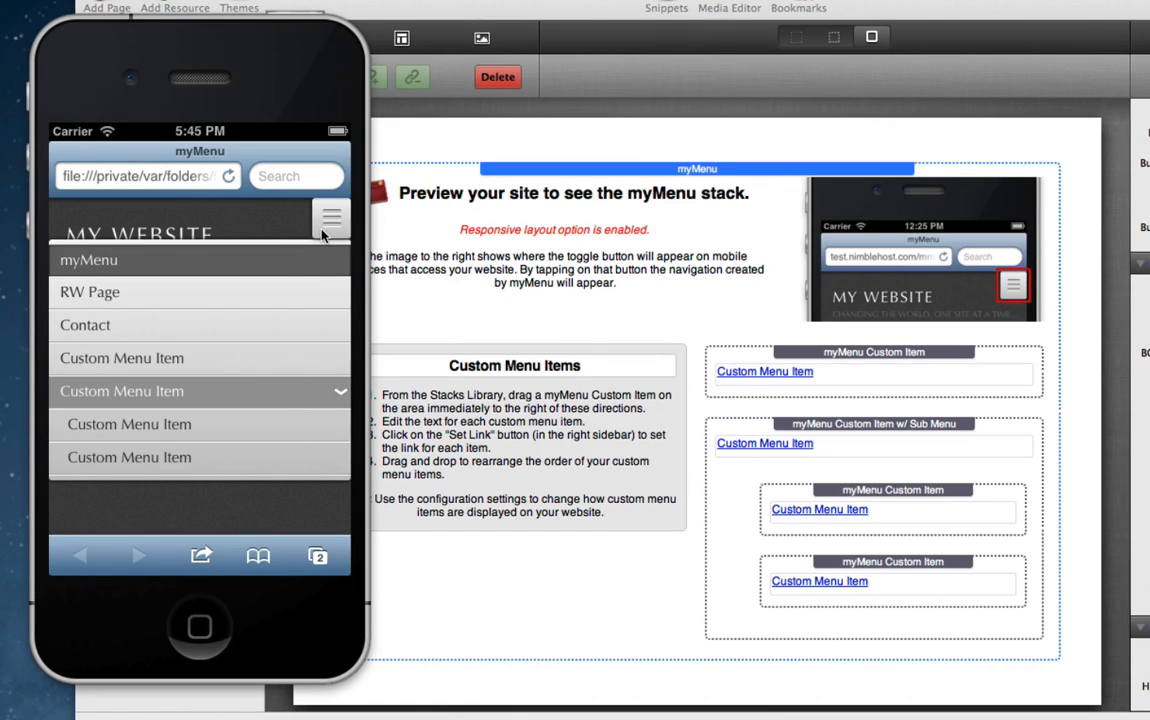
pyautogui.moveTo(332, 224)
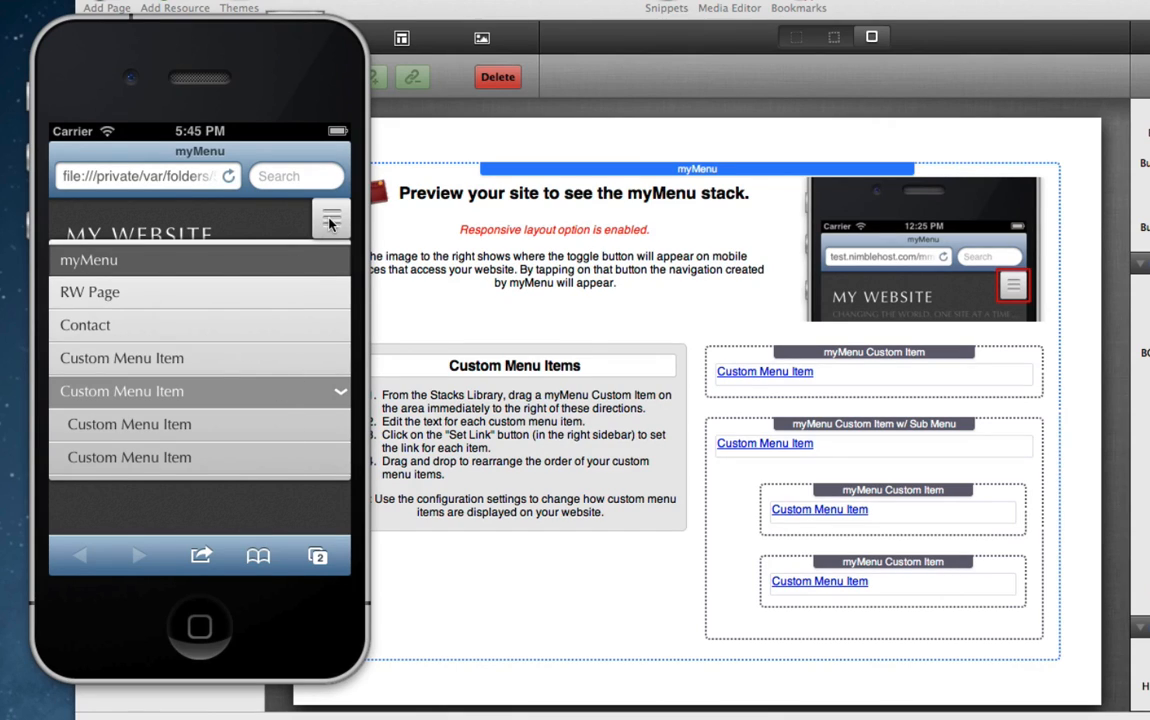
pyautogui.click(330, 218)
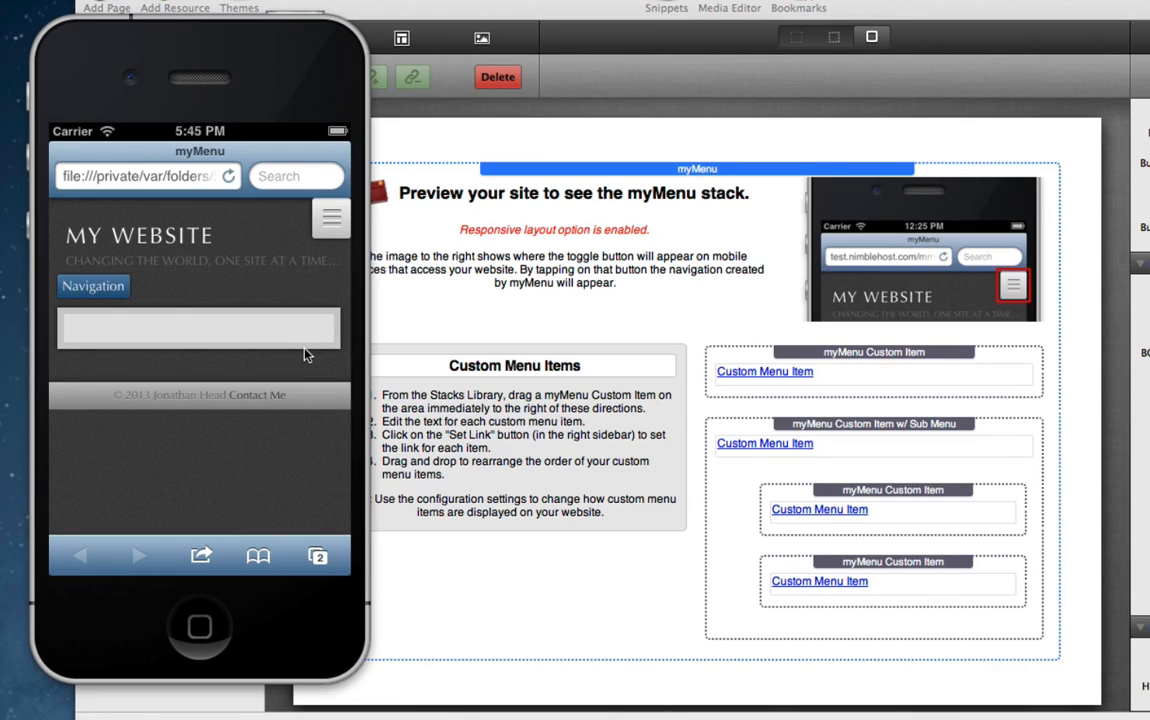